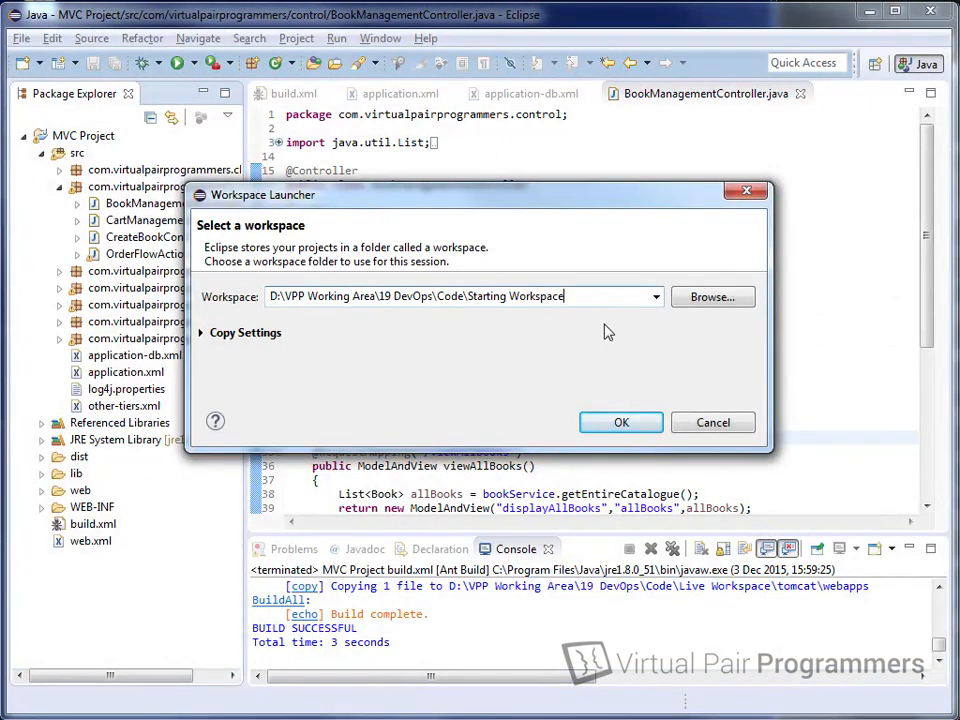
mouse_move(258, 292)
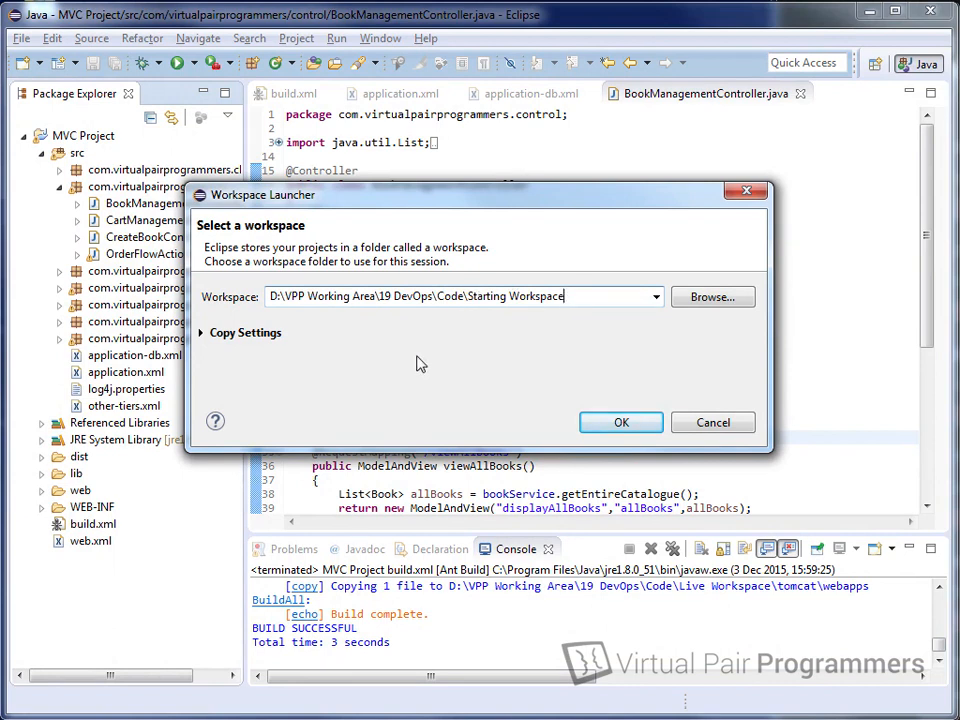
mouse_move(512, 428)
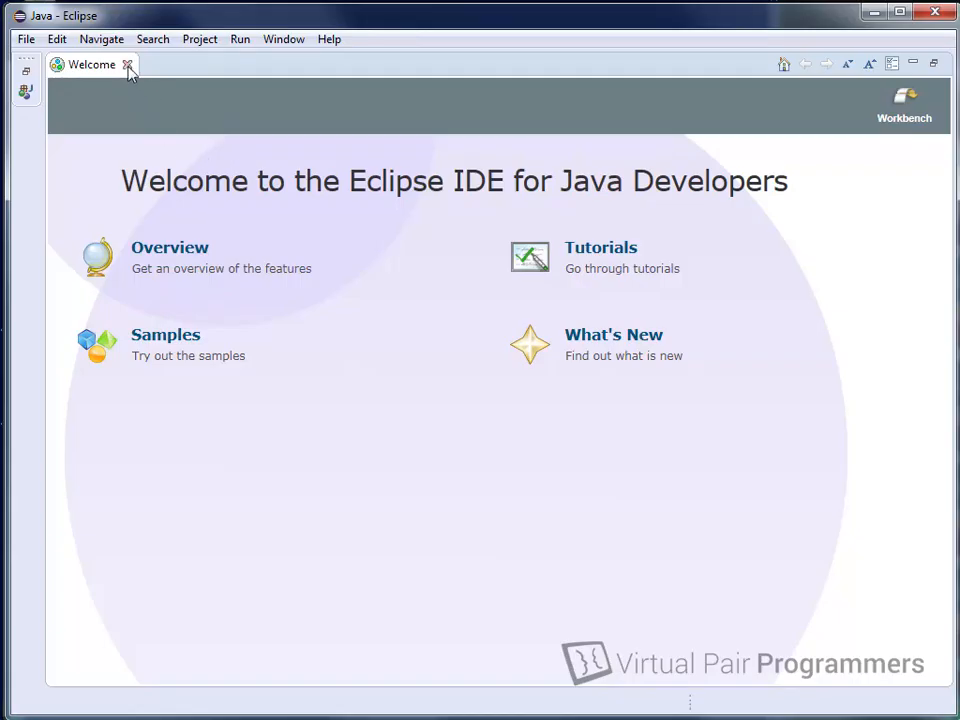
Dismiss the Welcome page and create a new Java project named 'MVC Project'
left_click(128, 64)
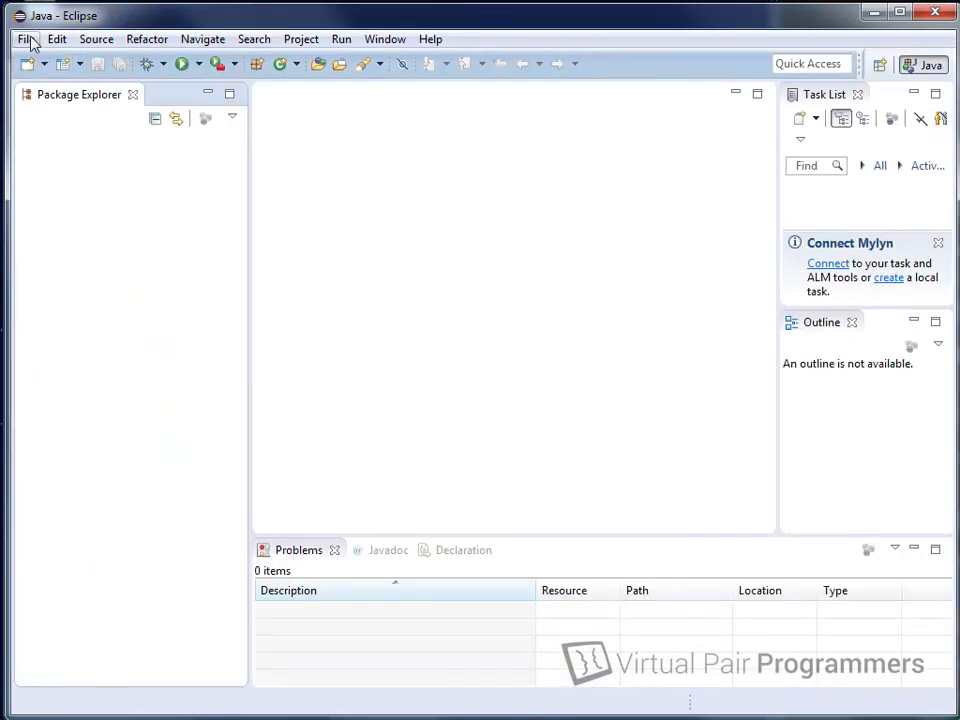
left_click(26, 38)
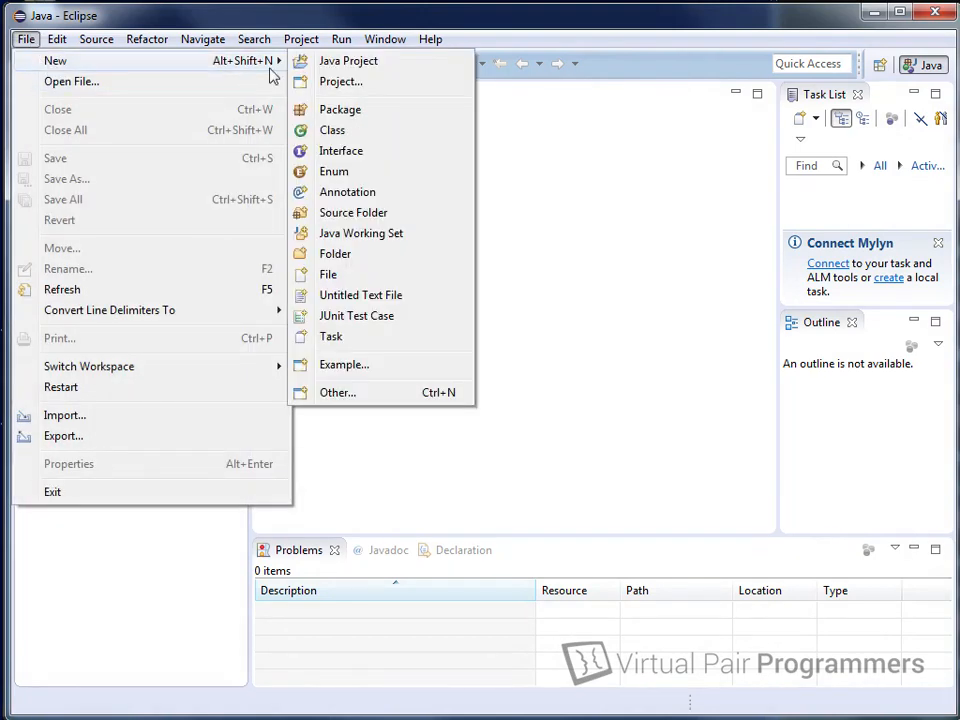
left_click(348, 60)
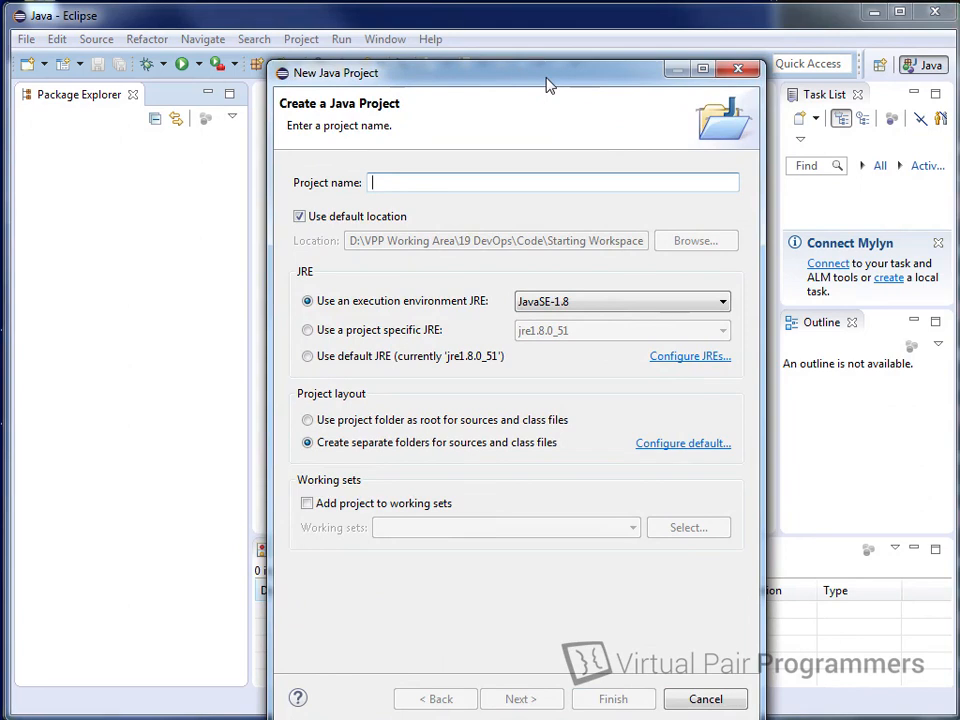
type("MVC Pr")
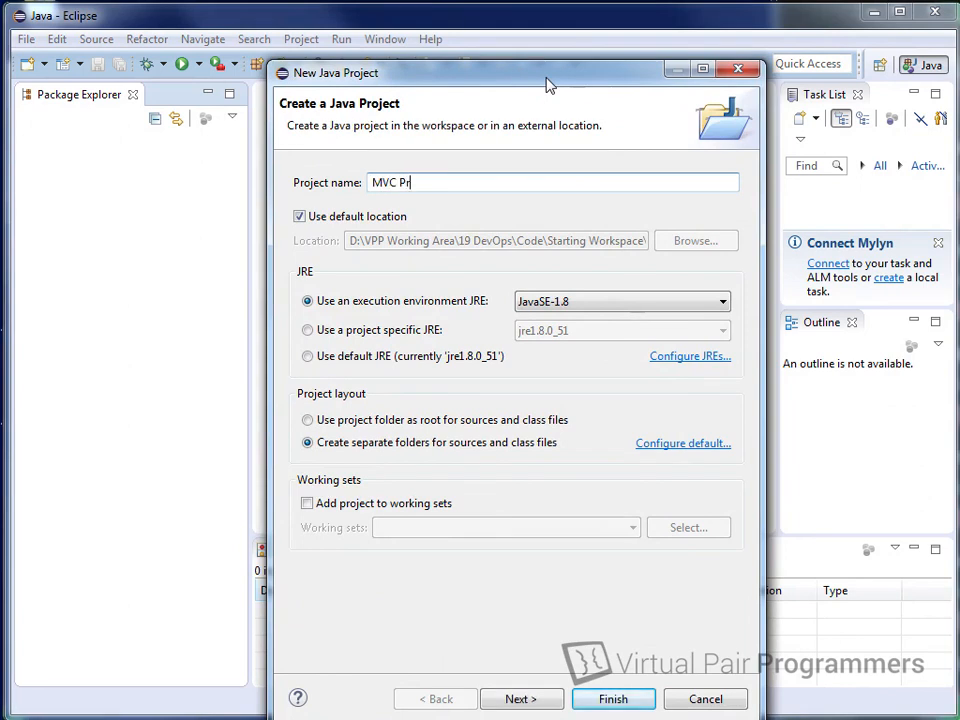
type("oject")
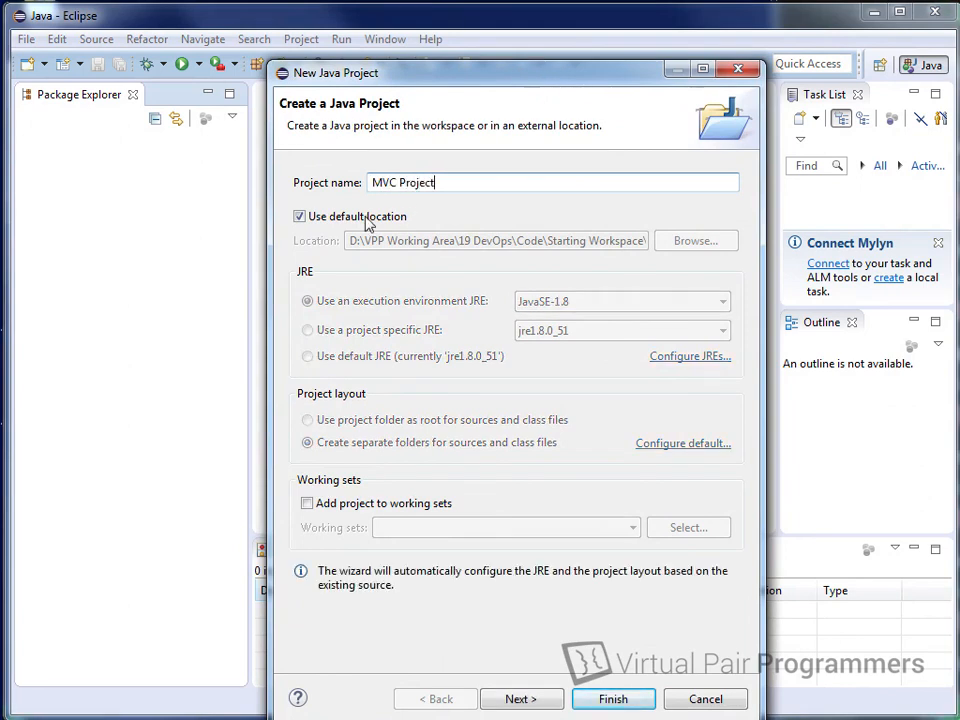
mouse_move(396, 164)
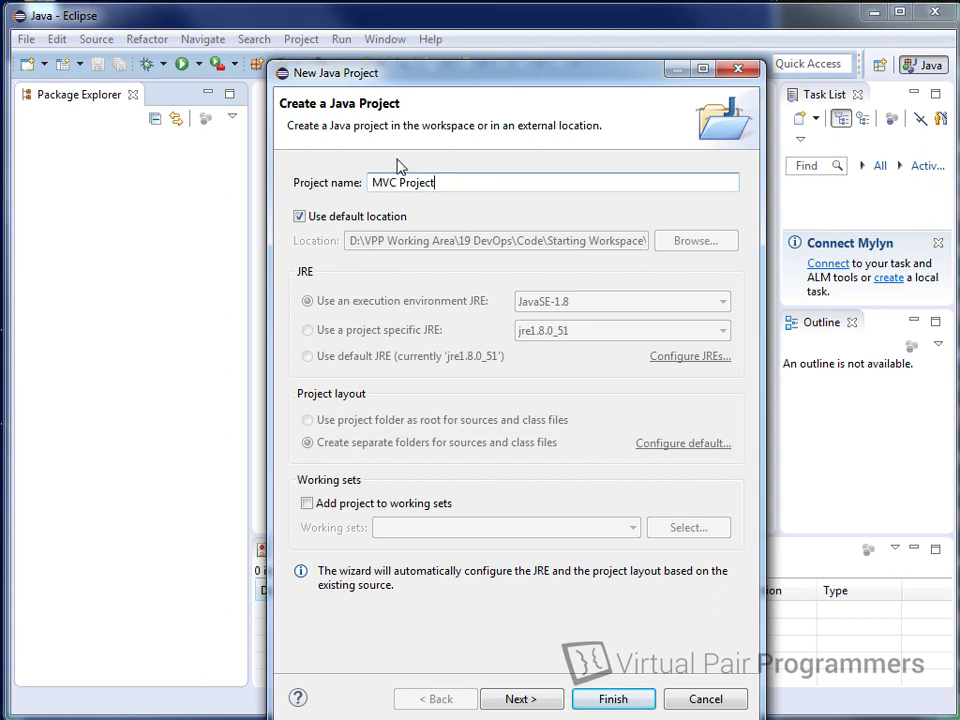
mouse_move(408, 198)
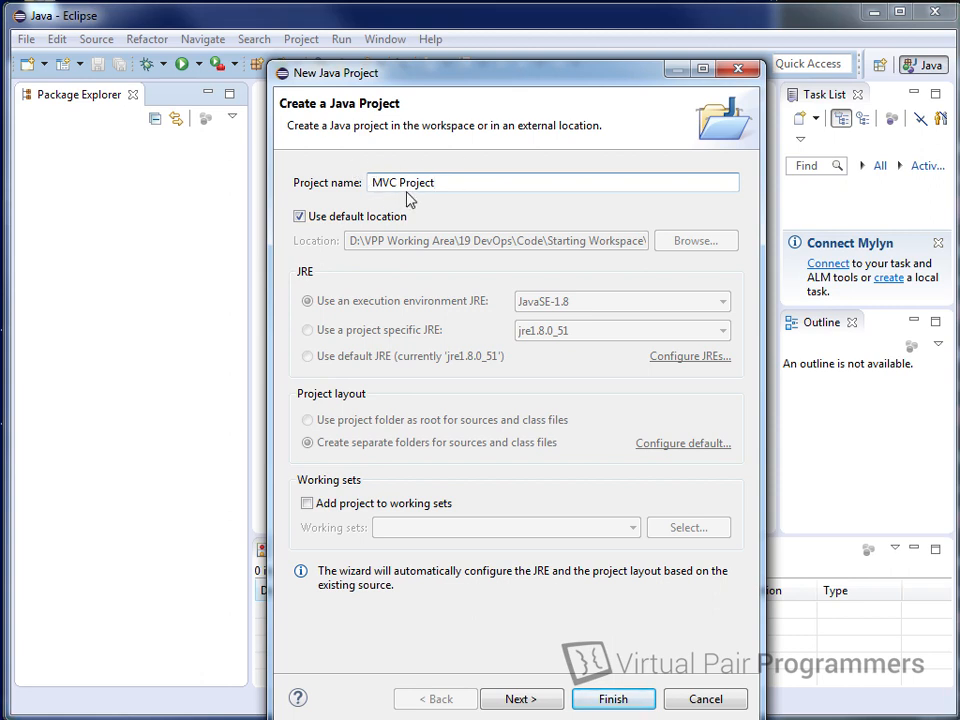
mouse_move(374, 564)
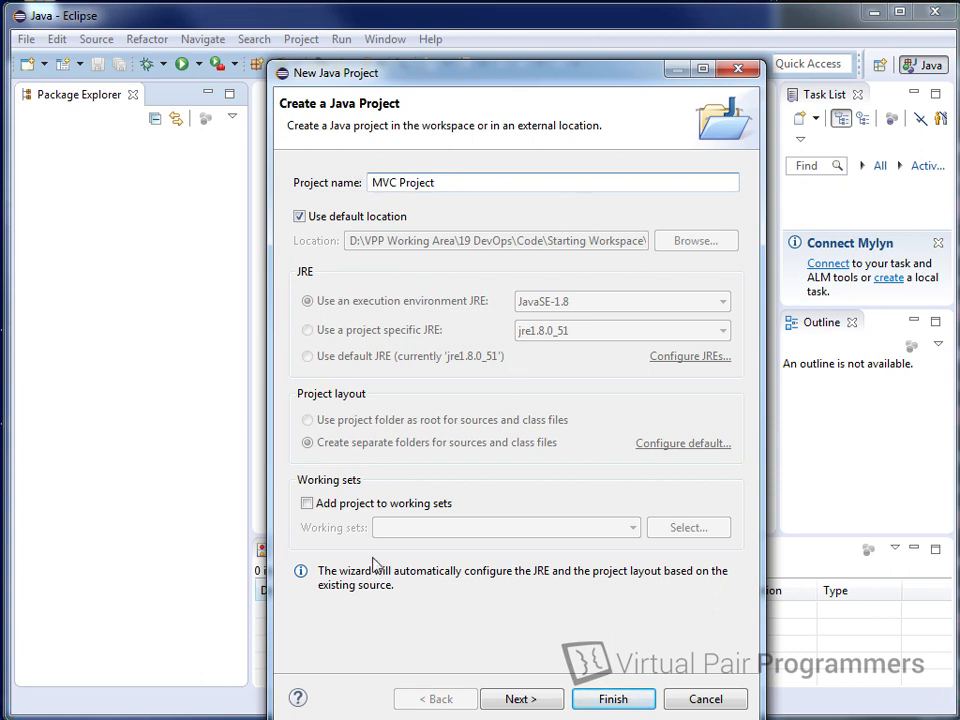
mouse_move(448, 598)
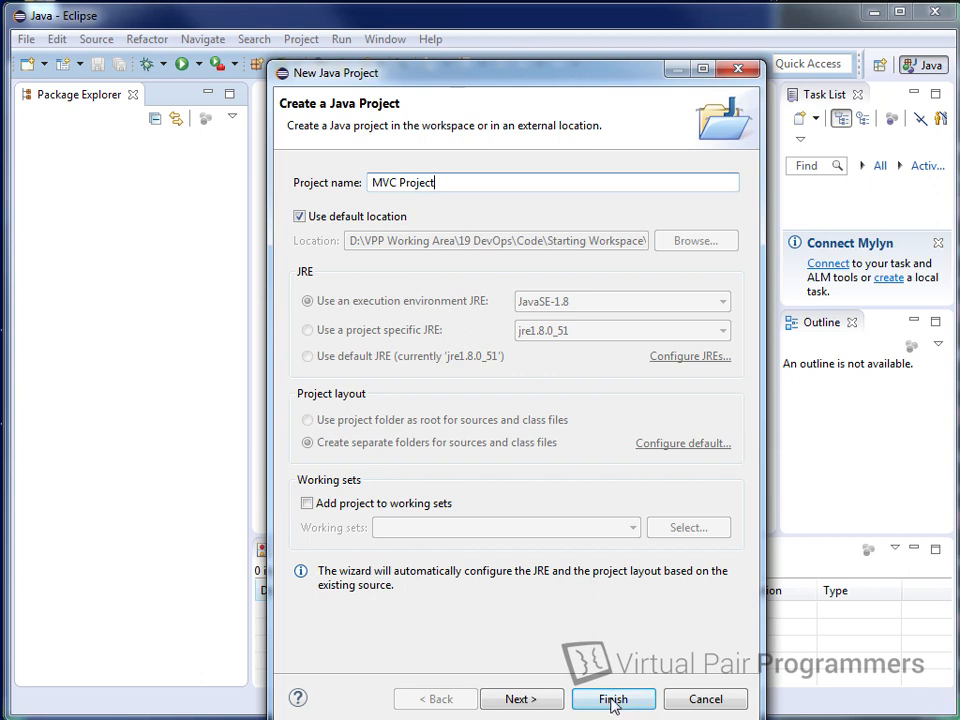
left_click(612, 700)
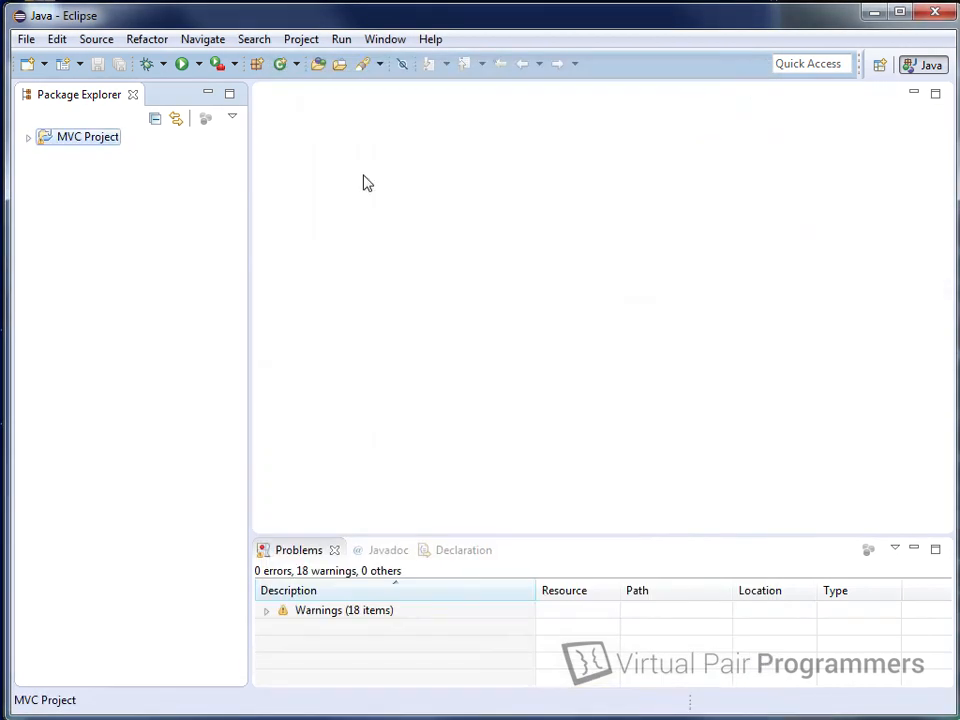
Expand MVC Project's src folder, view application.xml's XML source, then select build.xml
left_click(28, 136)
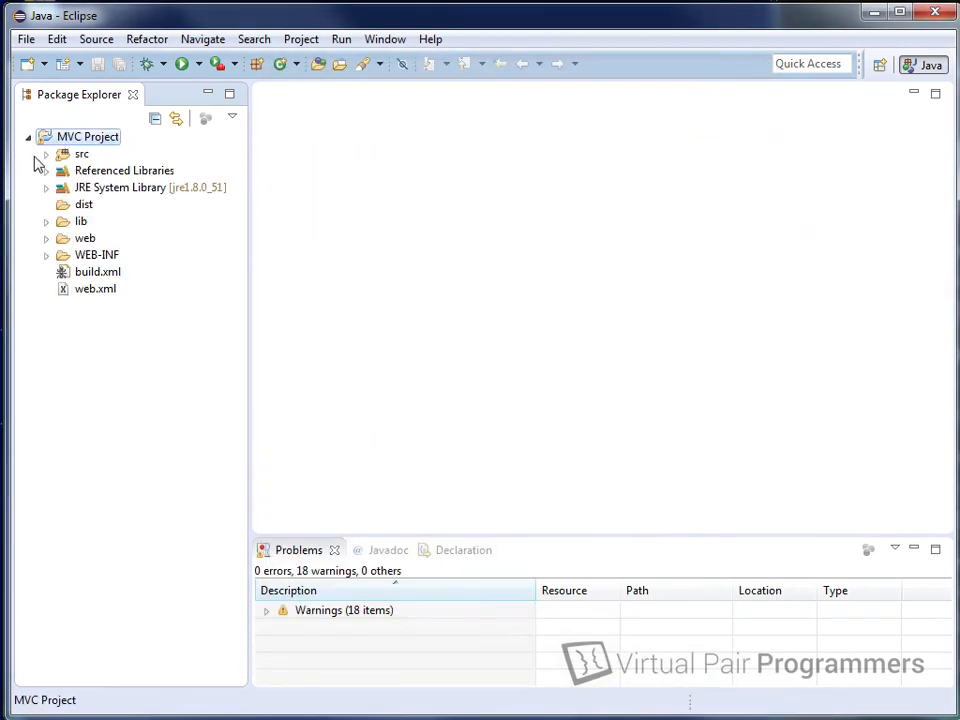
left_click(46, 152)
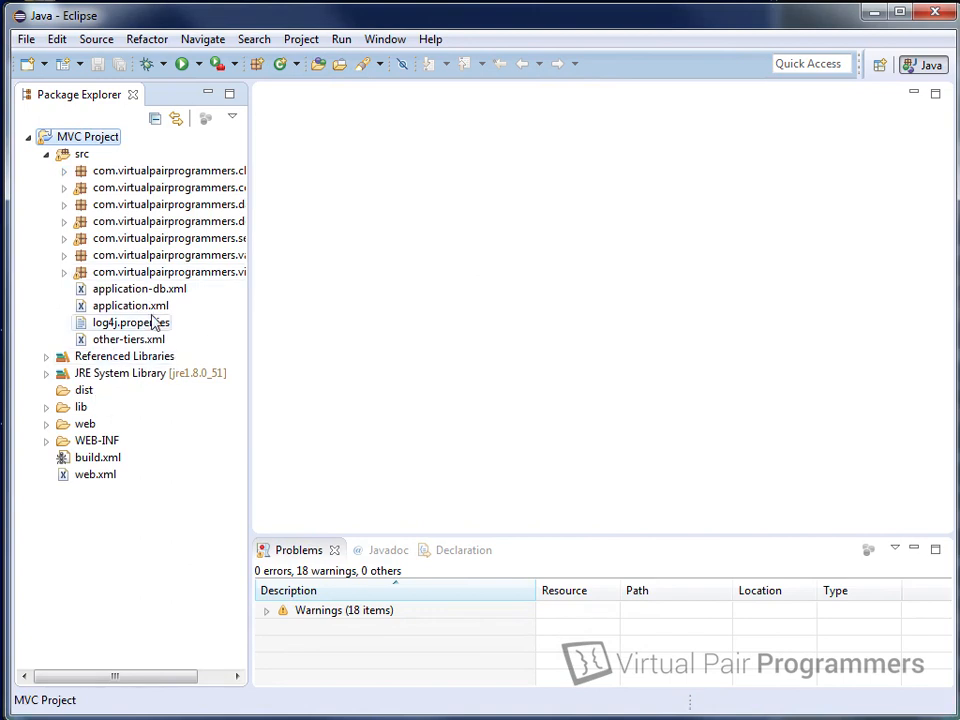
mouse_move(148, 338)
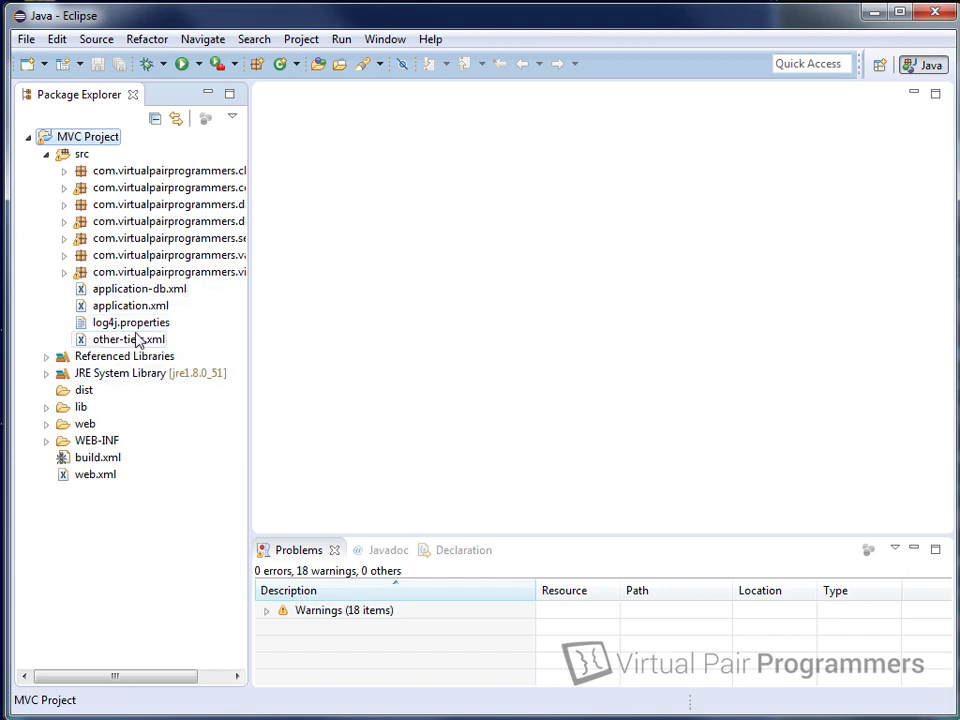
left_click(130, 304)
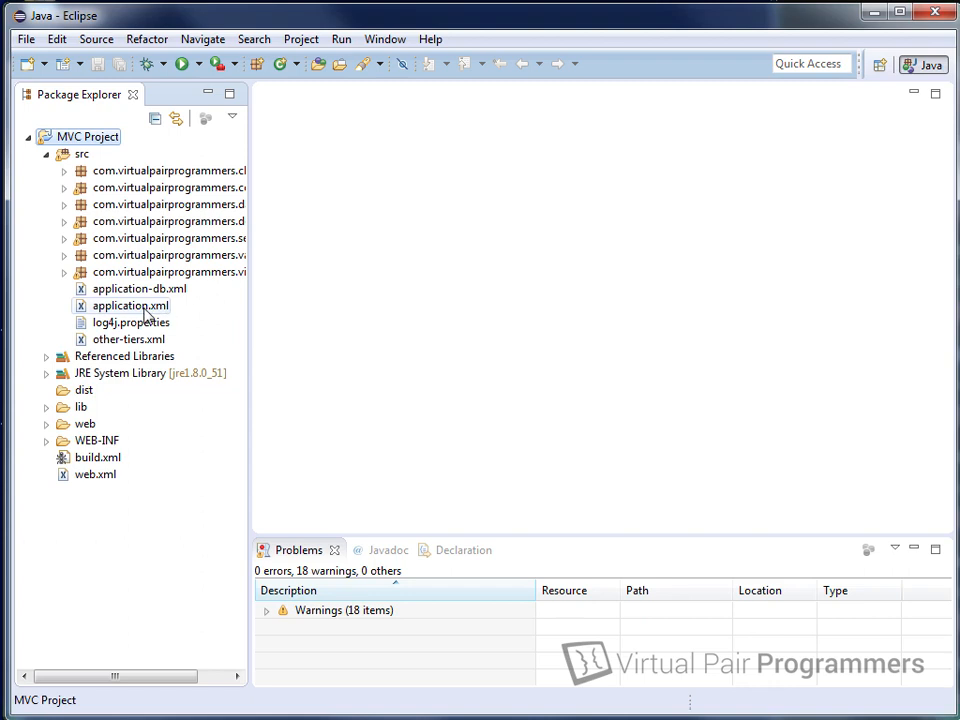
left_click(130, 304)
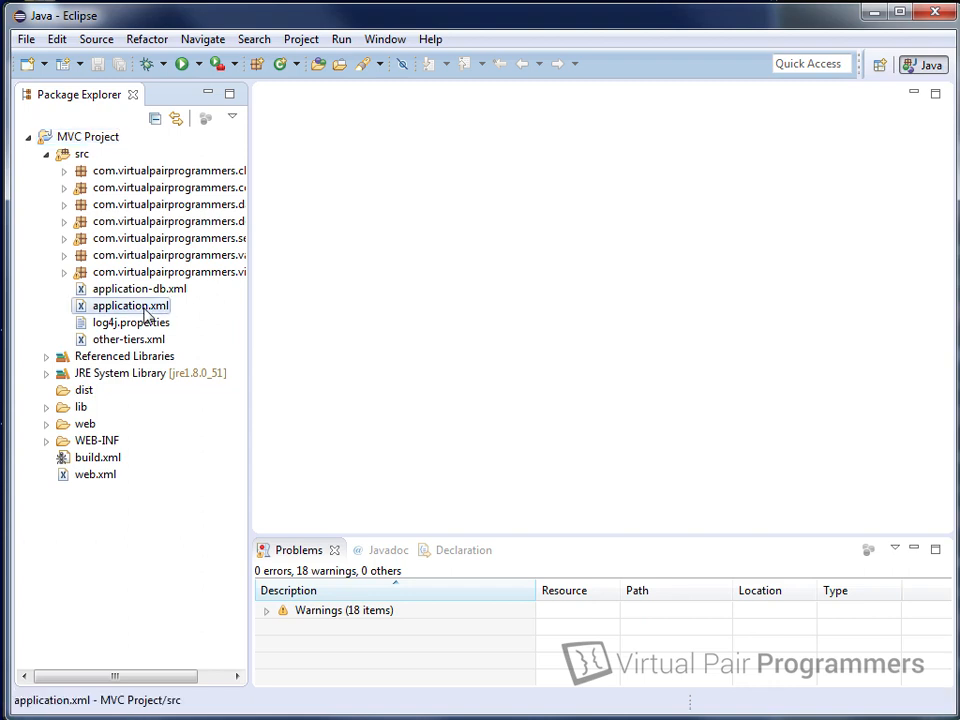
double_click(128, 304)
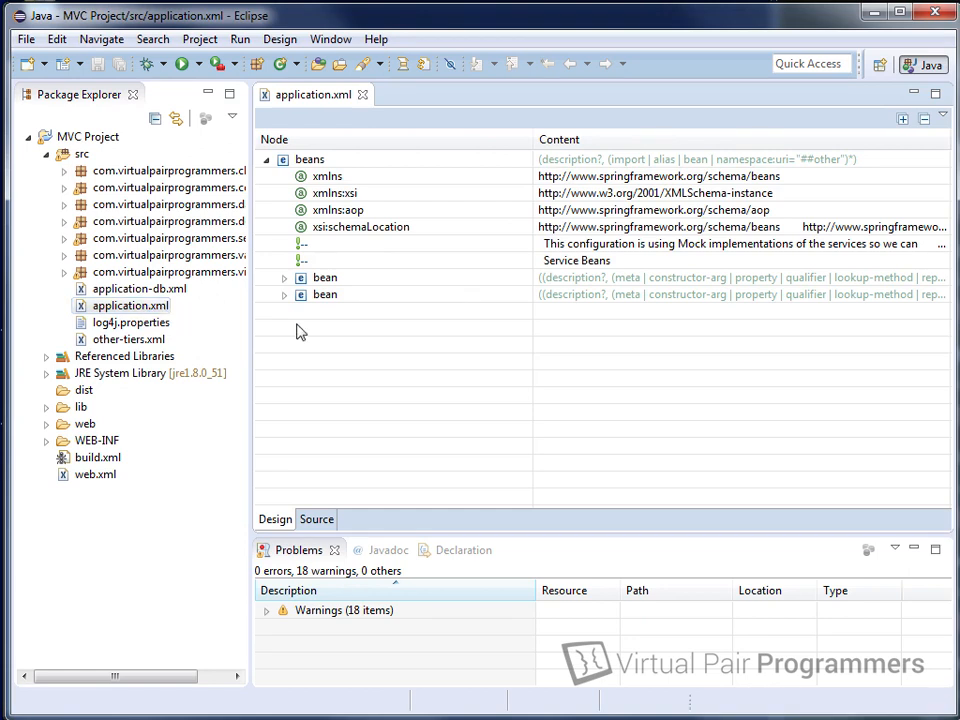
left_click(316, 520)
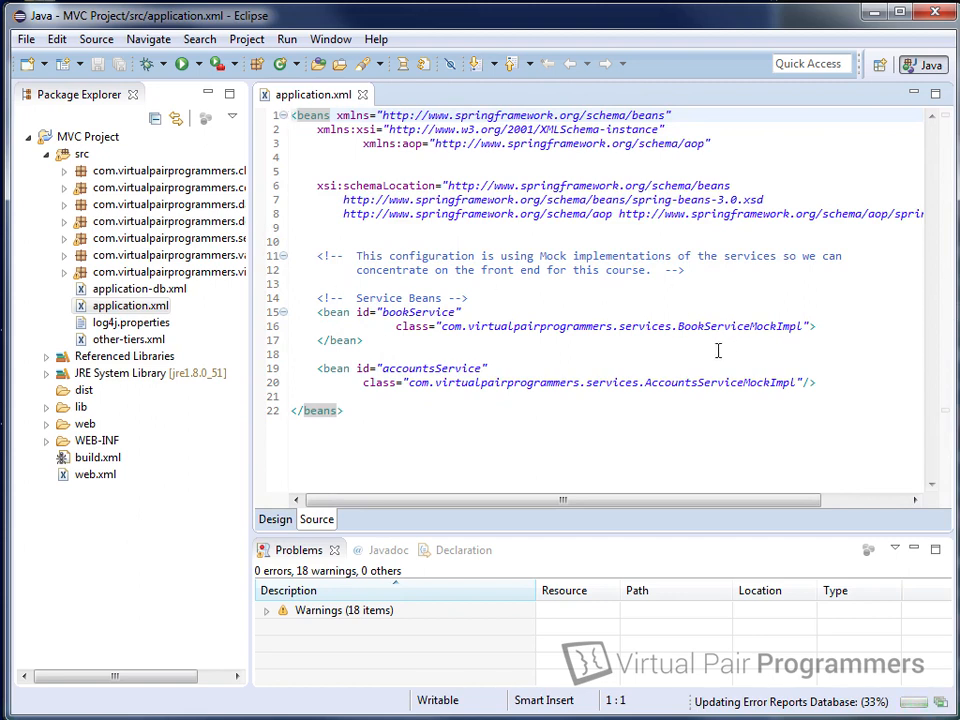
mouse_move(808, 338)
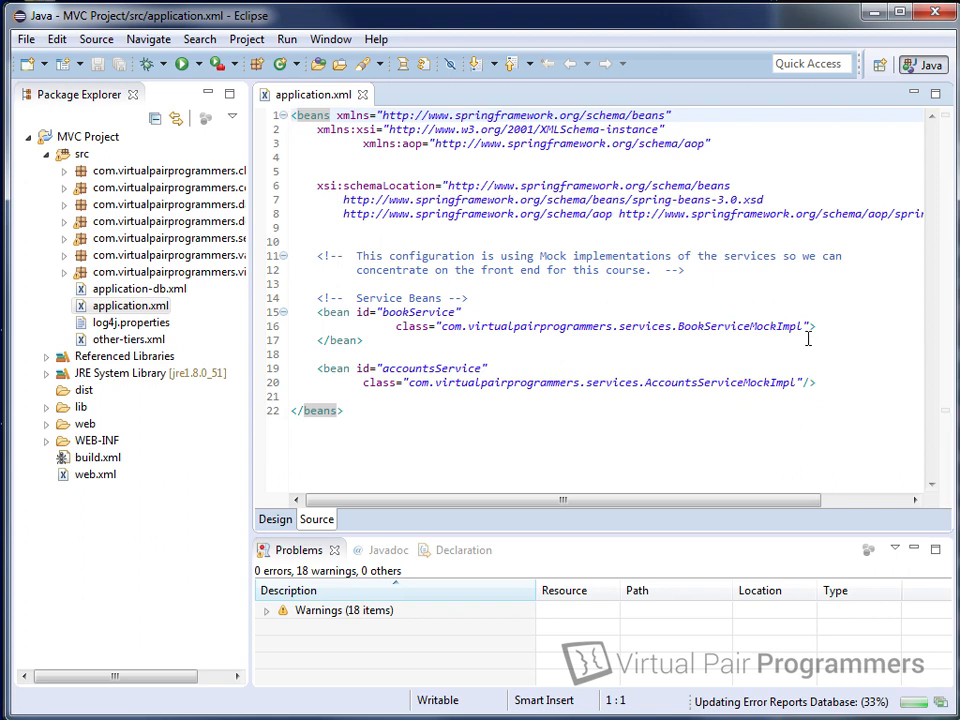
mouse_move(652, 342)
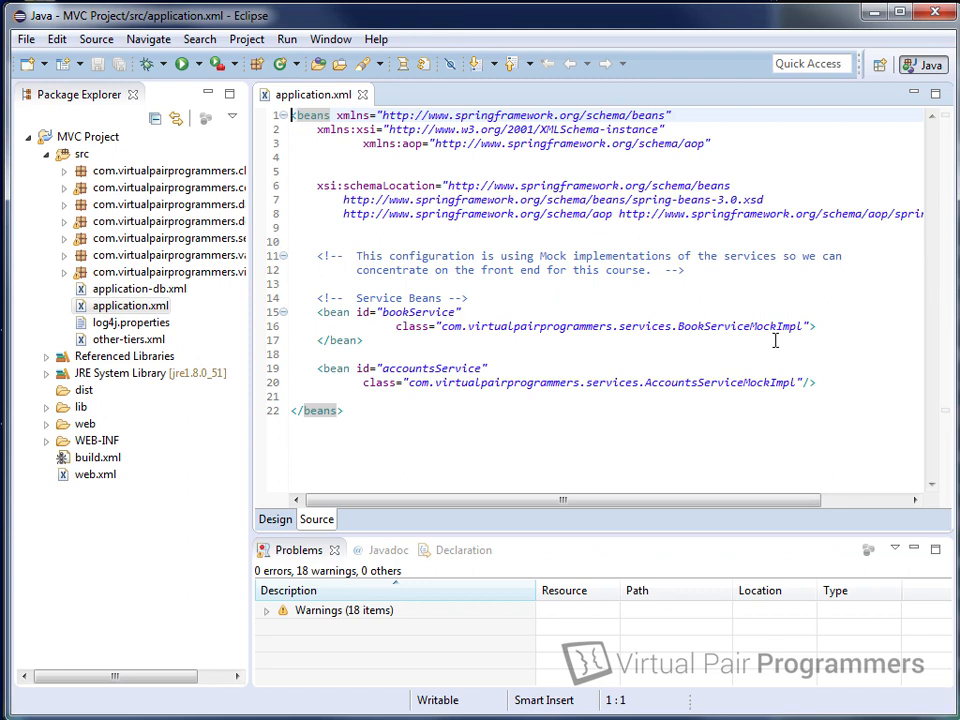
left_click(96, 456)
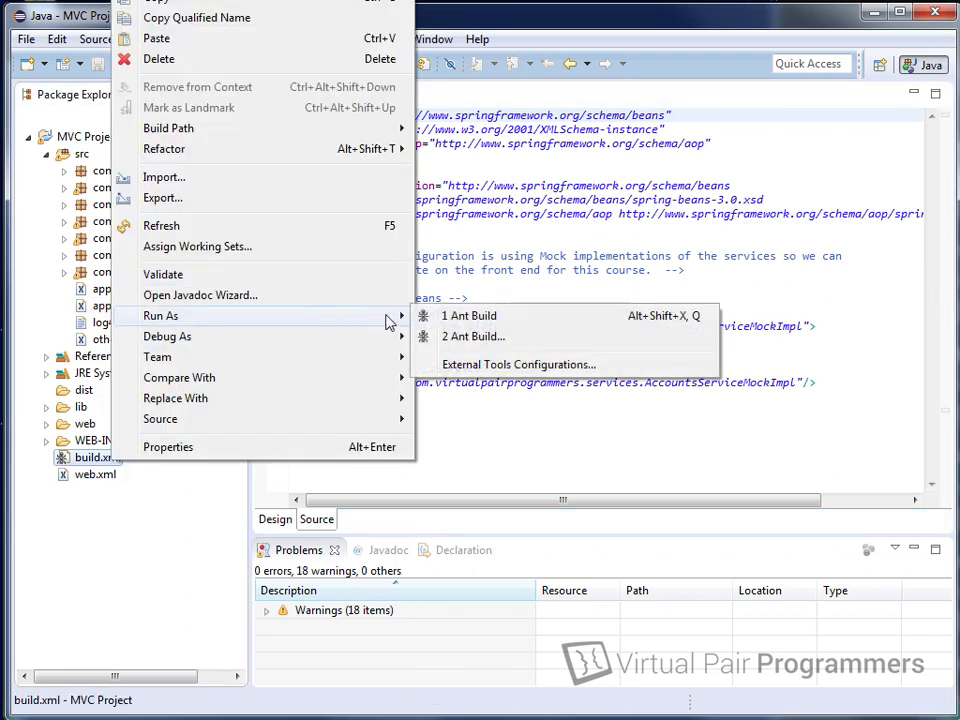
mouse_move(468, 316)
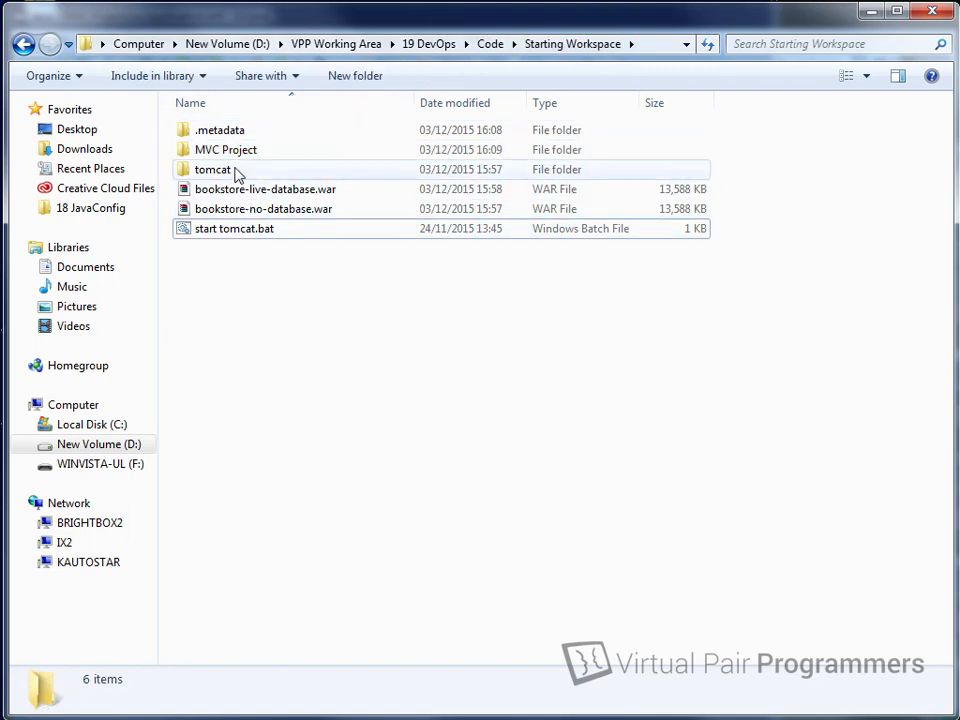
Browse into the workspace's tomcat folder and then its bin subfolder
double_click(212, 168)
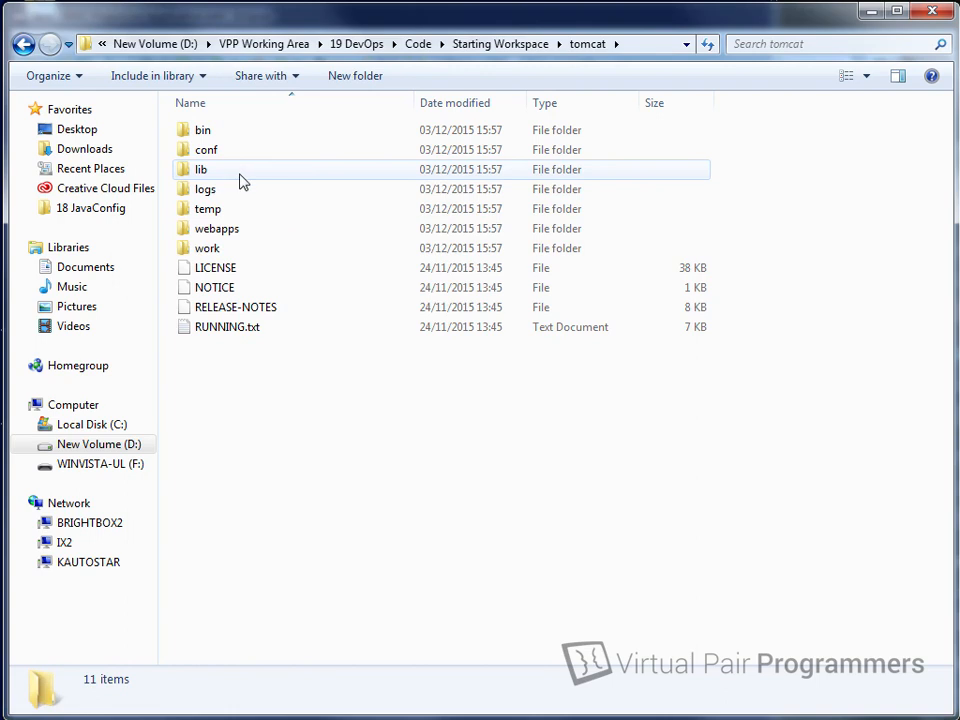
double_click(204, 128)
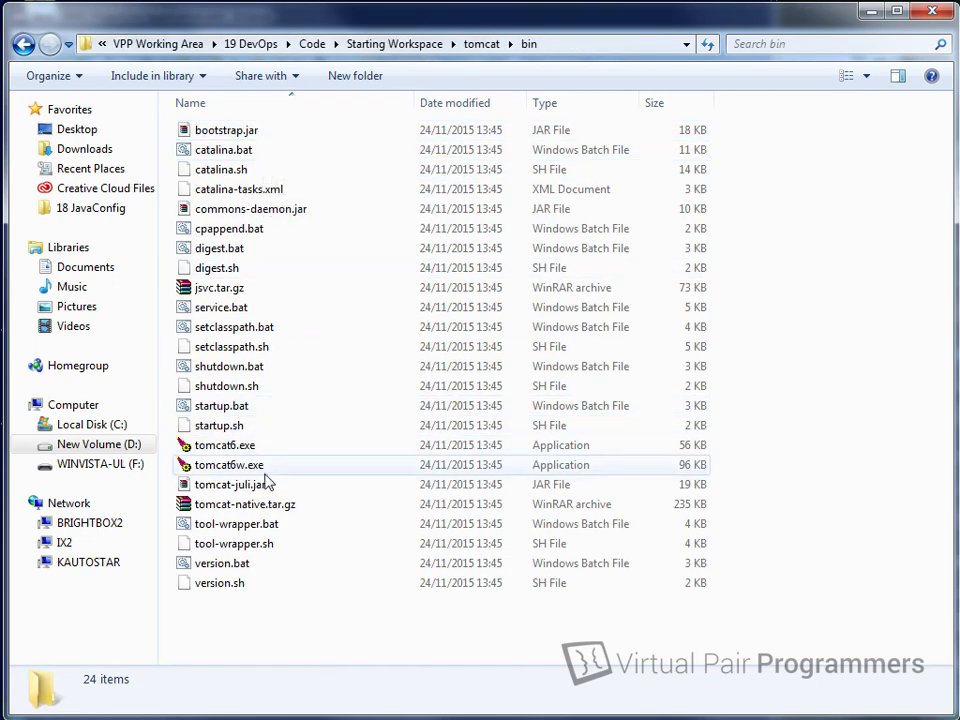
left_click(216, 424)
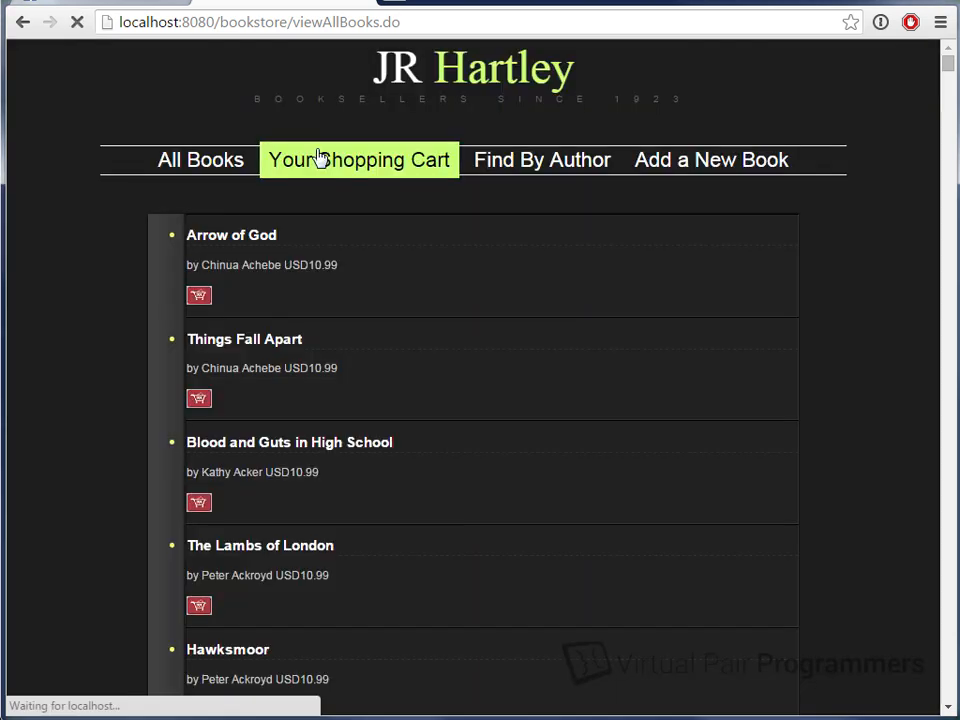
Scroll through the list of all books served by the local bookstore
scroll("down", 3)
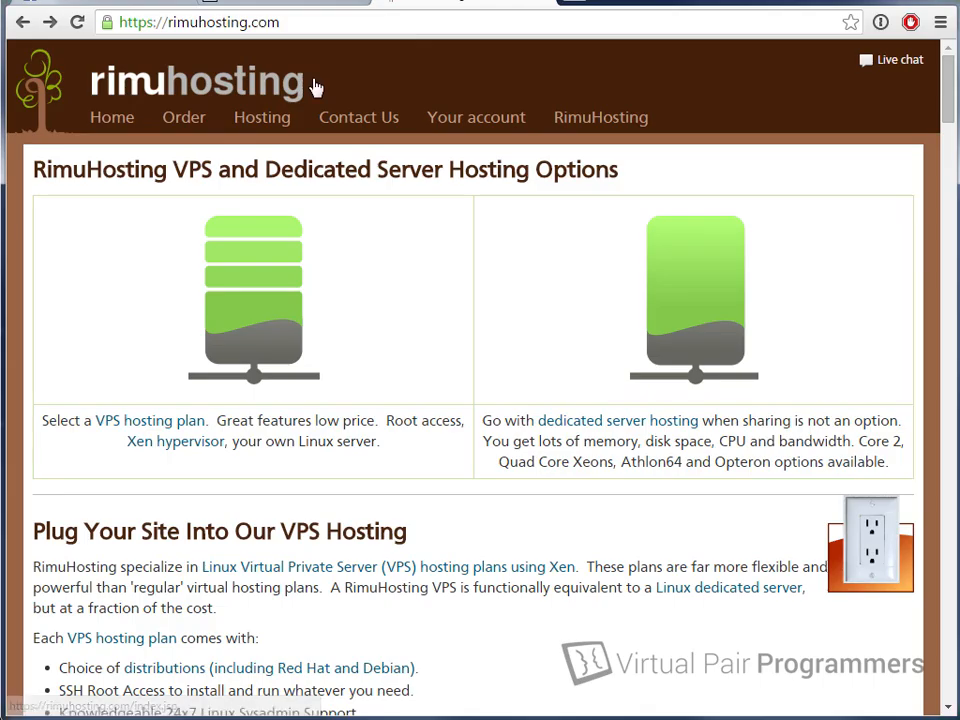
mouse_move(800, 70)
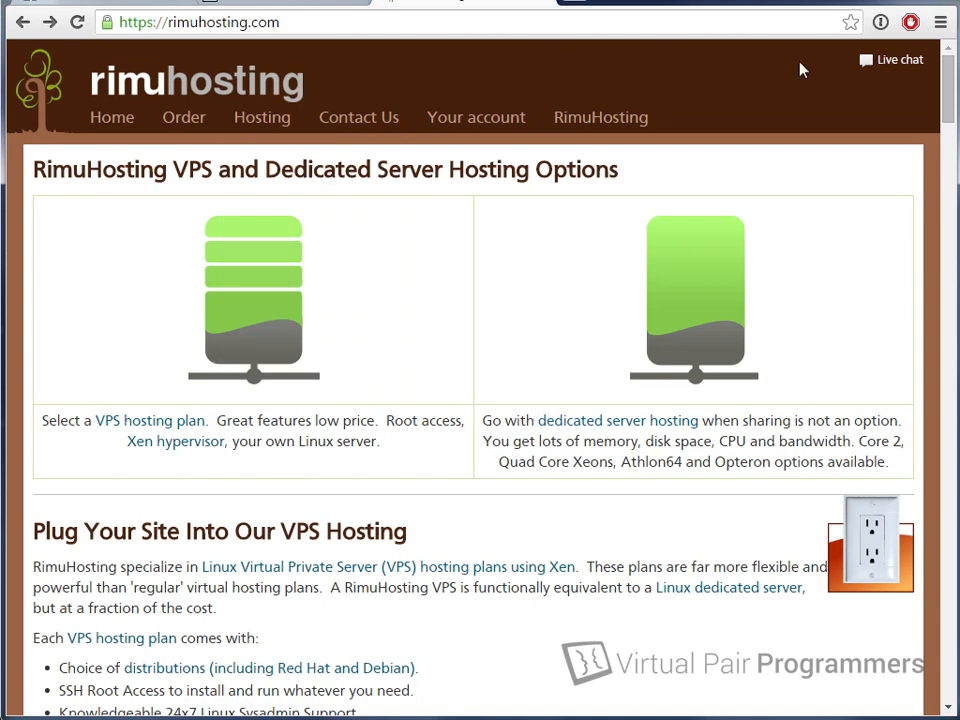
mouse_move(736, 142)
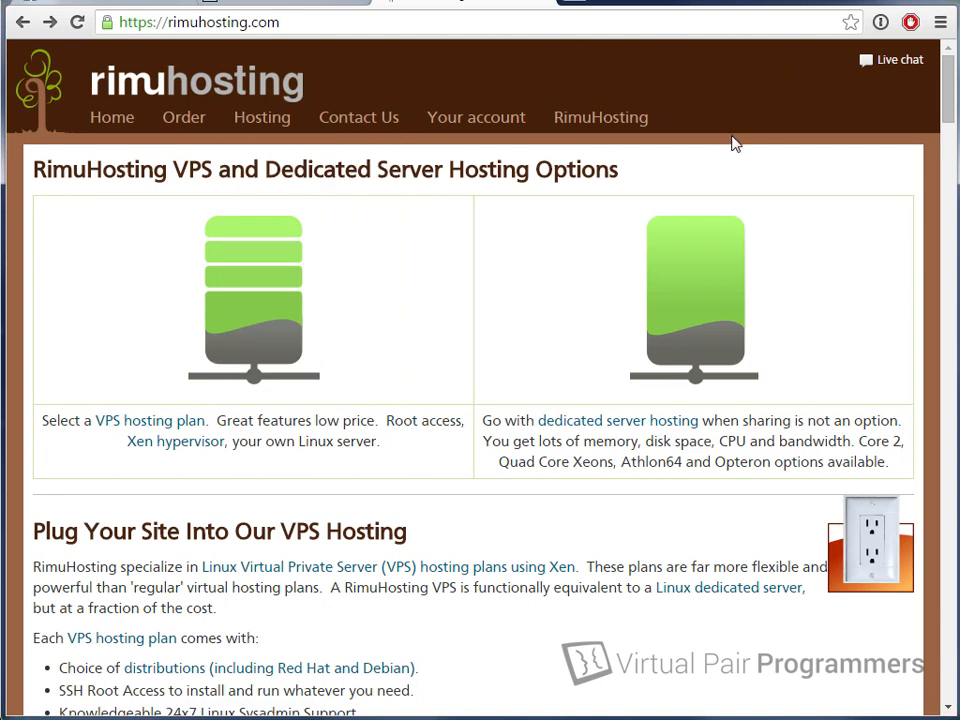
mouse_move(736, 140)
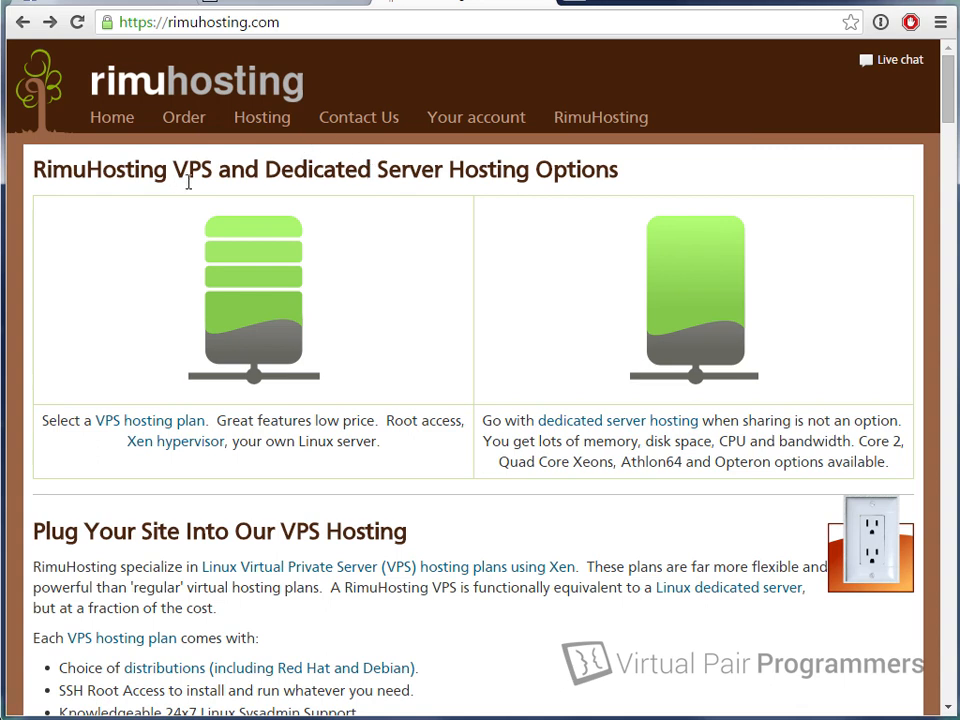
mouse_move(350, 196)
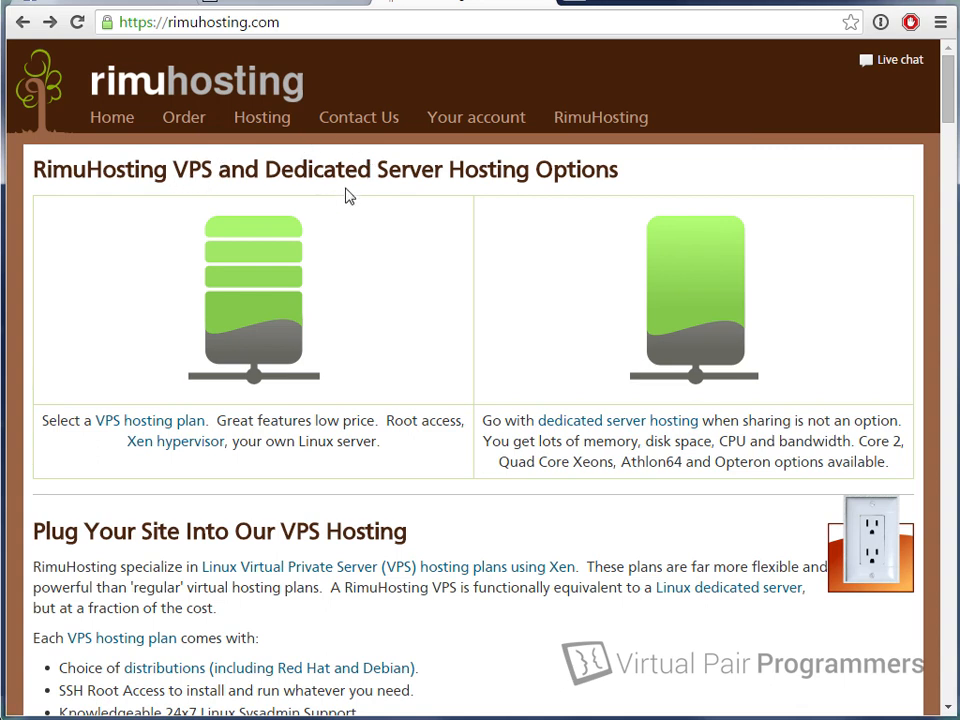
mouse_move(380, 208)
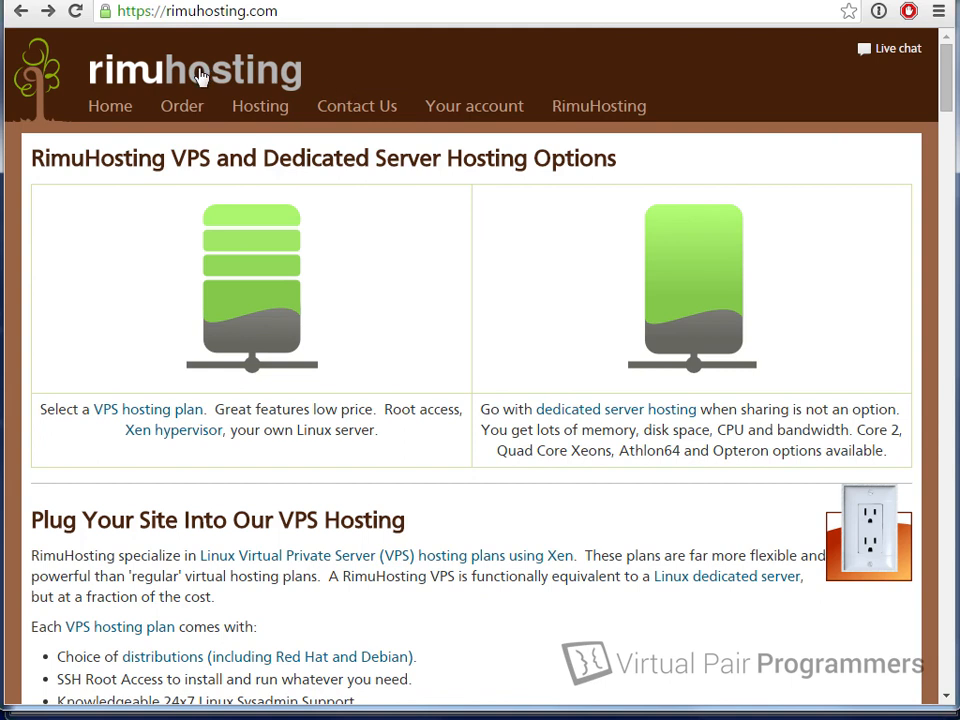
mouse_move(564, 390)
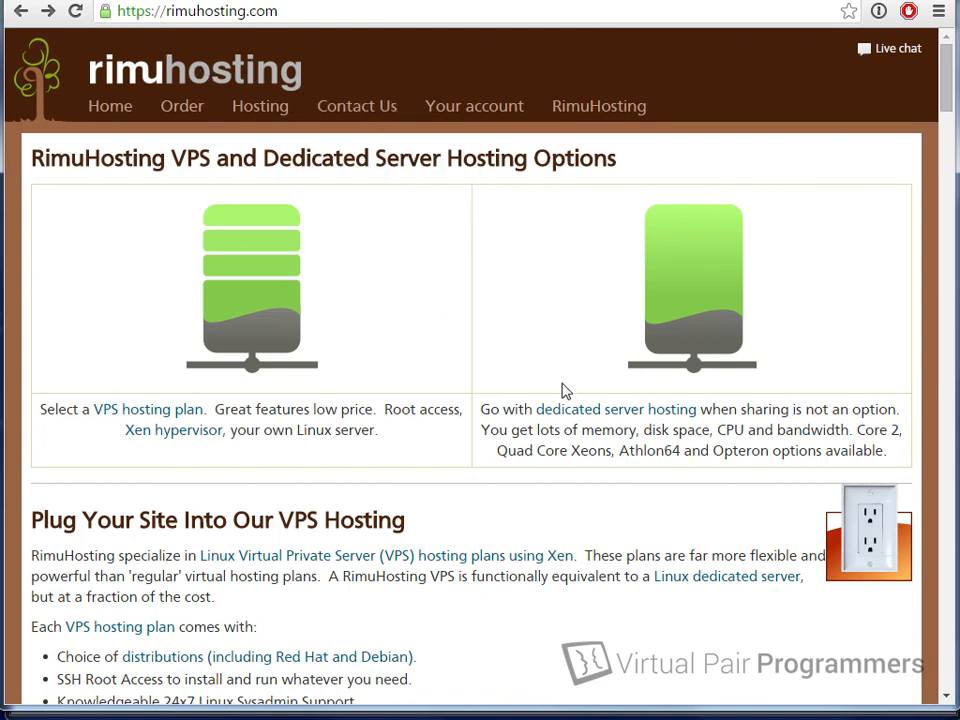
mouse_move(560, 376)
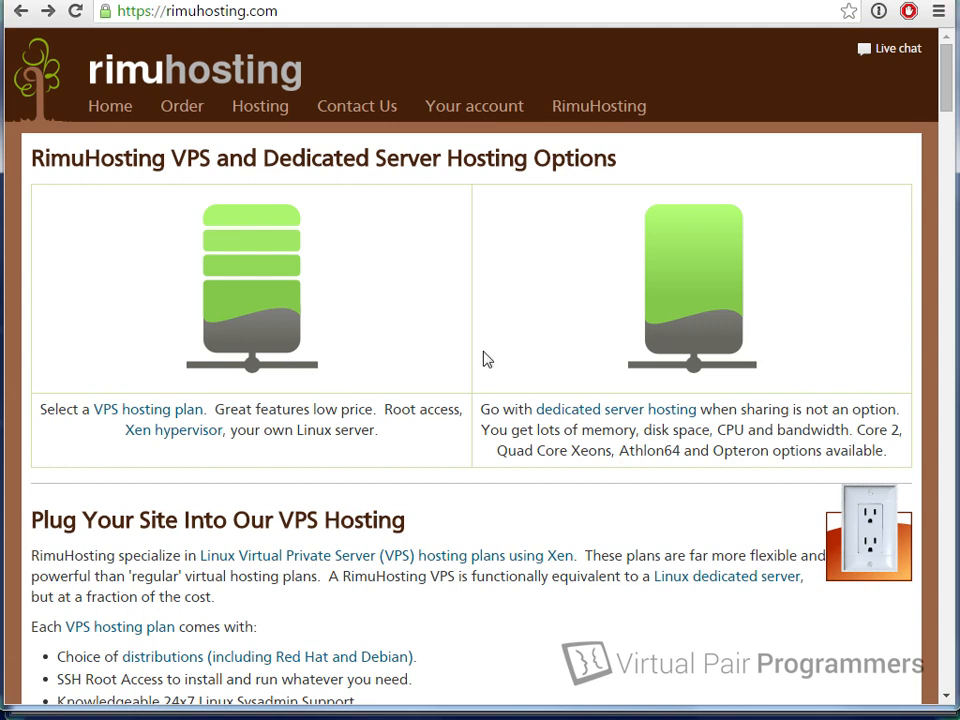
mouse_move(148, 408)
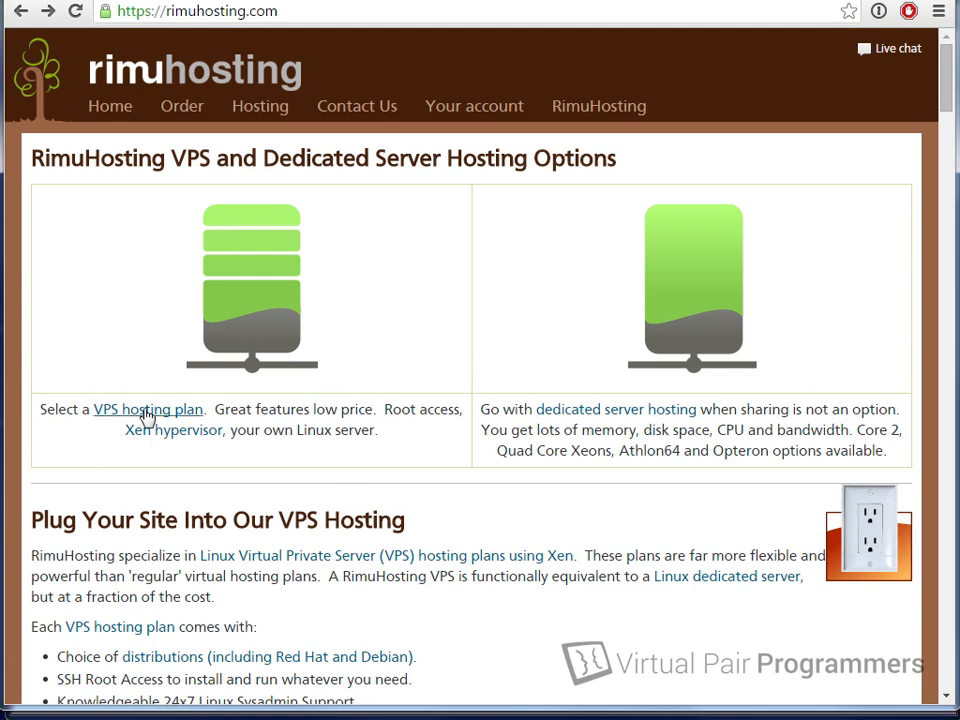
Follow the VPS hosting plan link to the Linux VPS order page
left_click(148, 408)
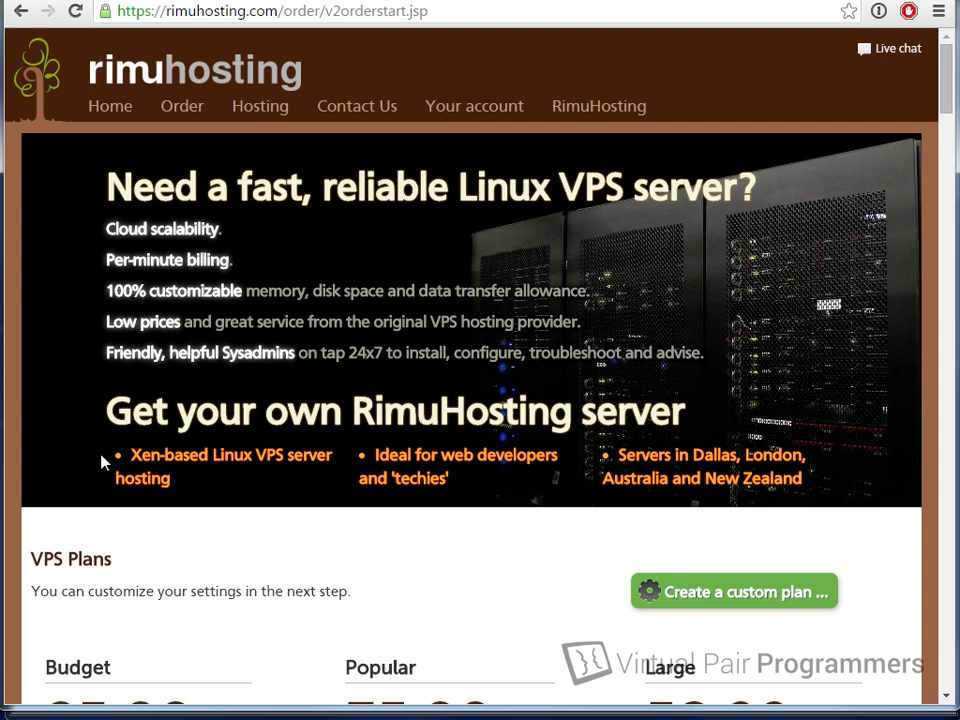
mouse_move(254, 280)
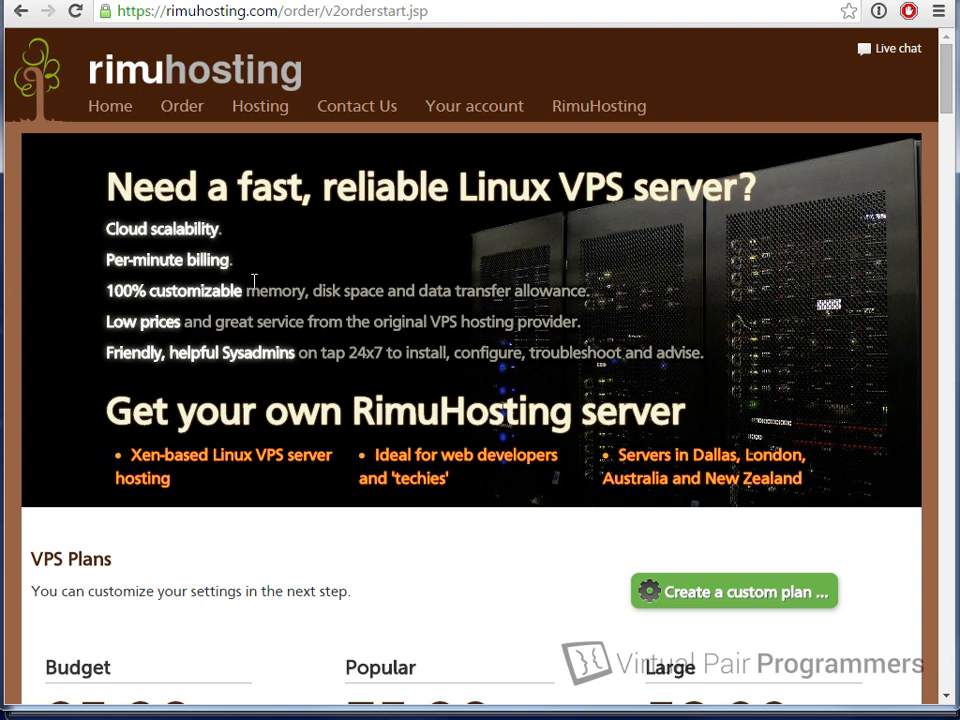
mouse_move(330, 244)
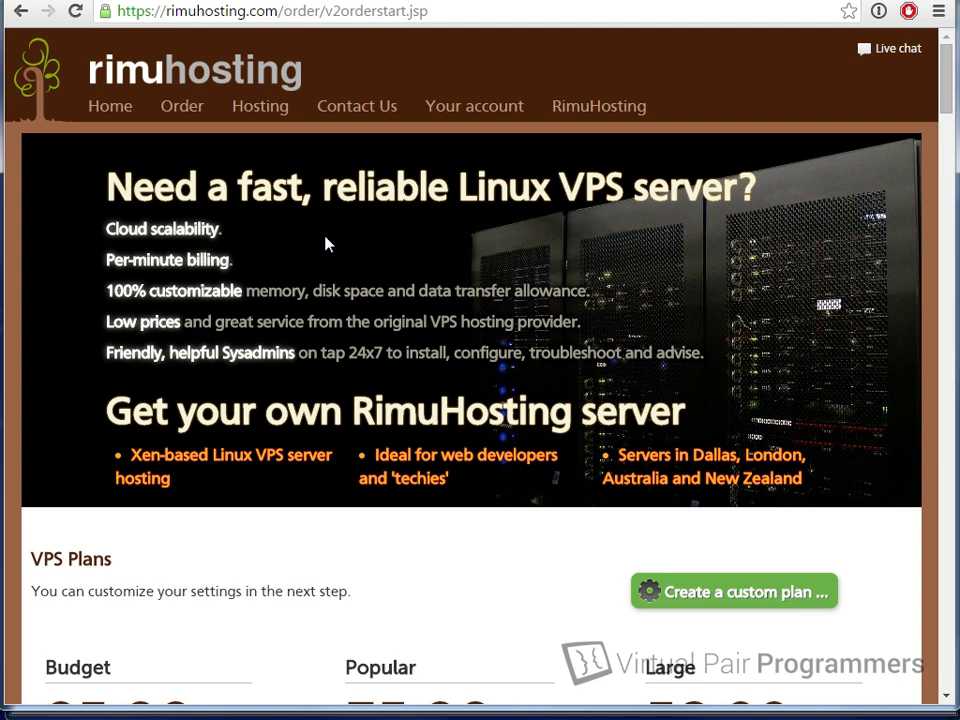
mouse_move(360, 264)
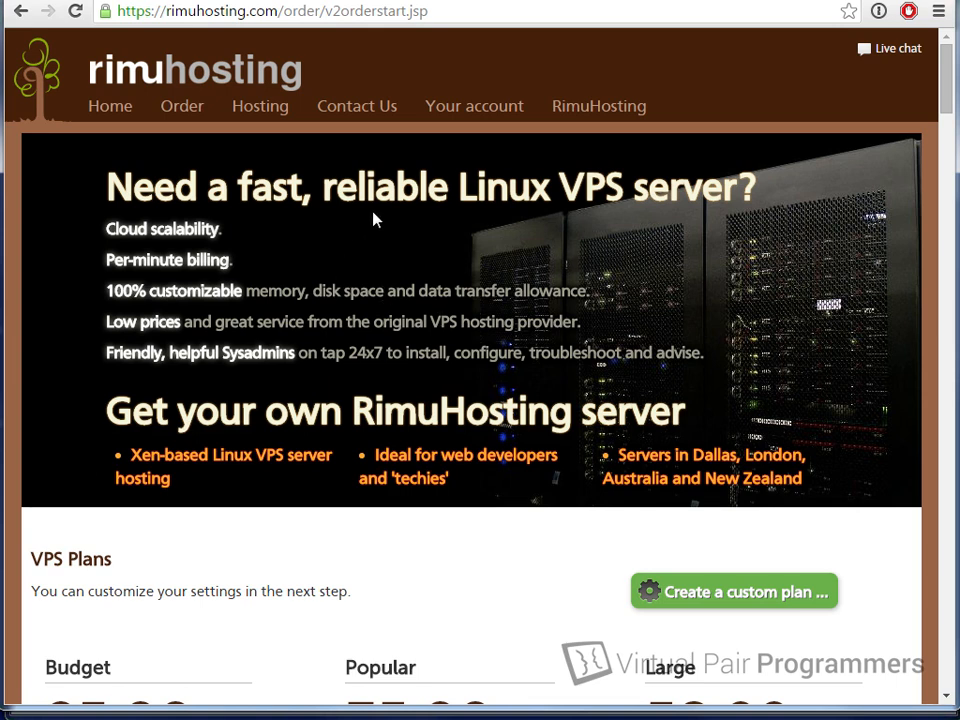
mouse_move(404, 206)
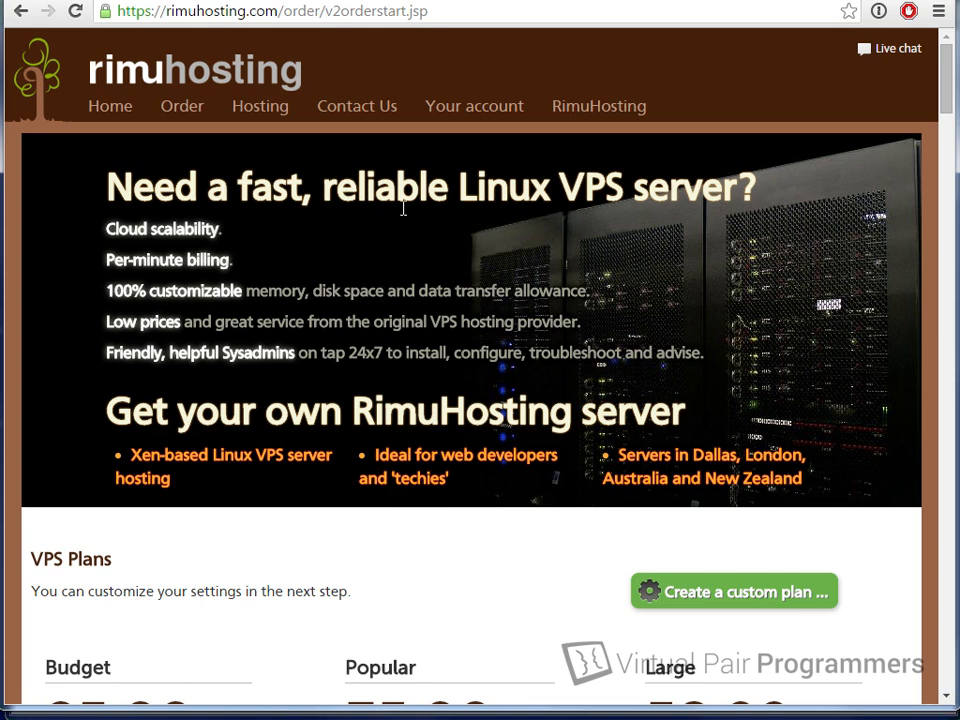
mouse_move(436, 228)
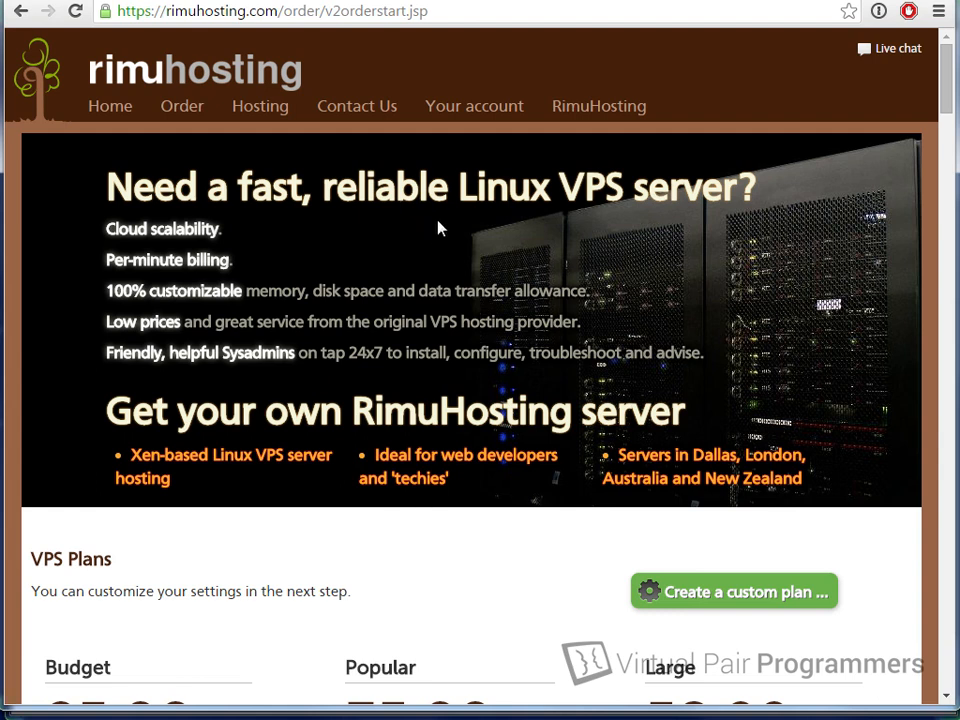
mouse_move(434, 318)
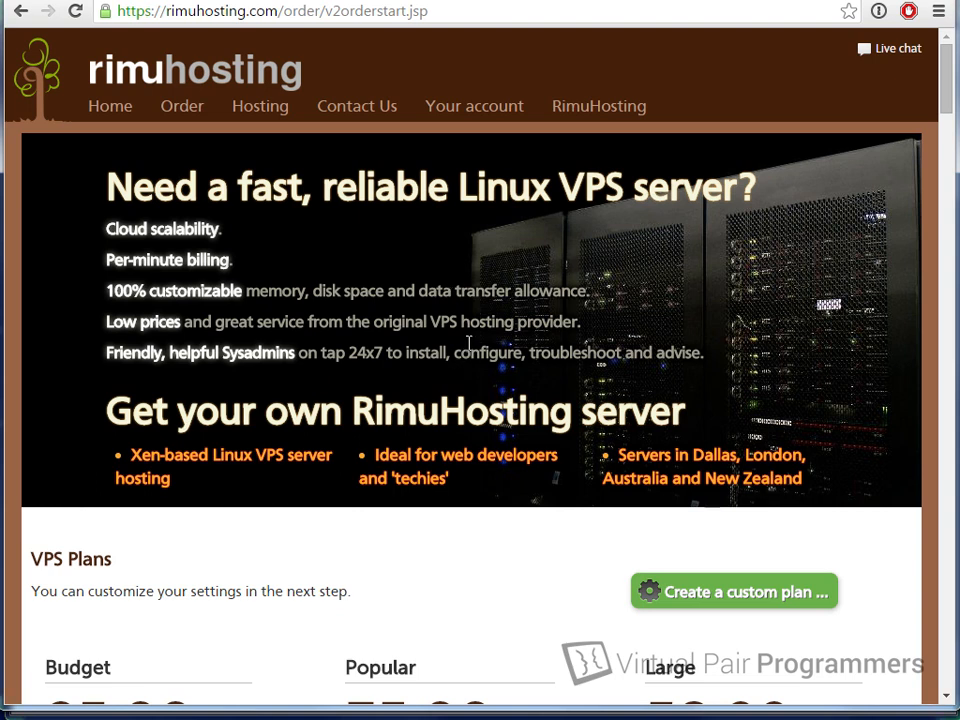
scroll("down", 3)
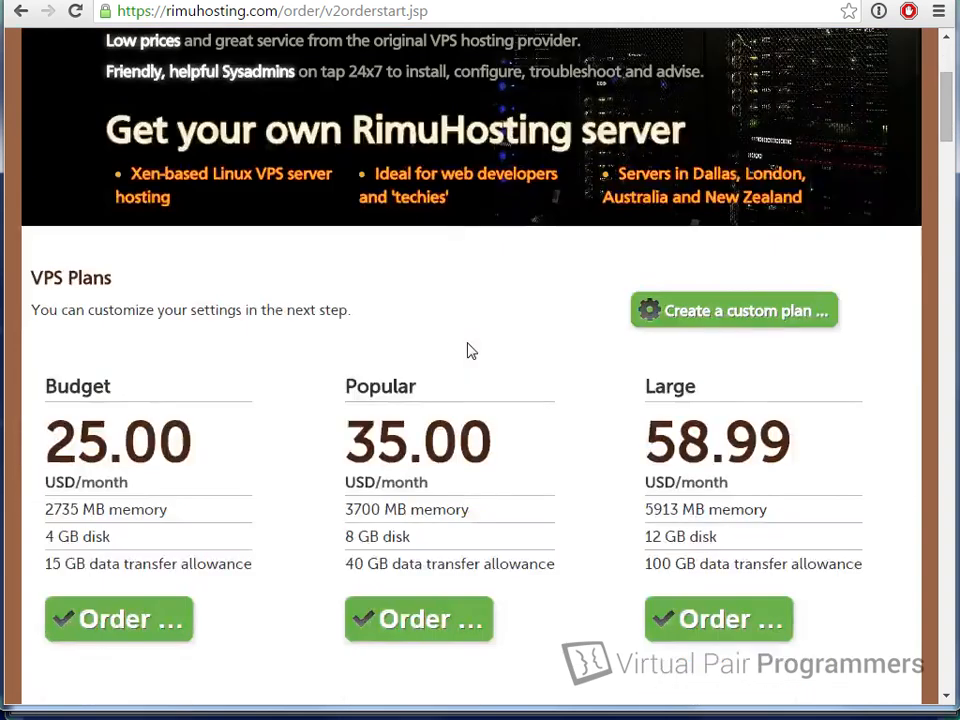
scroll("down", 3)
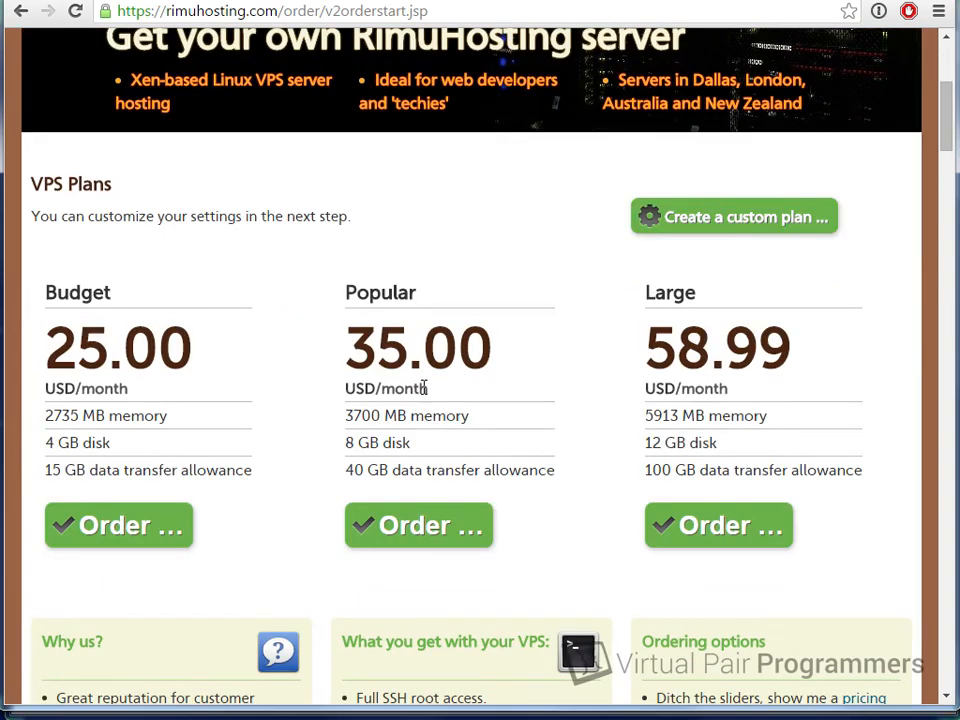
mouse_move(384, 322)
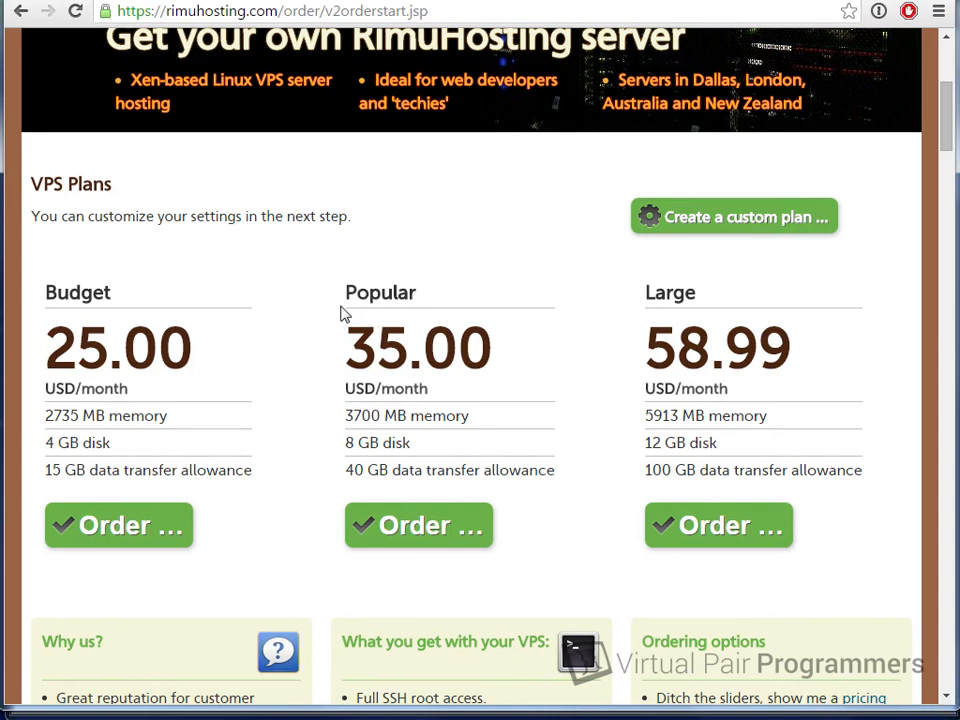
mouse_move(168, 244)
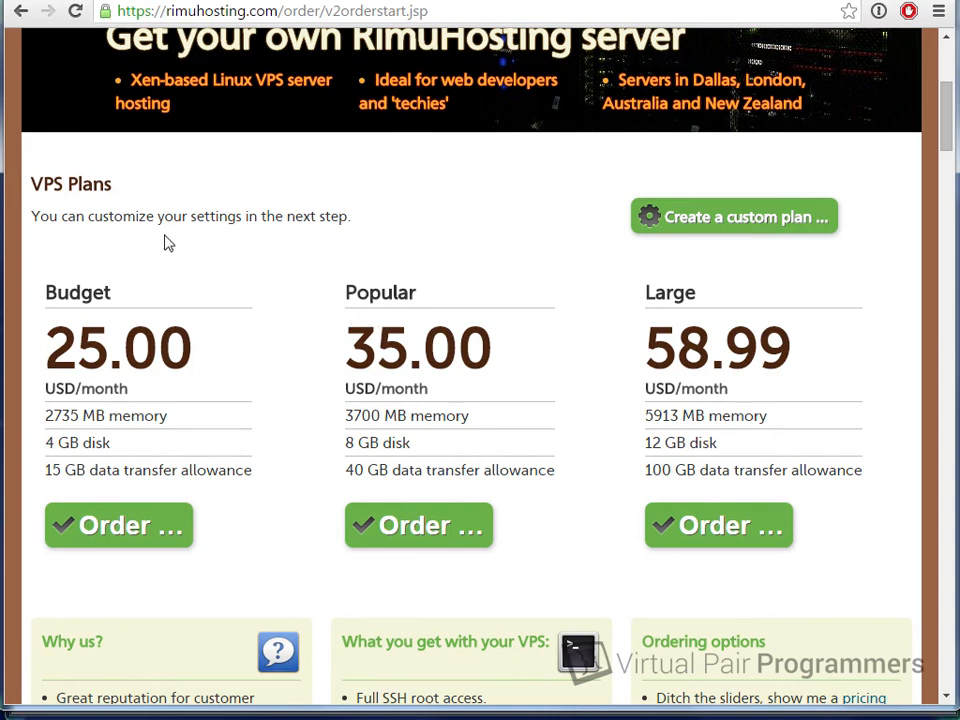
mouse_move(304, 276)
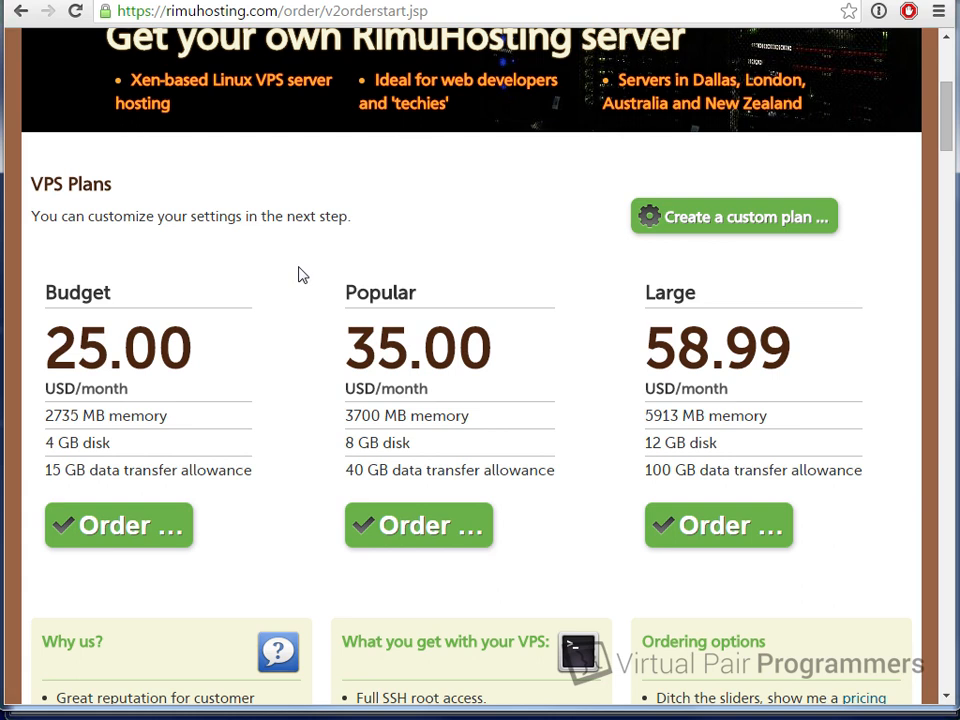
mouse_move(244, 268)
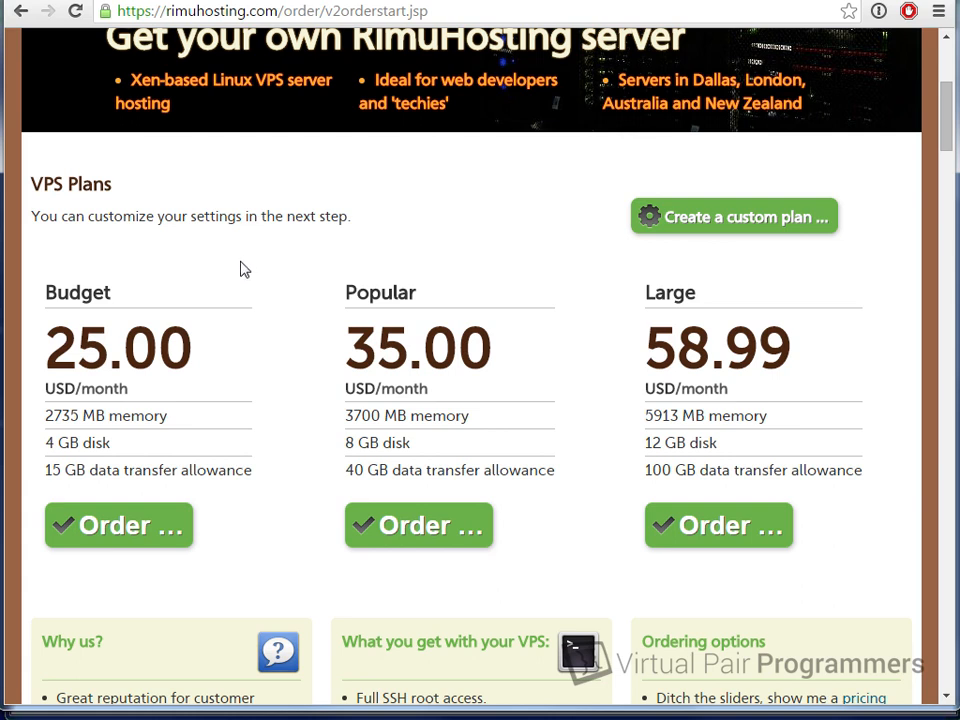
mouse_move(72, 292)
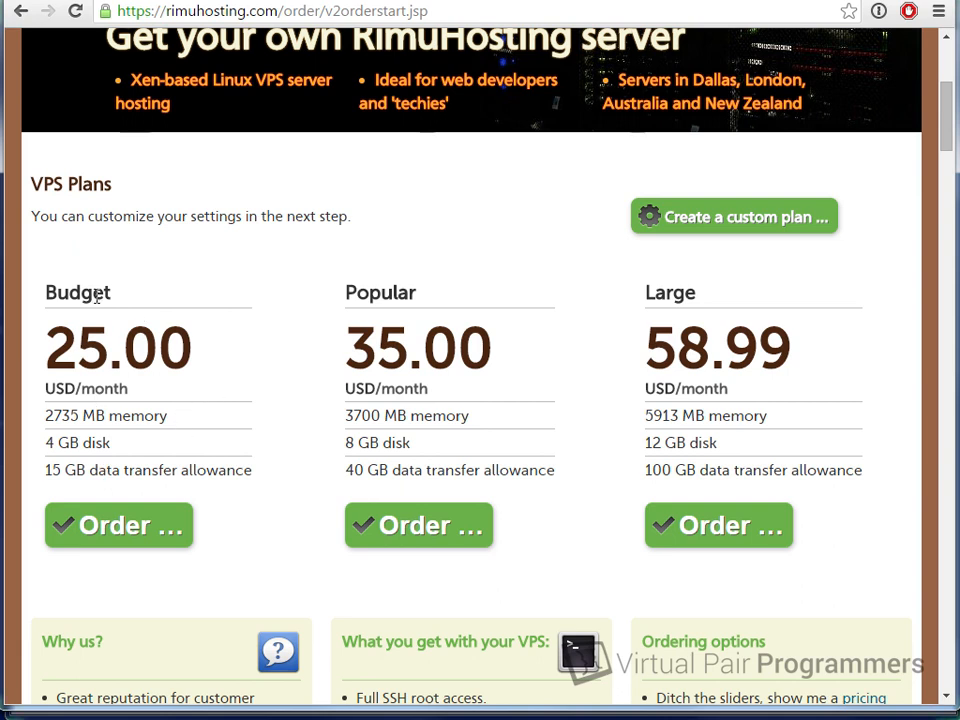
mouse_move(136, 434)
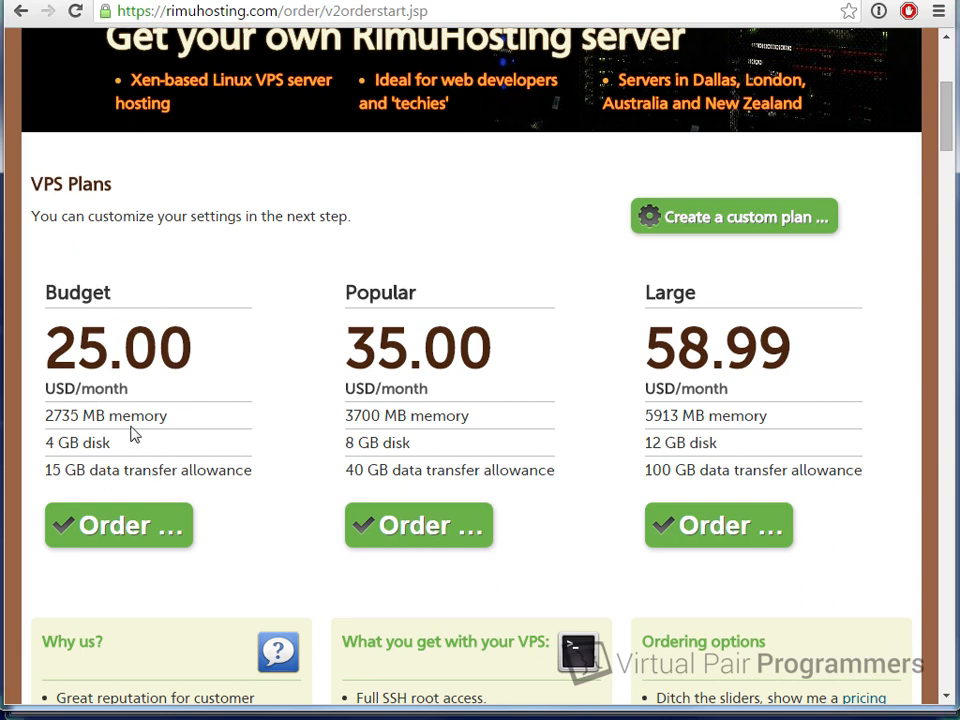
mouse_move(44, 384)
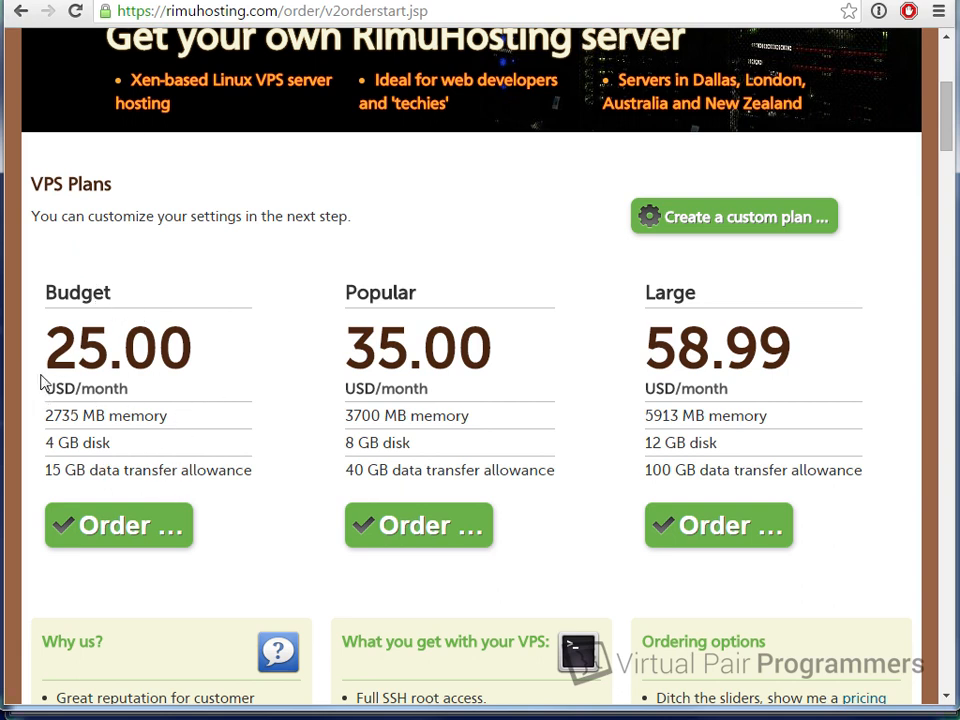
mouse_move(258, 396)
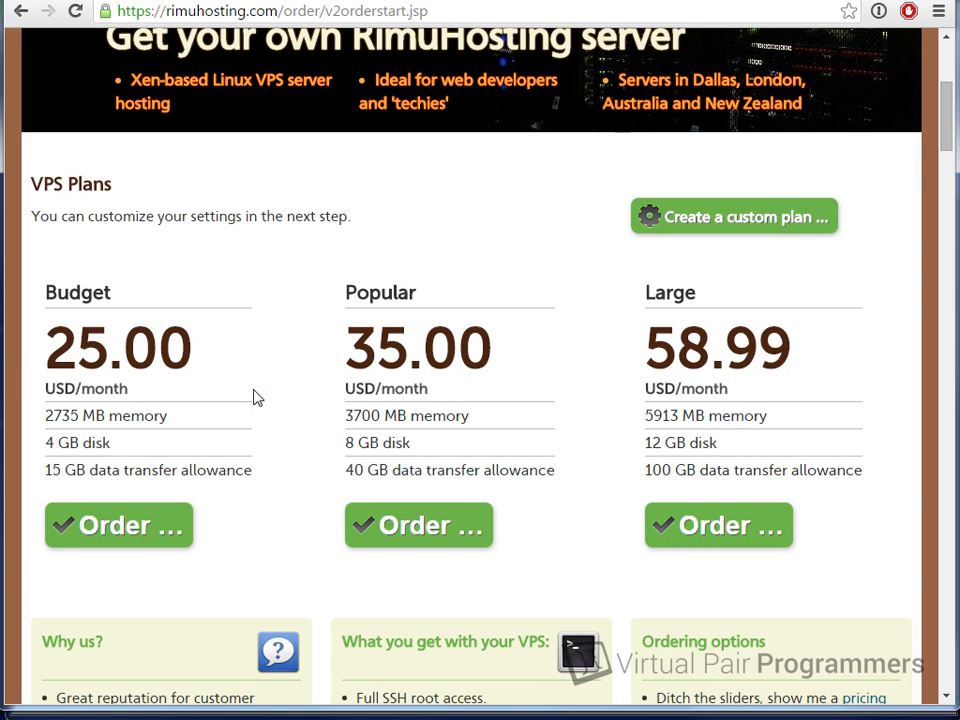
mouse_move(48, 360)
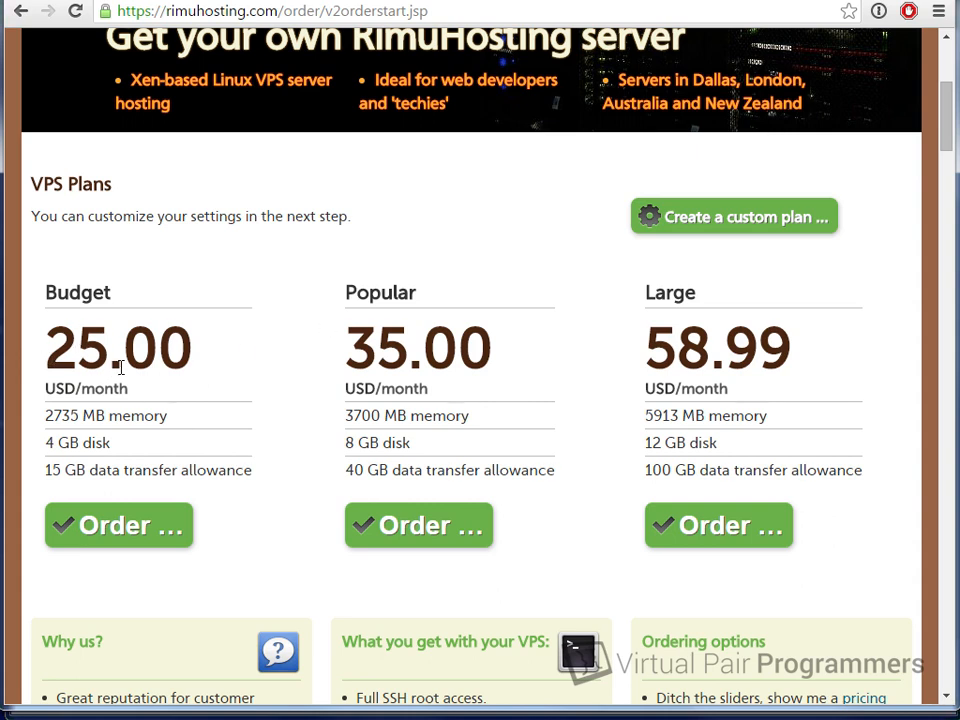
mouse_move(194, 378)
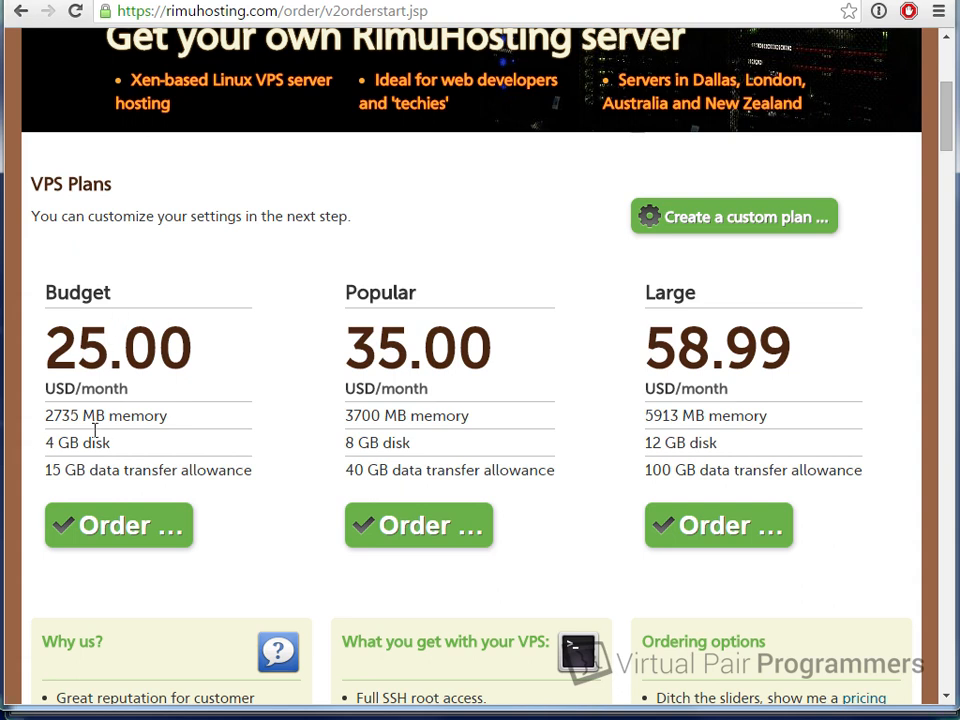
mouse_move(136, 470)
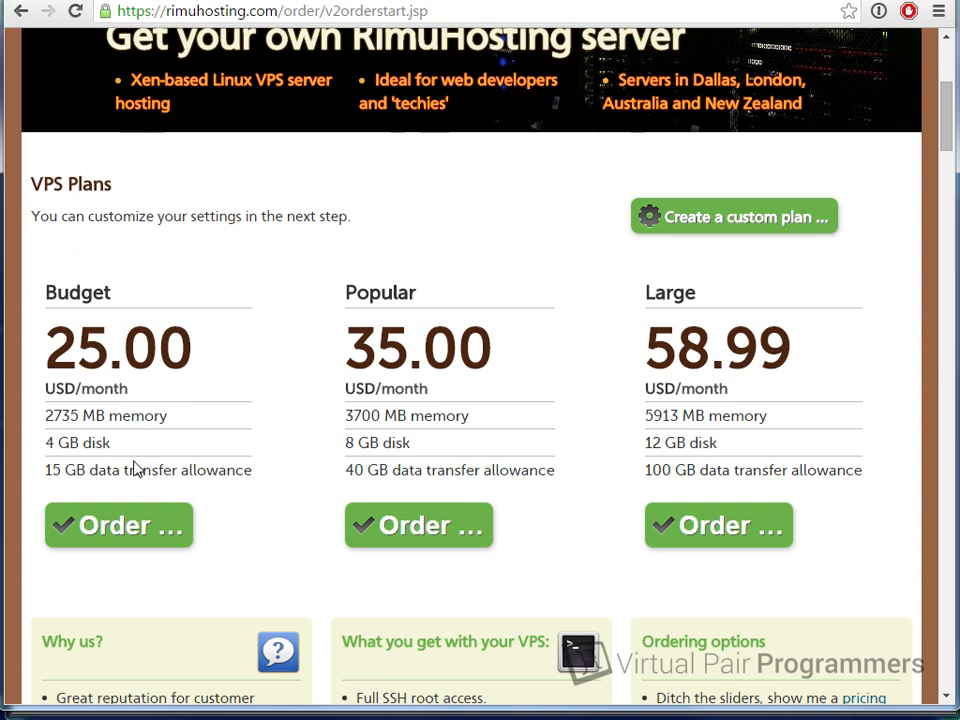
mouse_move(168, 362)
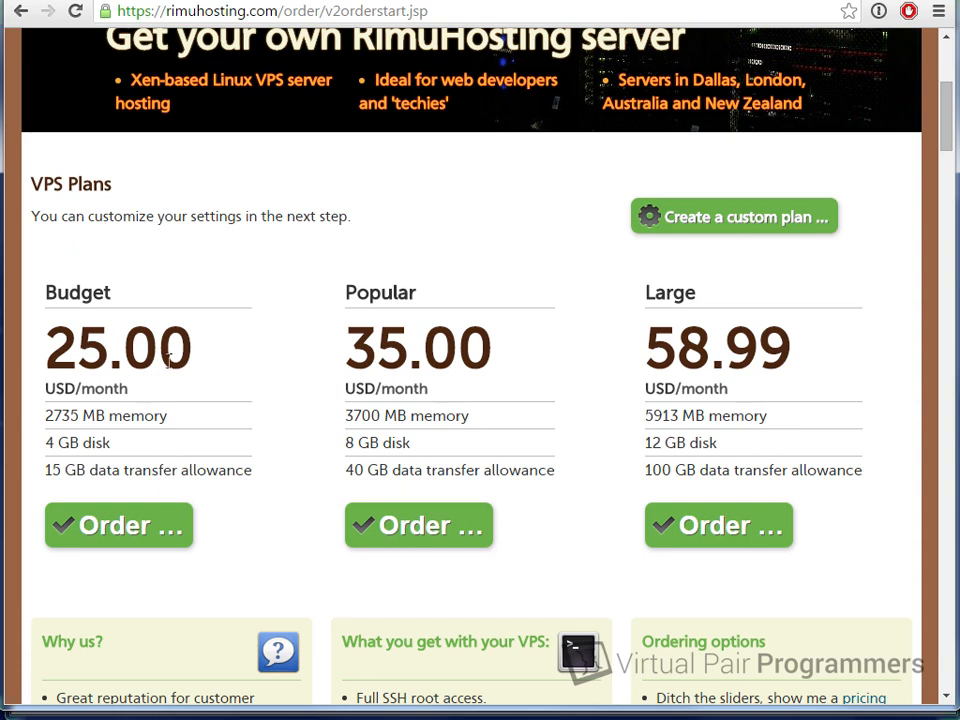
mouse_move(152, 466)
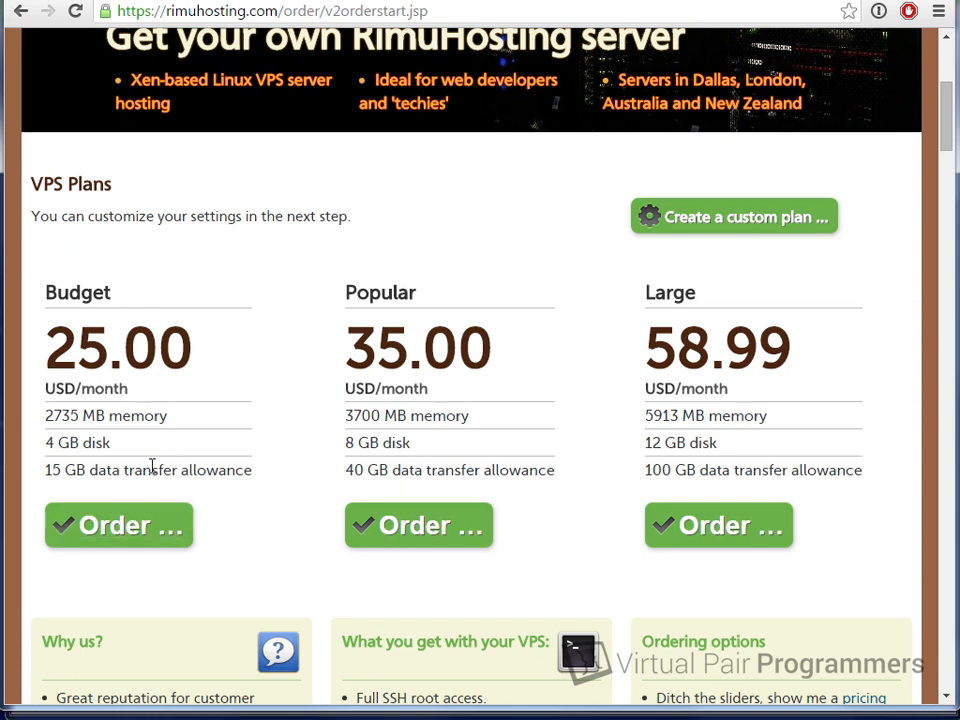
mouse_move(38, 458)
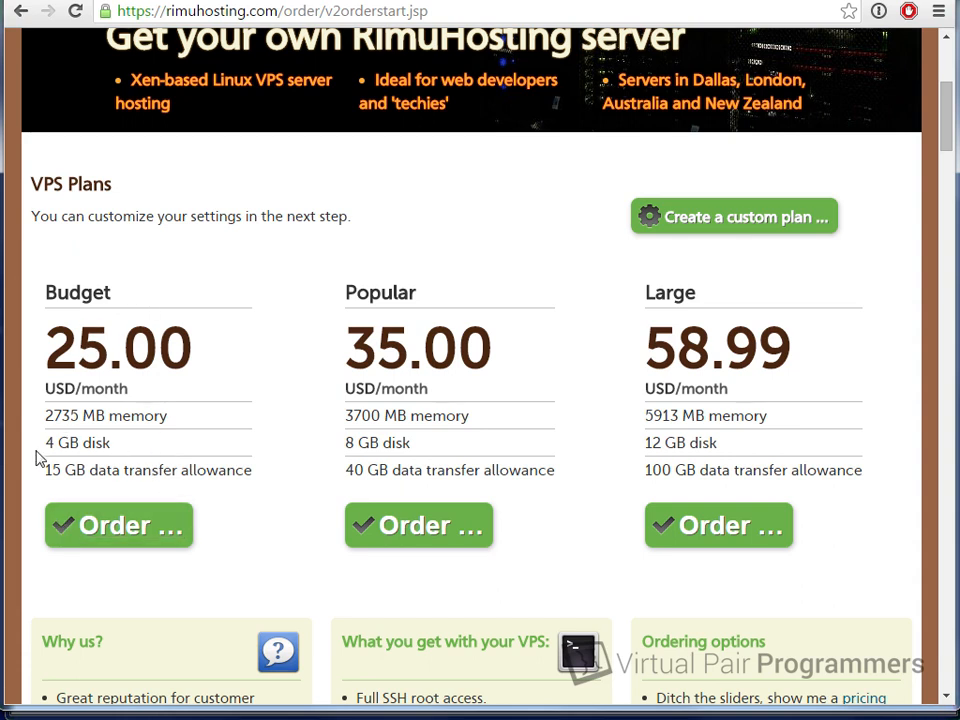
mouse_move(128, 456)
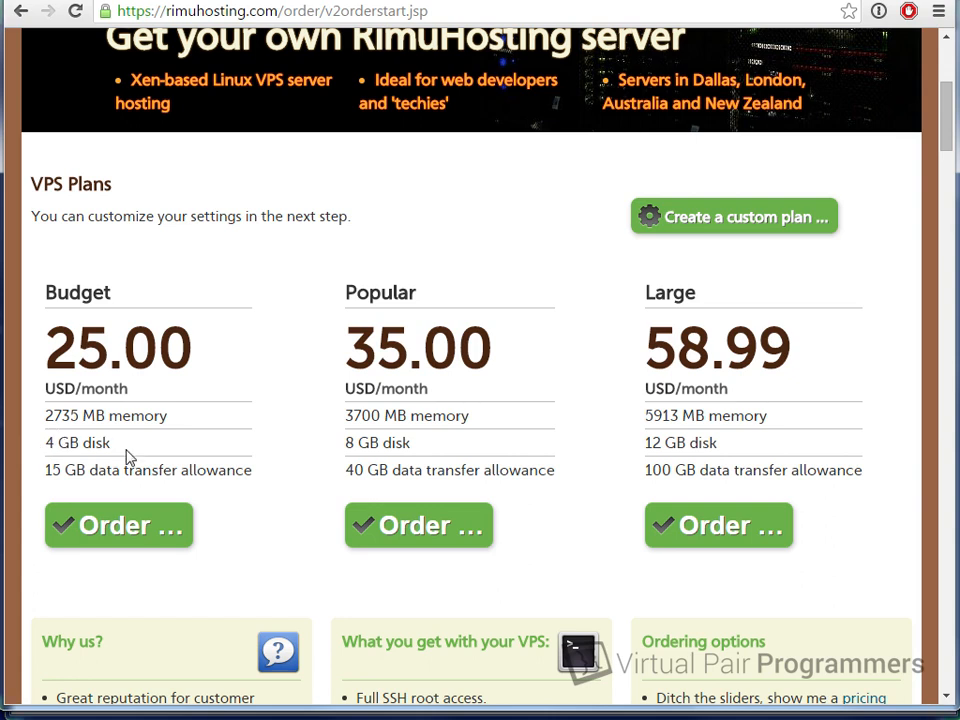
mouse_move(372, 436)
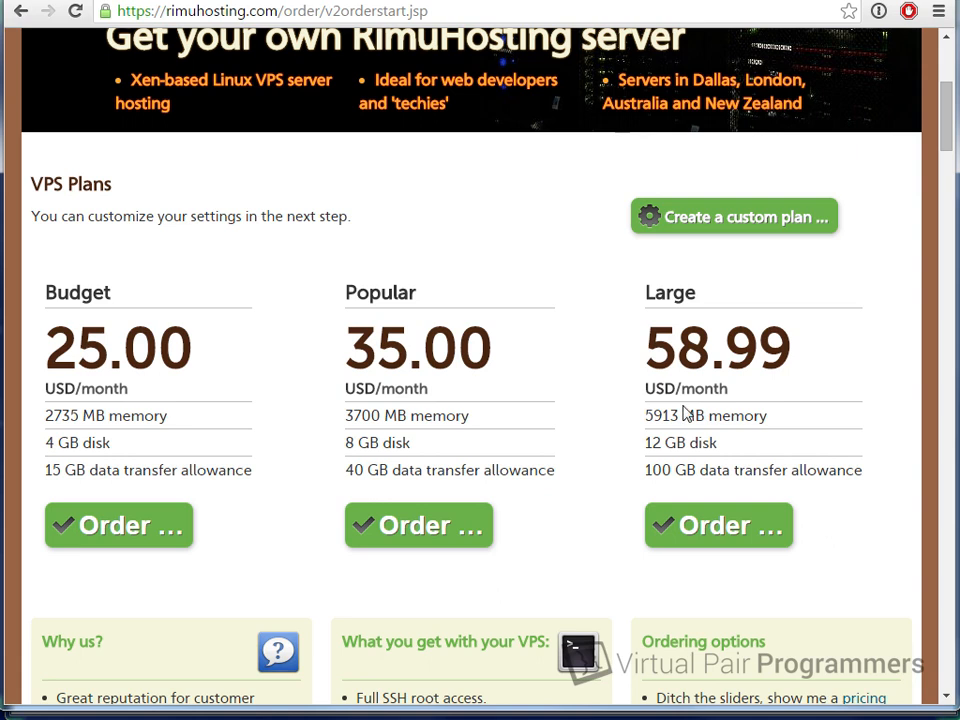
mouse_move(644, 438)
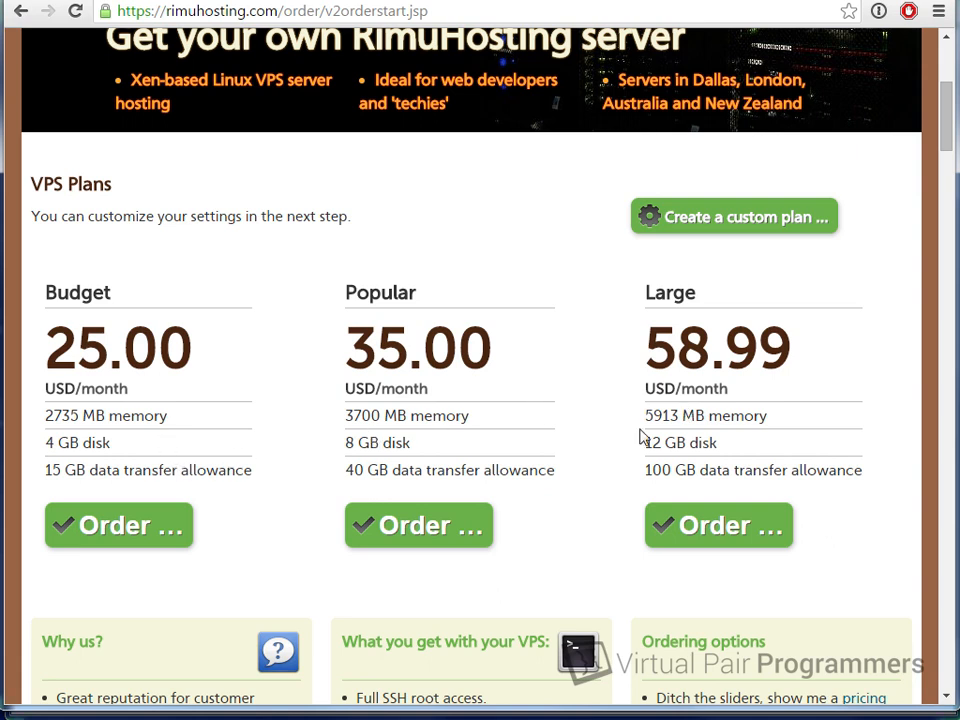
mouse_move(838, 304)
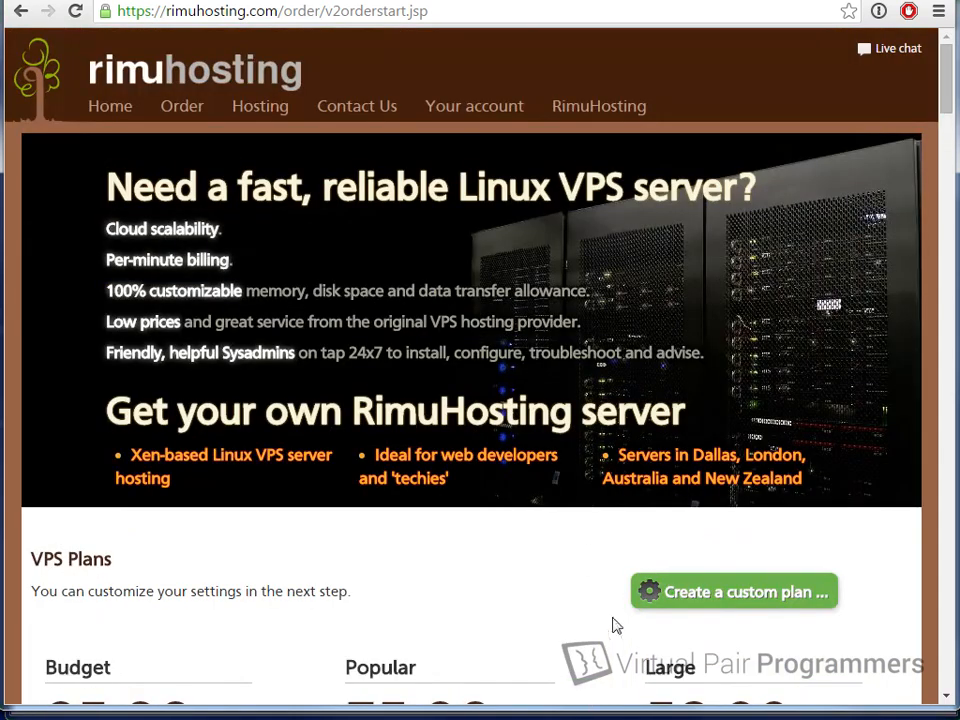
mouse_move(540, 532)
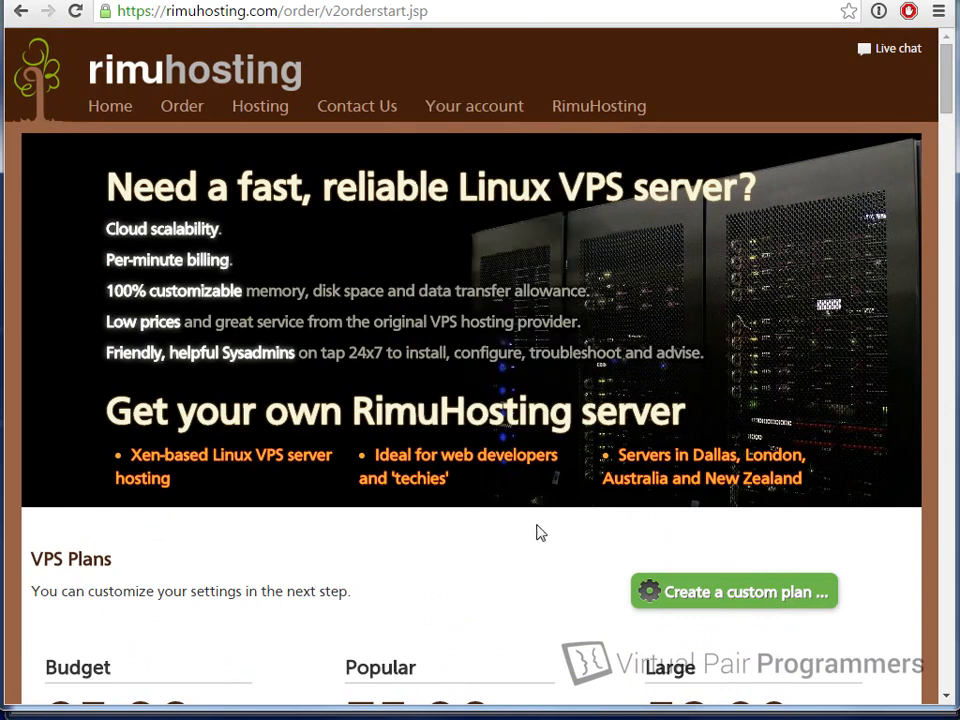
mouse_move(318, 342)
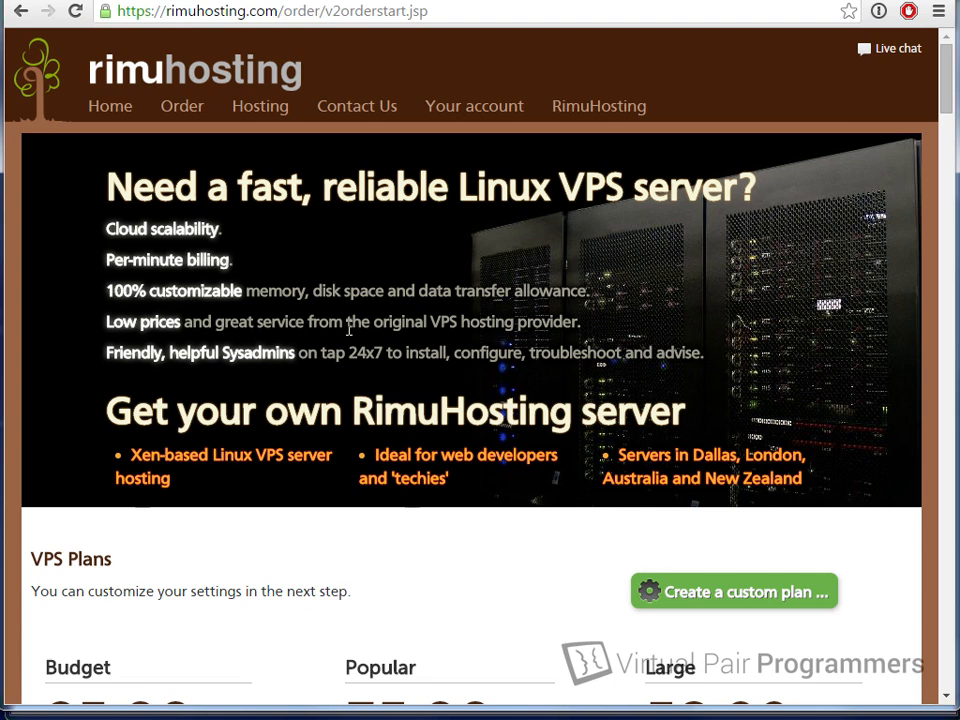
left_click(180, 106)
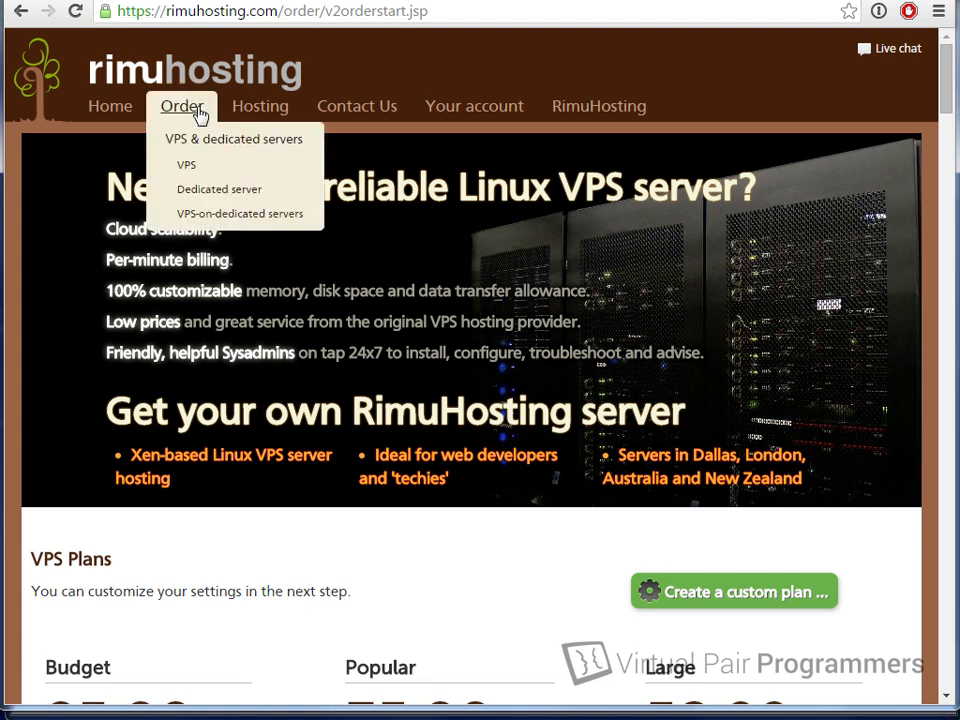
mouse_move(430, 280)
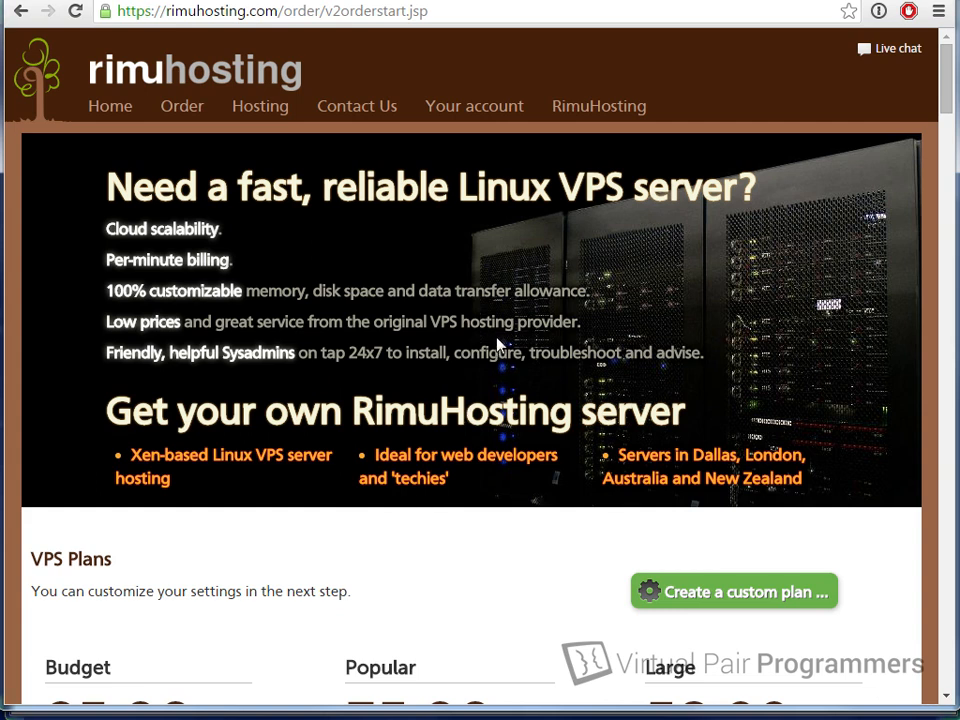
mouse_move(500, 330)
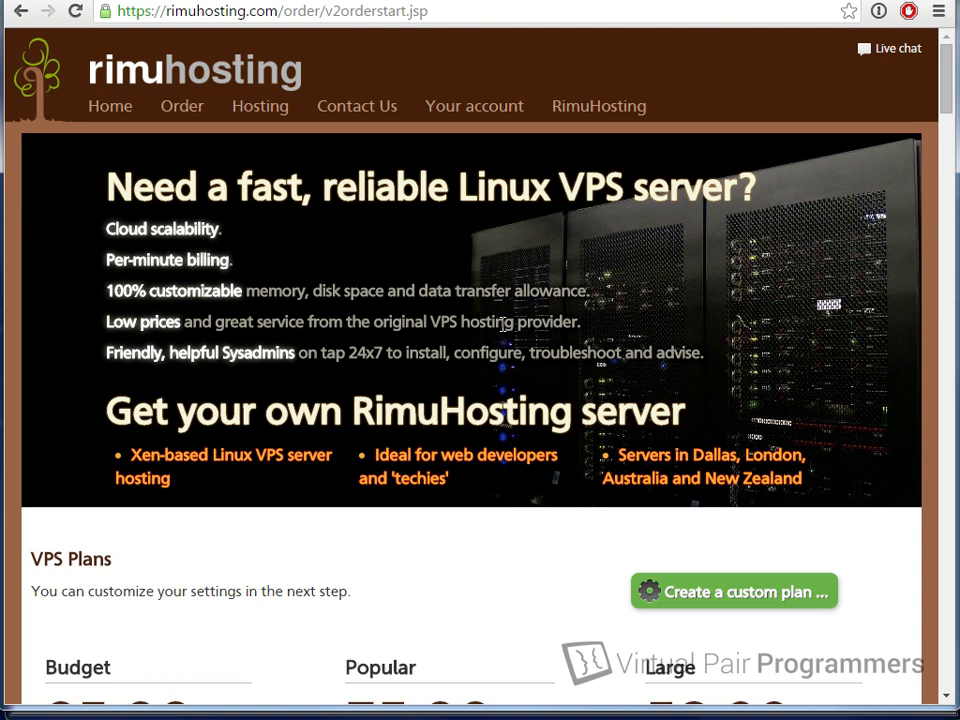
mouse_move(360, 460)
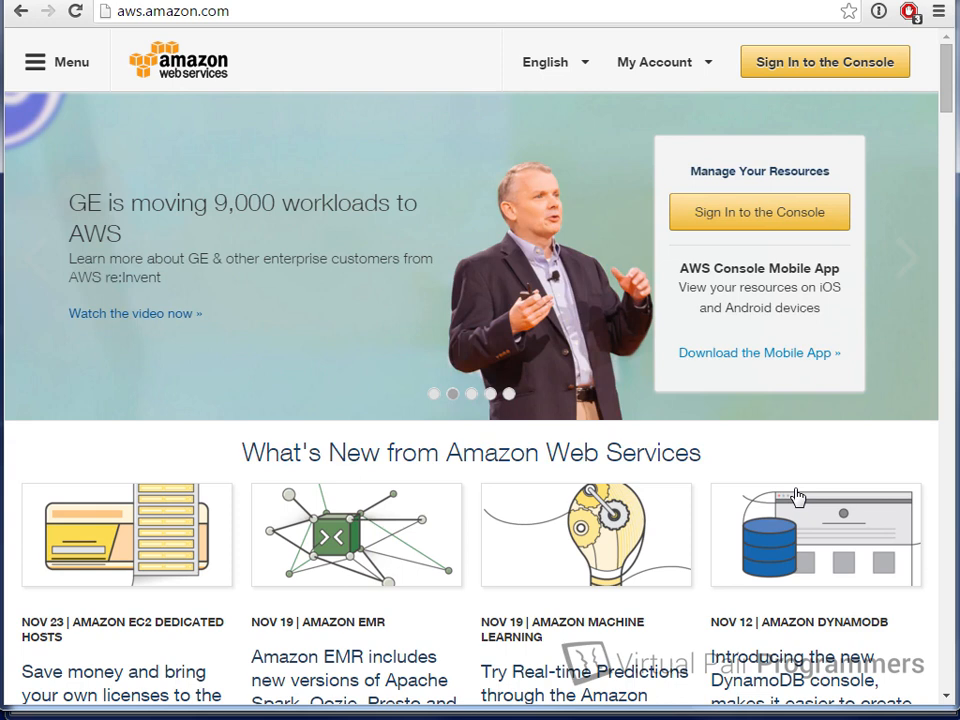
mouse_move(518, 248)
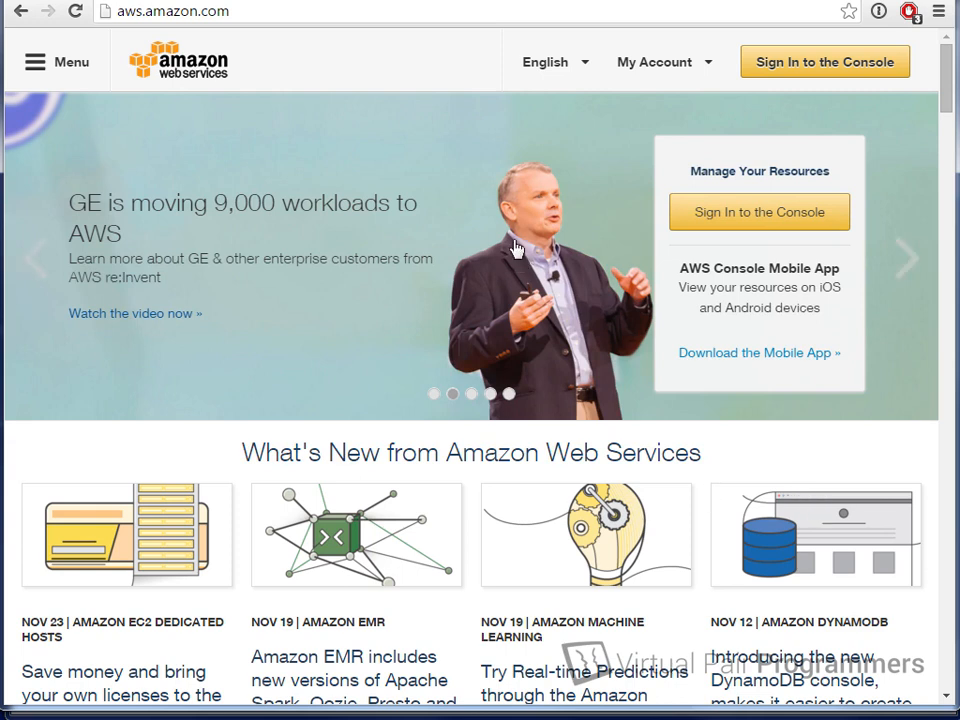
mouse_move(284, 60)
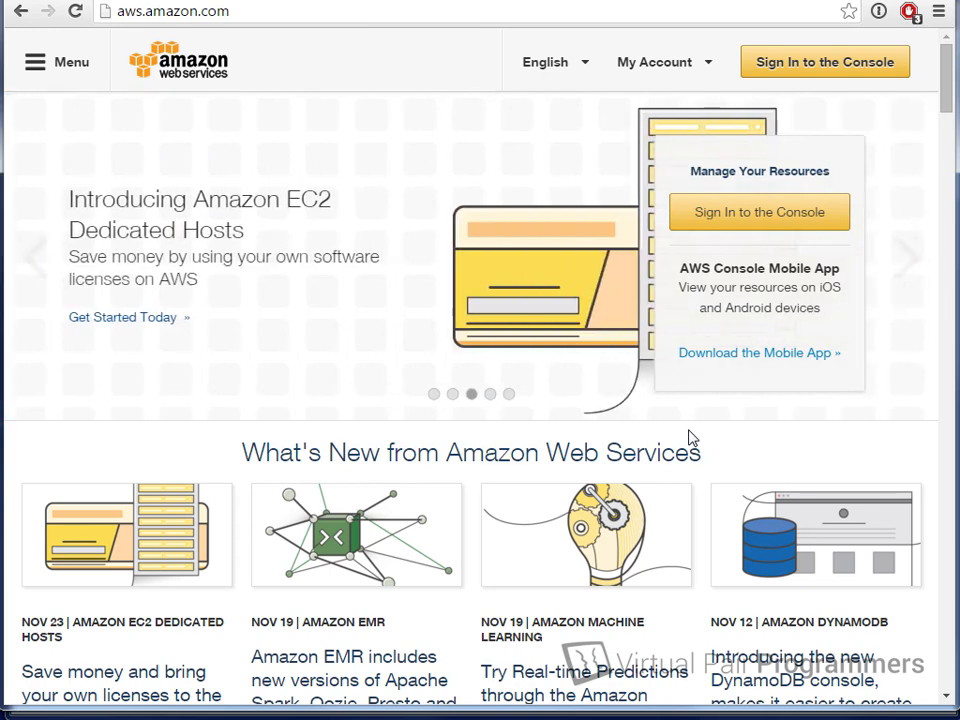
mouse_move(912, 434)
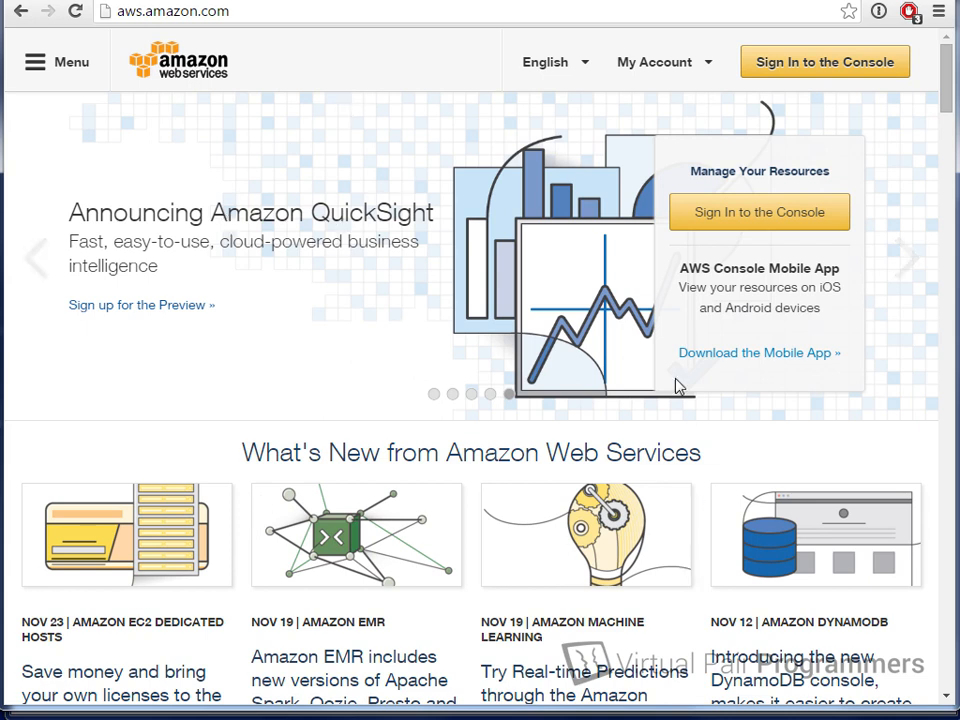
mouse_move(820, 464)
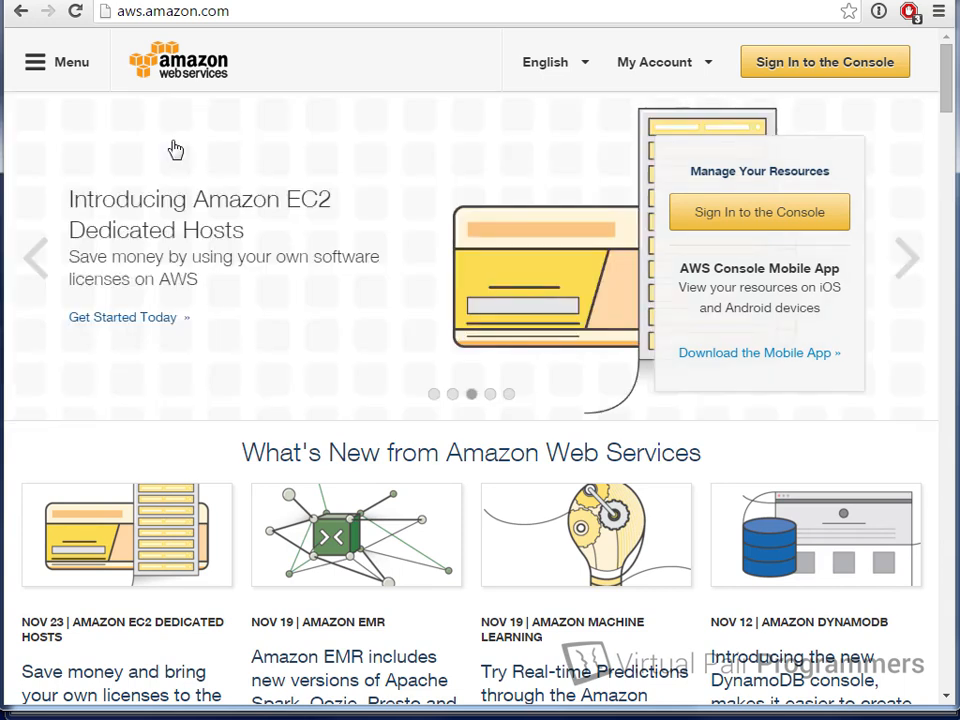
mouse_move(204, 114)
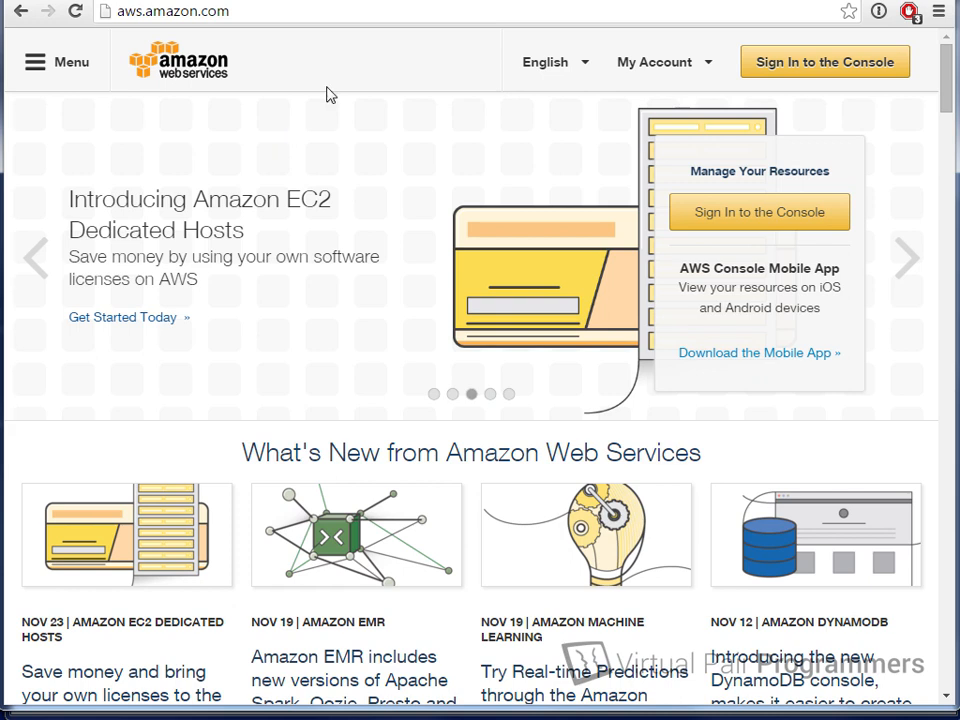
mouse_move(290, 58)
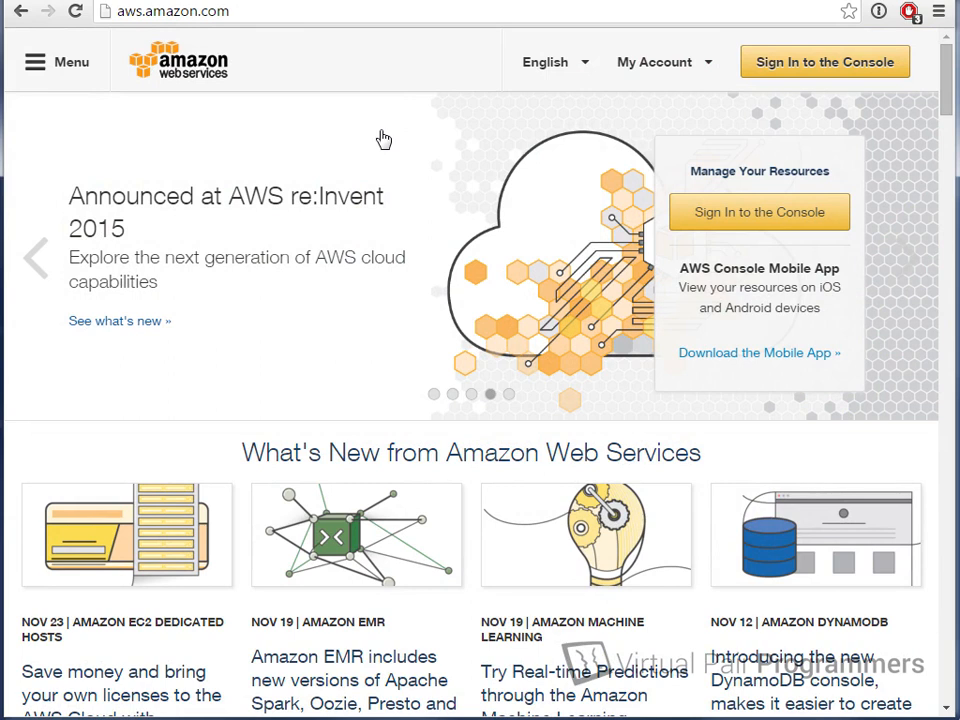
mouse_move(392, 146)
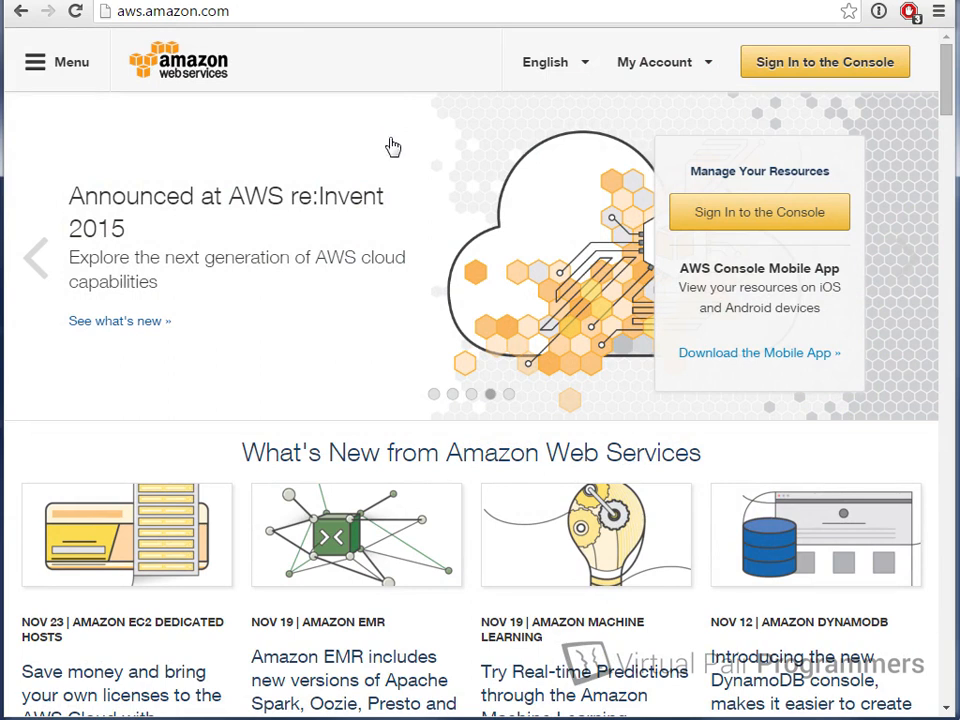
mouse_move(498, 100)
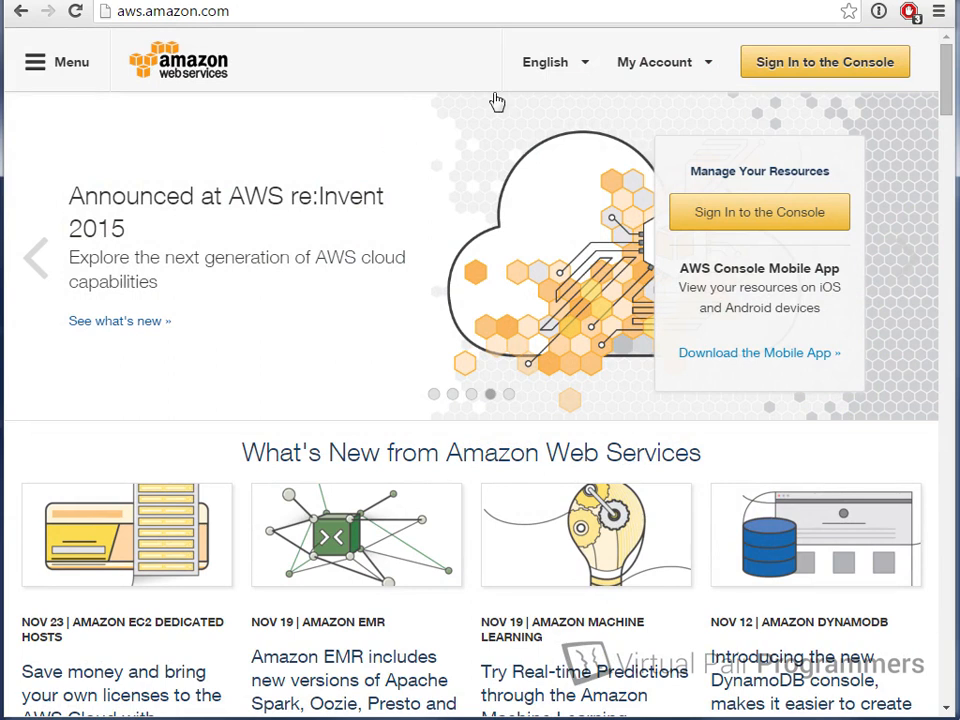
mouse_move(476, 104)
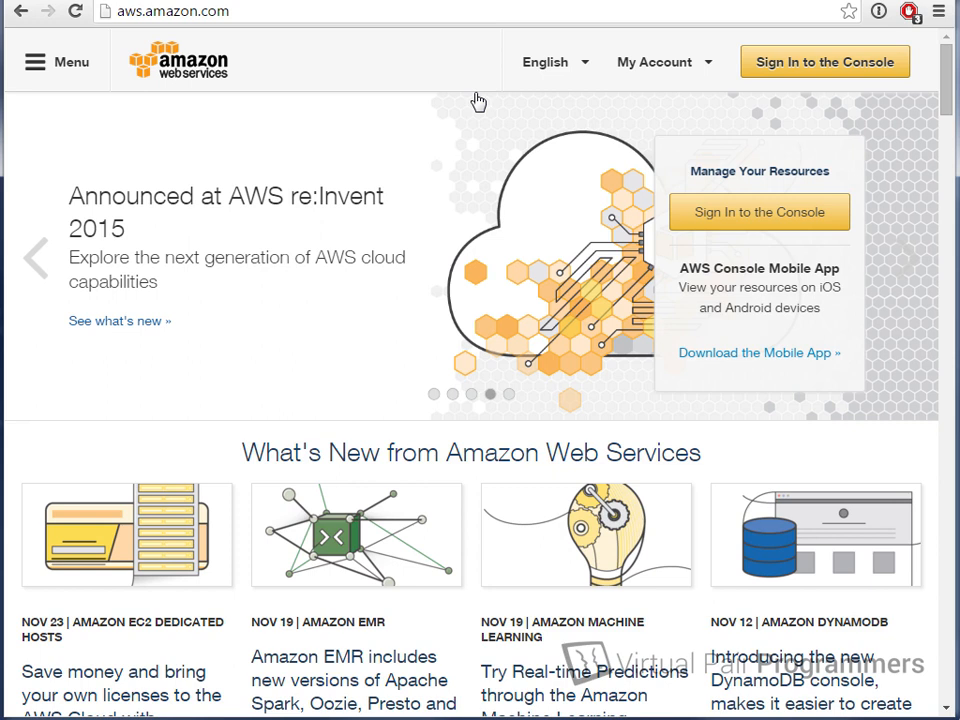
mouse_move(248, 144)
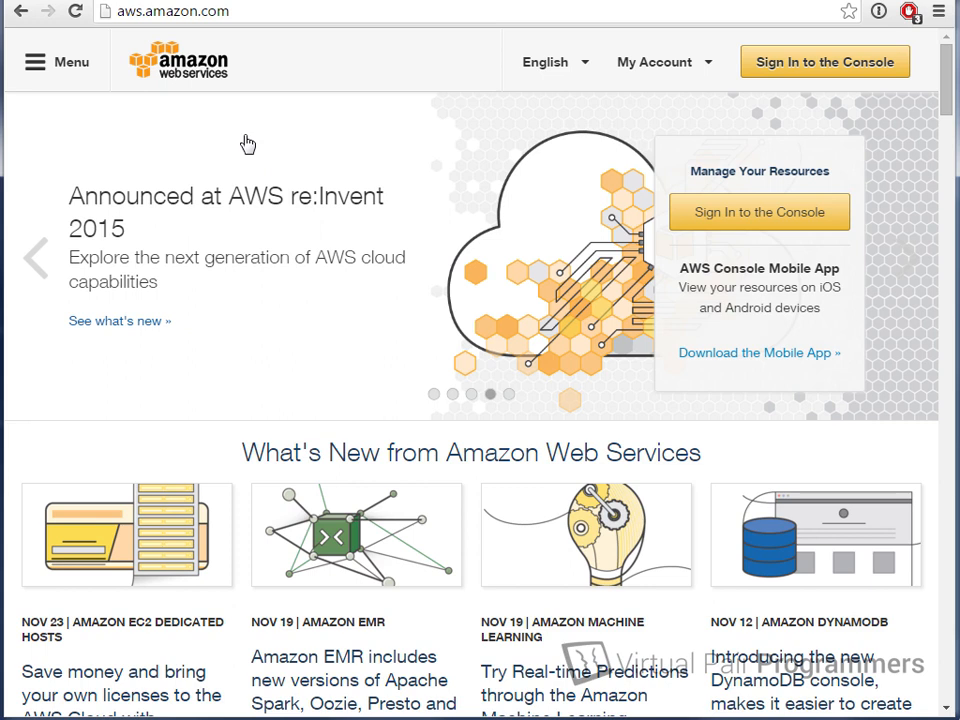
mouse_move(486, 124)
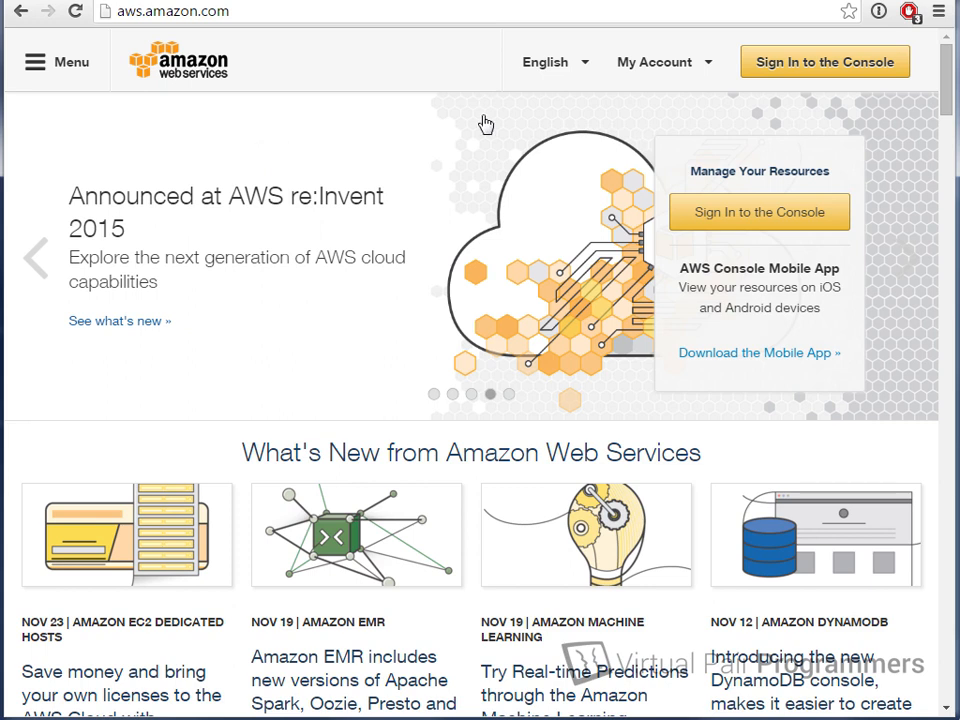
mouse_move(772, 90)
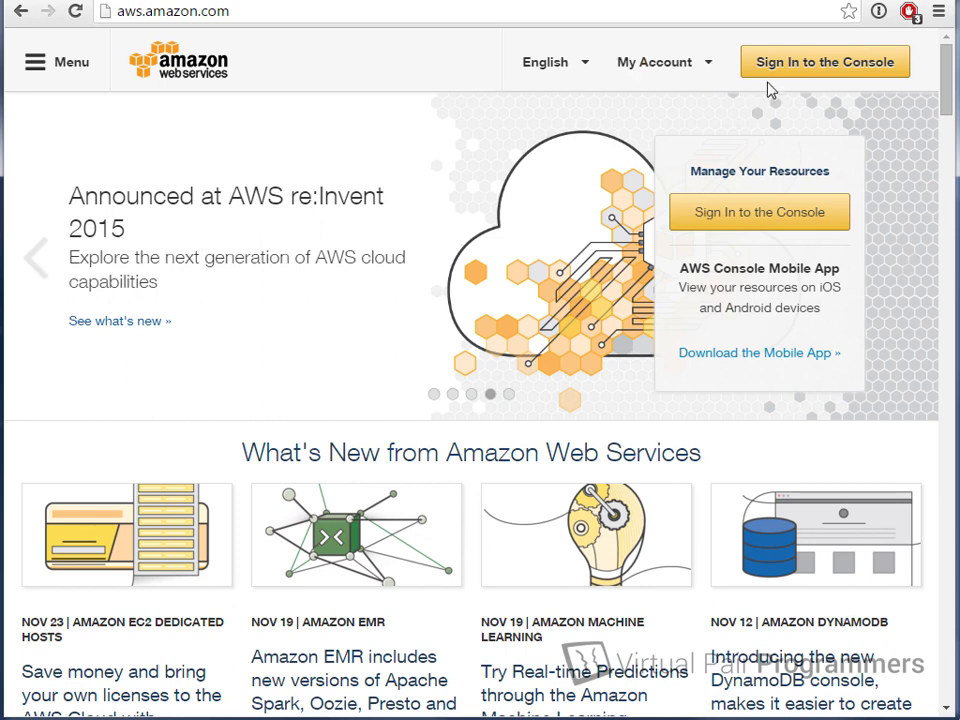
mouse_move(460, 108)
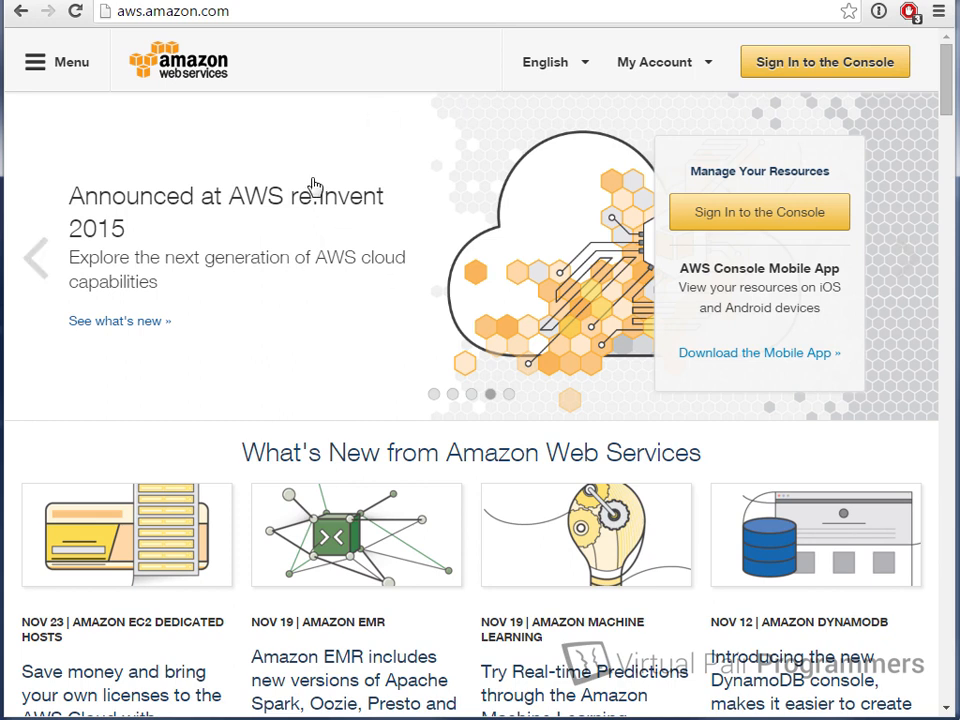
mouse_move(314, 170)
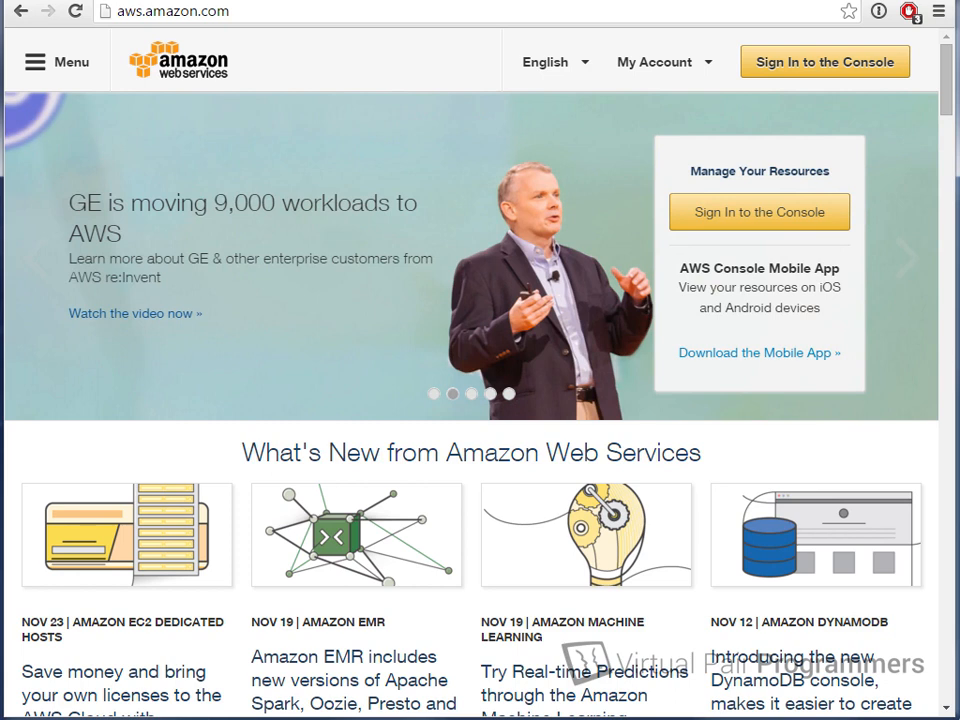
mouse_move(372, 160)
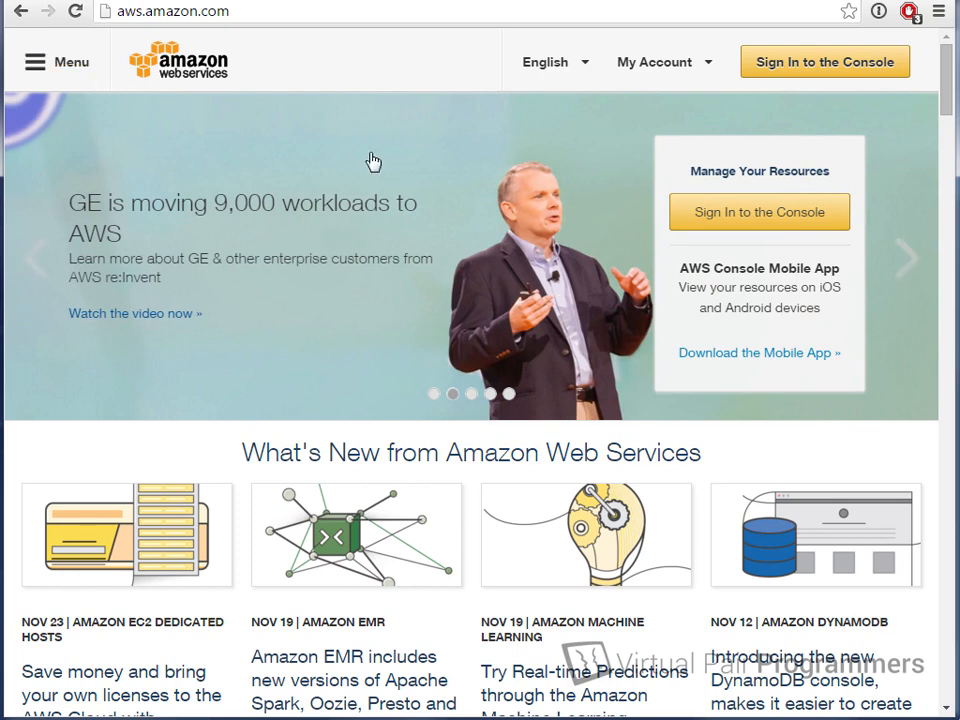
mouse_move(920, 308)
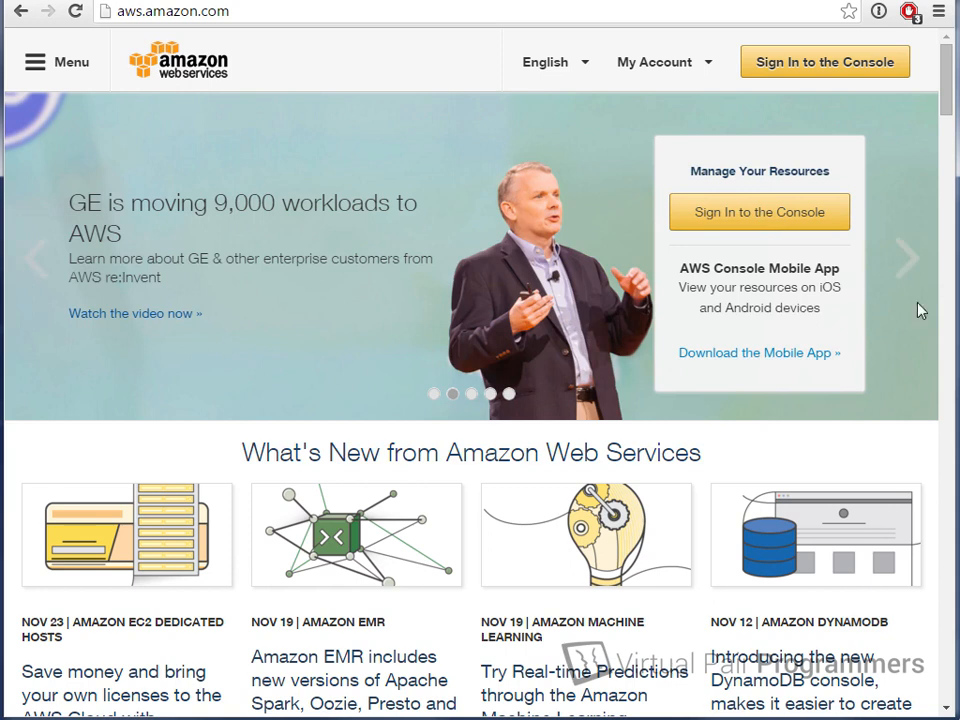
mouse_move(624, 312)
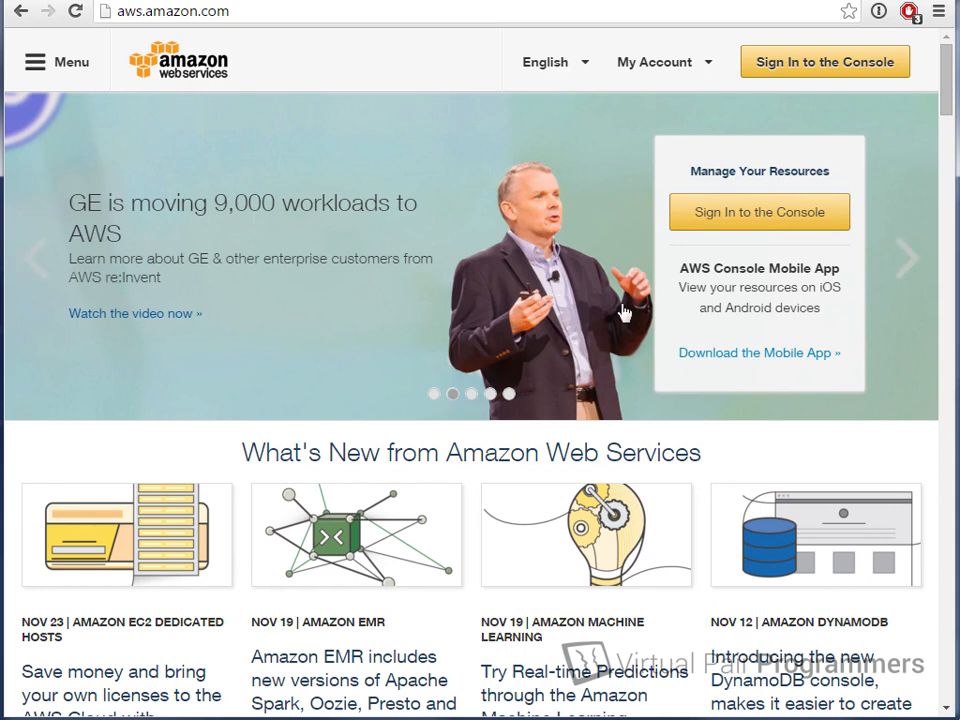
mouse_move(616, 124)
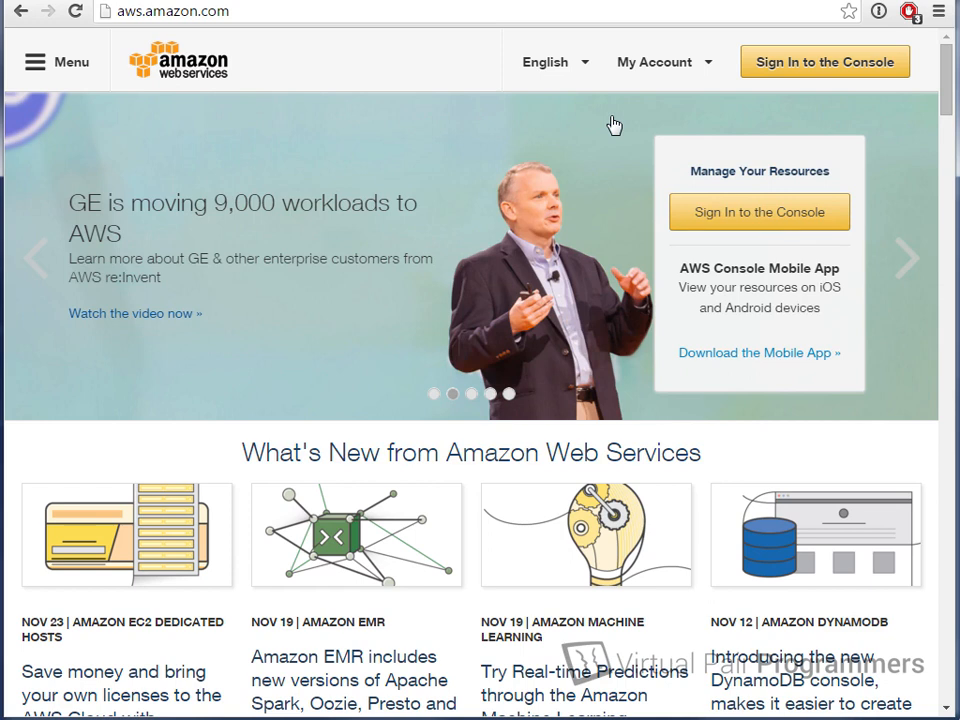
mouse_move(624, 118)
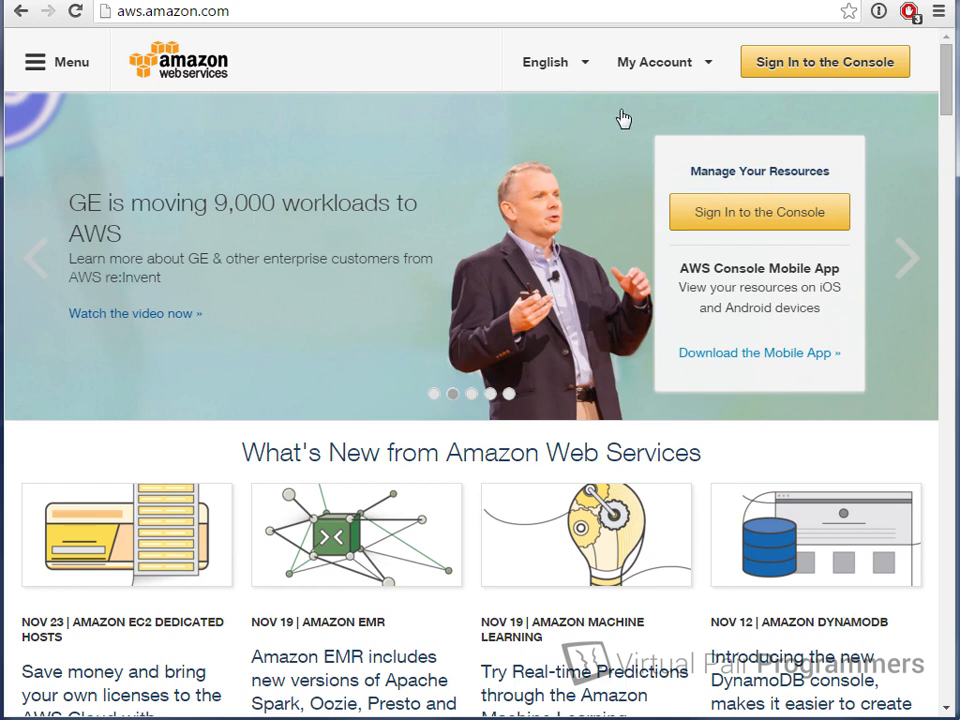
mouse_move(760, 62)
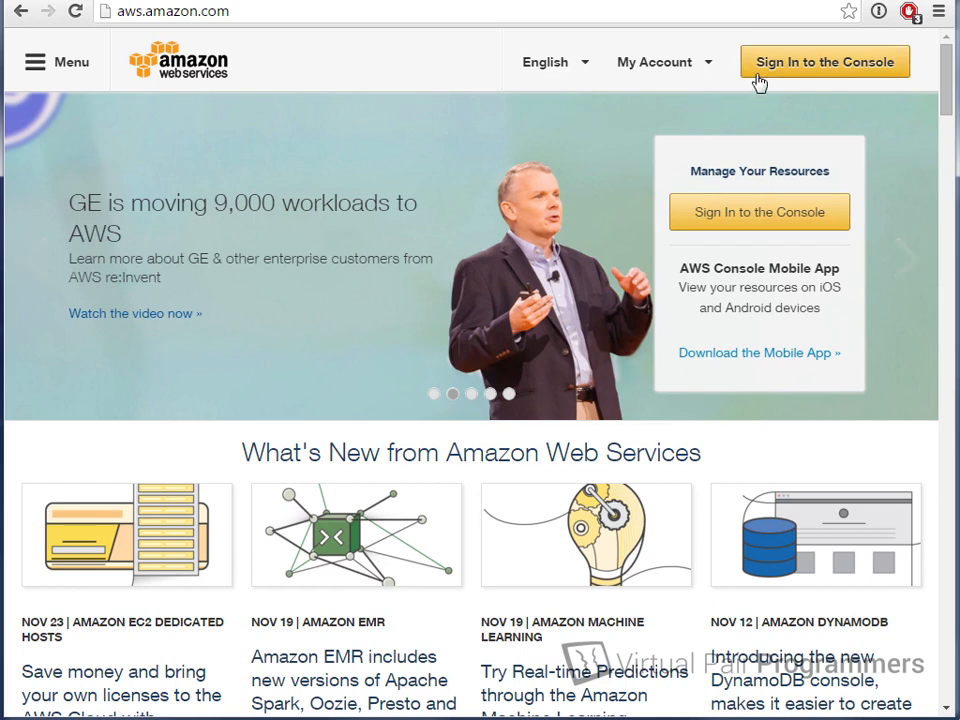
mouse_move(856, 72)
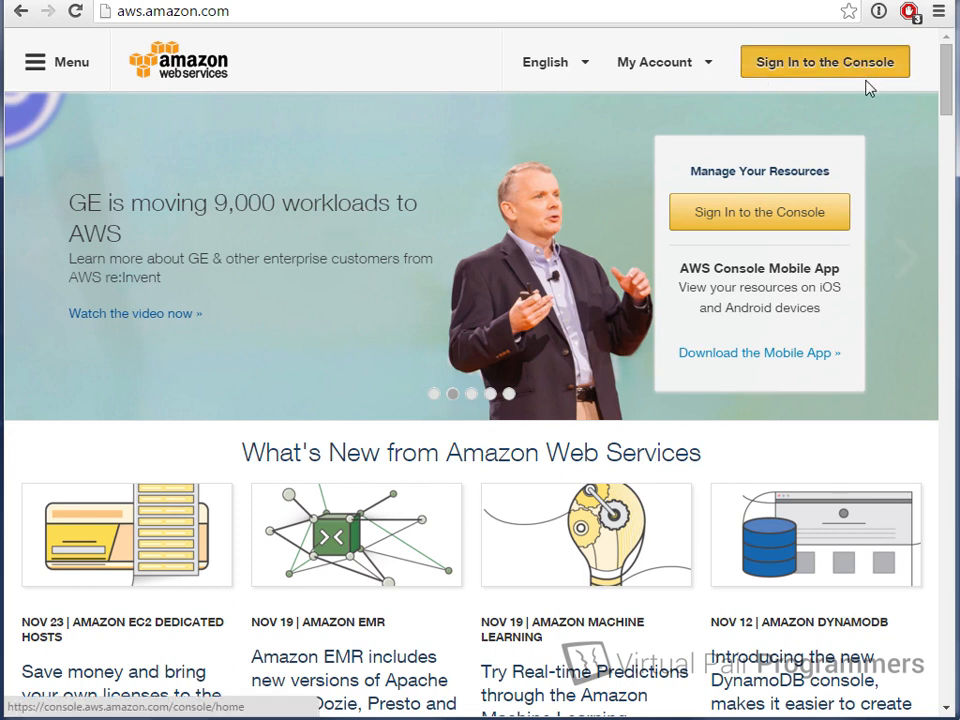
left_click(824, 60)
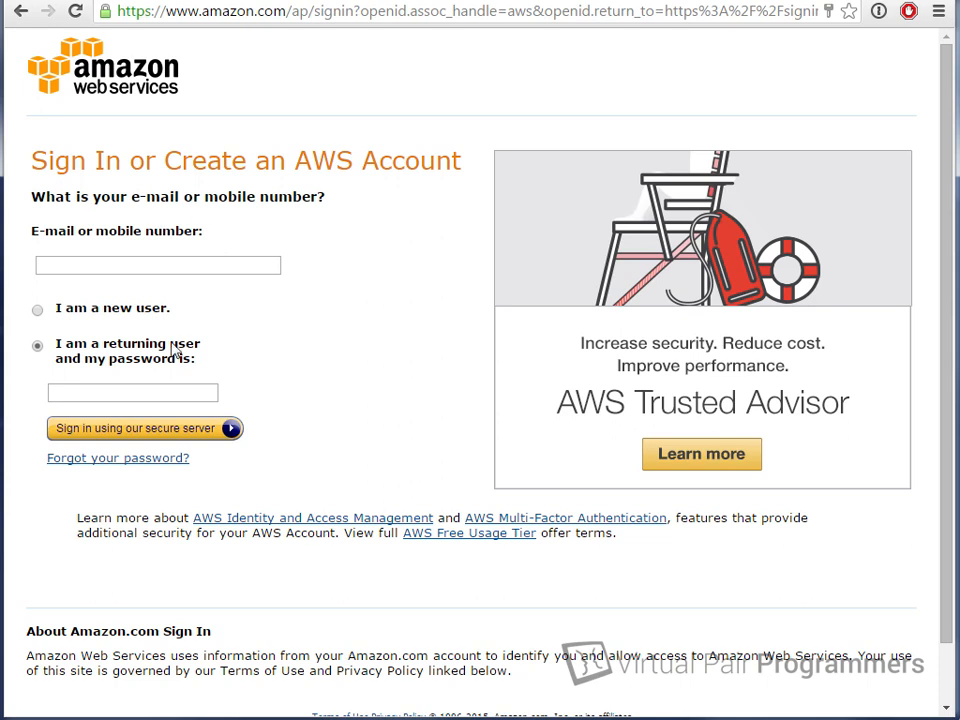
mouse_move(252, 336)
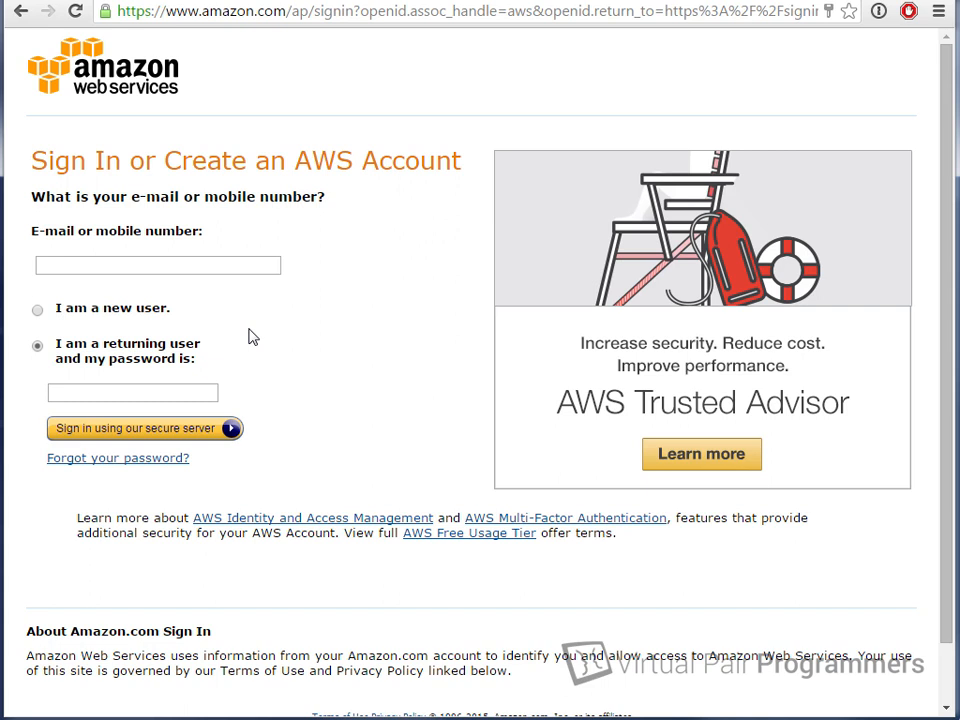
mouse_move(220, 324)
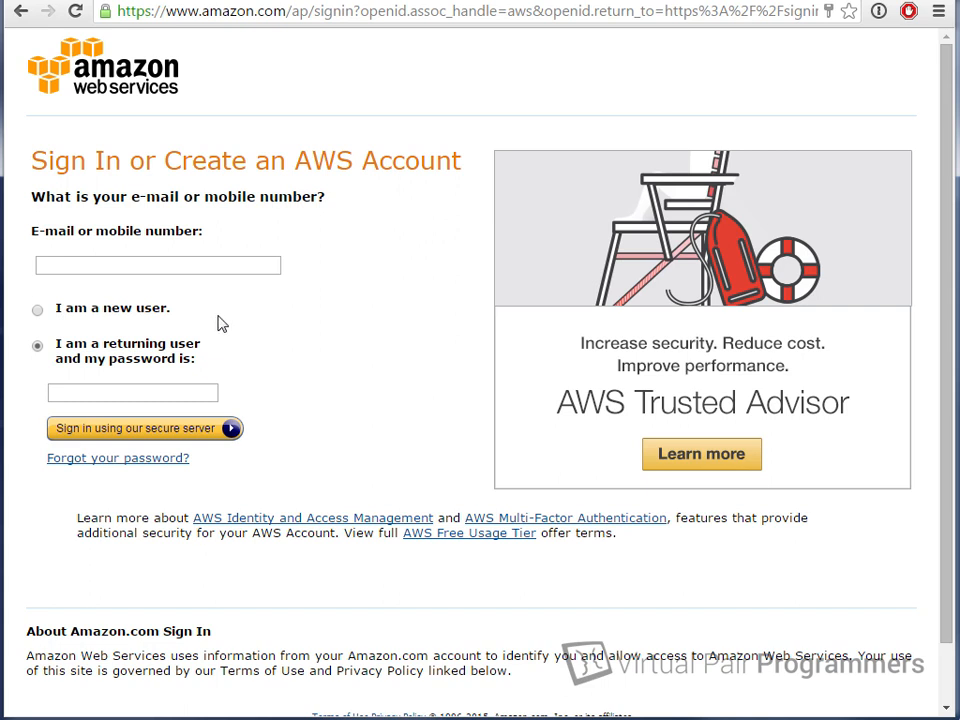
mouse_move(212, 420)
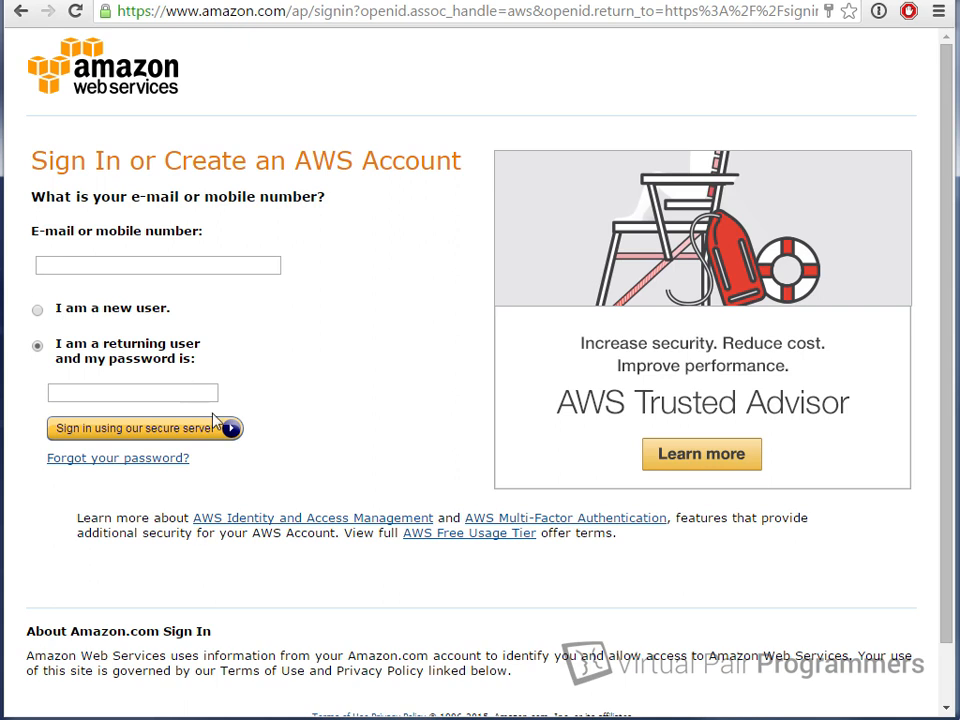
mouse_move(336, 318)
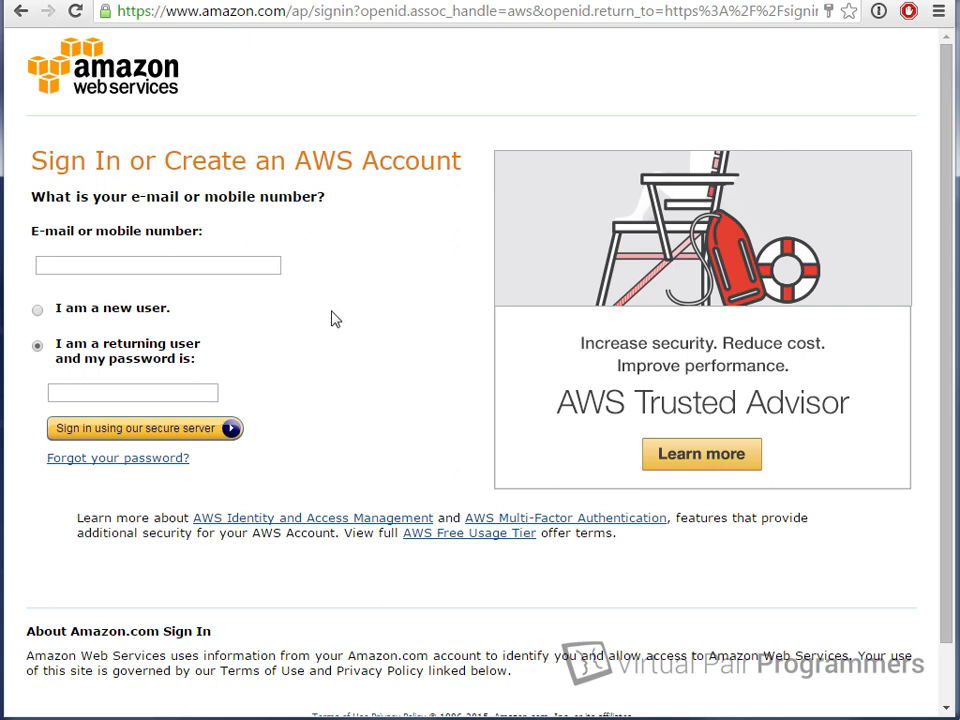
mouse_move(288, 310)
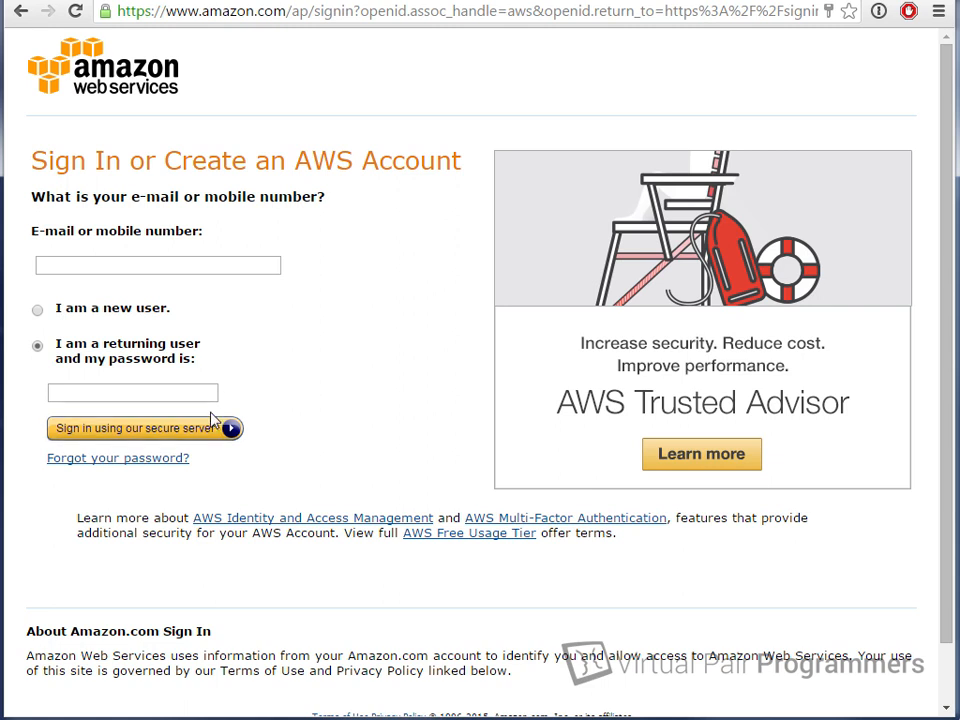
mouse_move(252, 356)
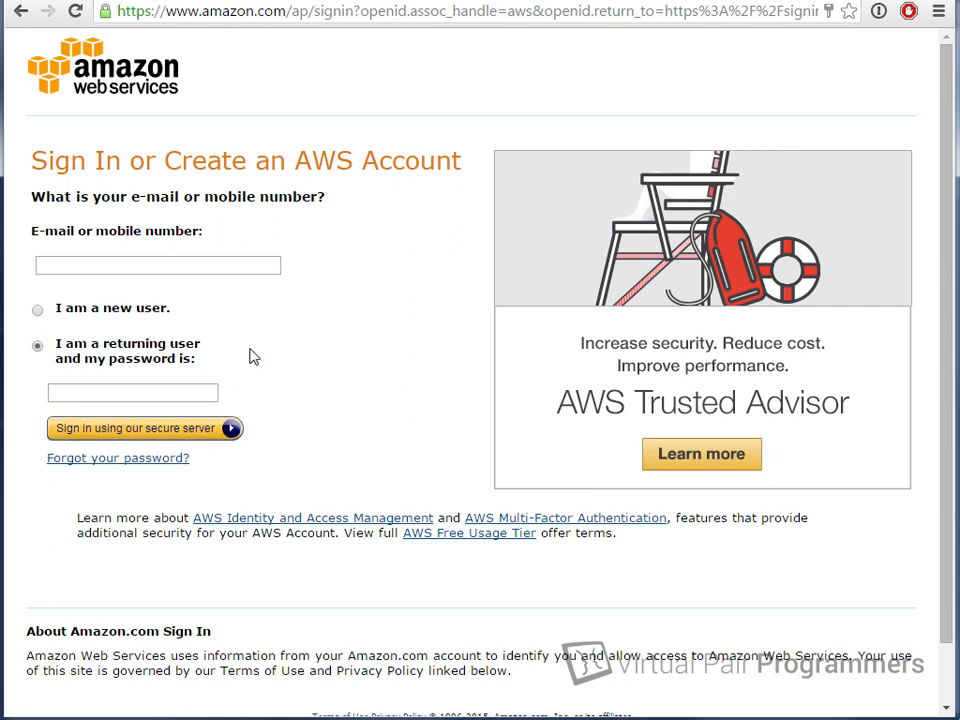
mouse_move(208, 276)
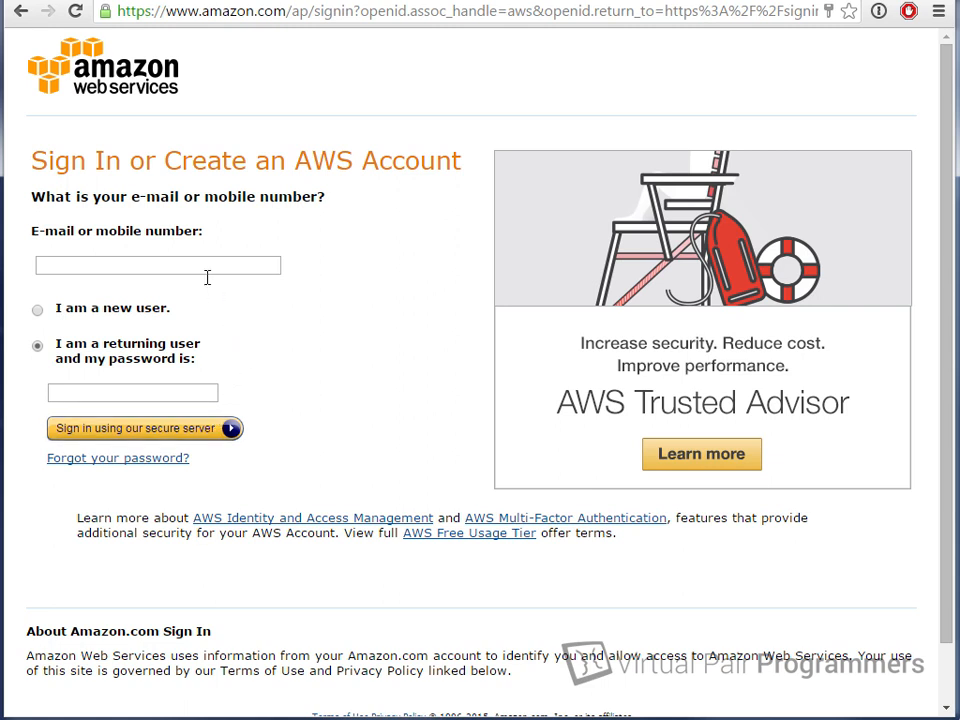
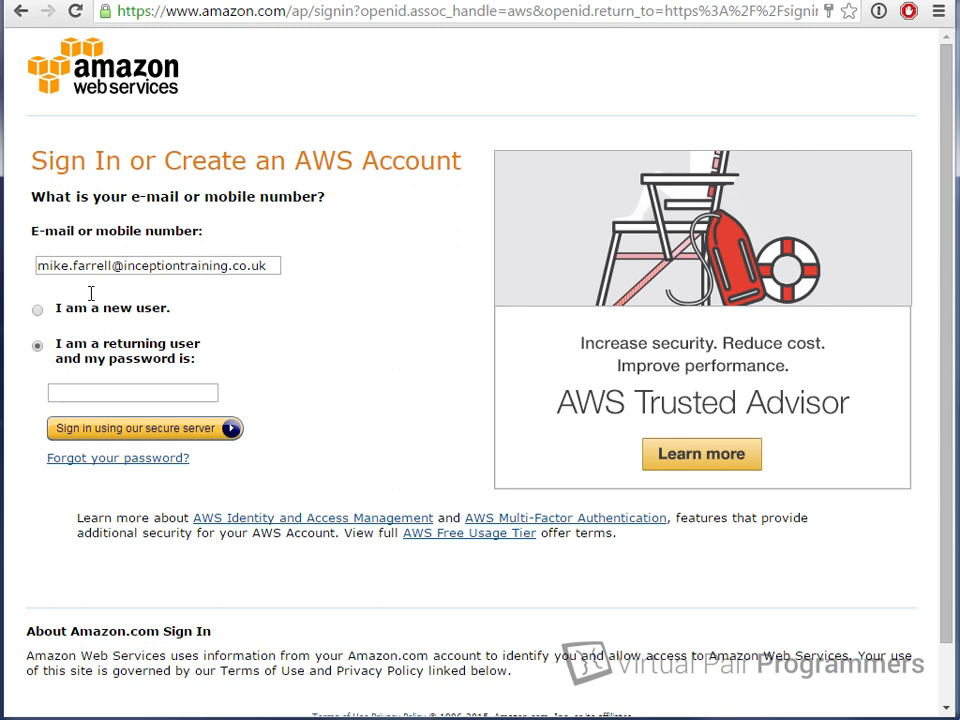
left_click(38, 308)
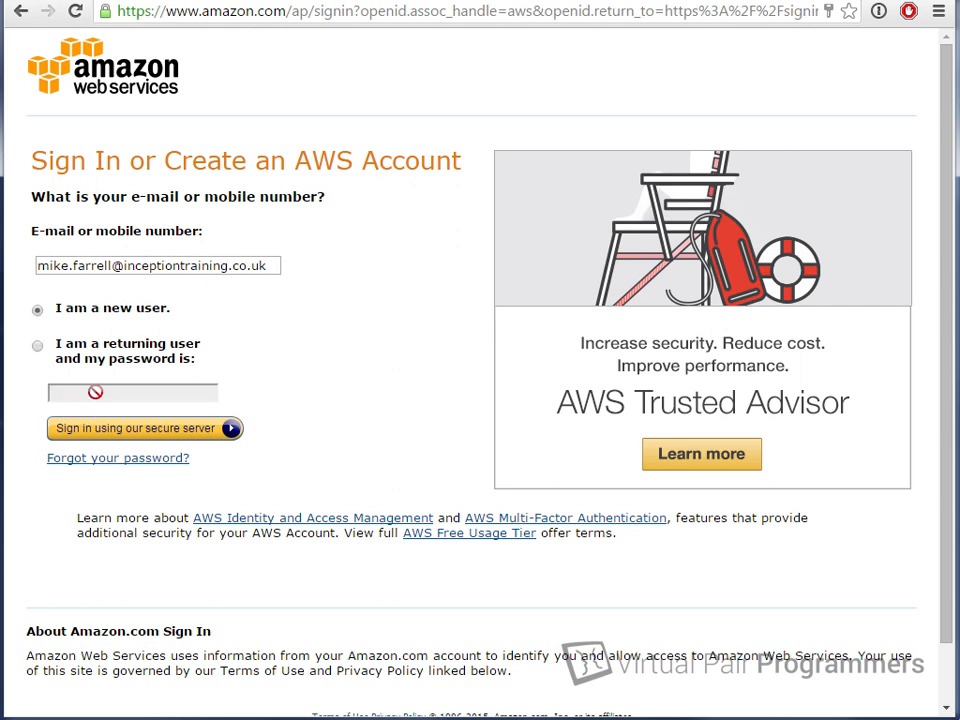
left_click(38, 310)
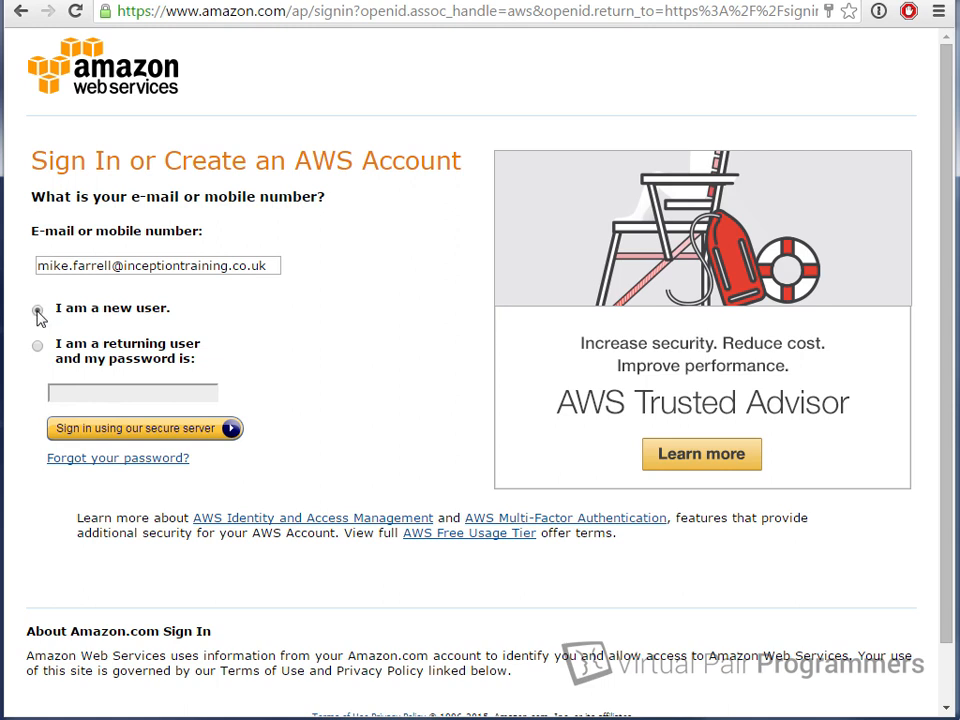
left_click(38, 308)
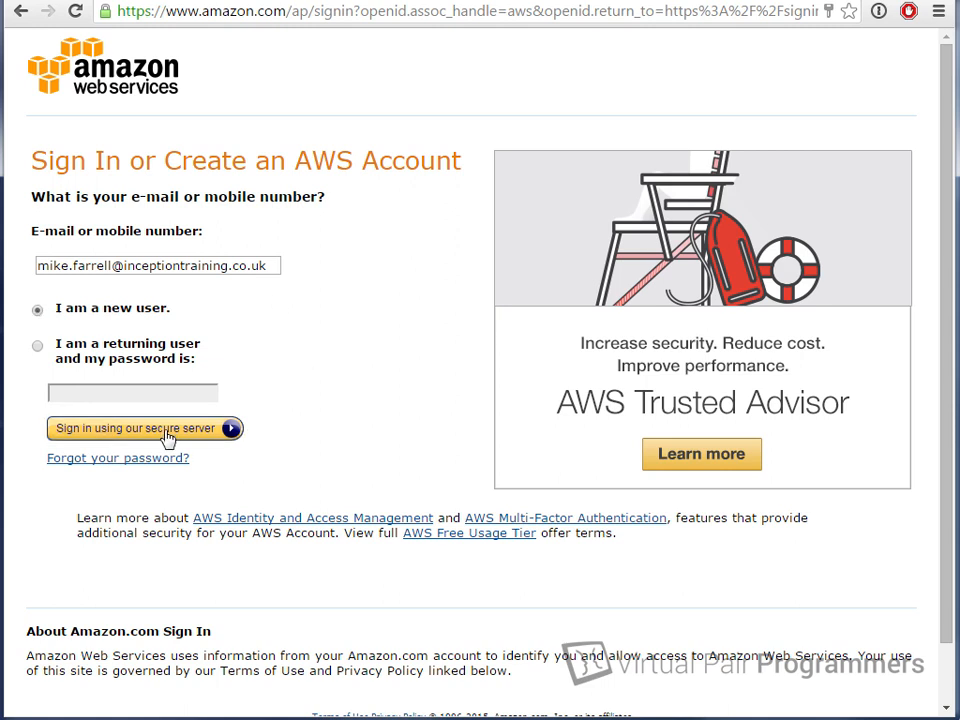
Fill in the Login Credentials form with name, e-mail twice and password twice
left_click(132, 428)
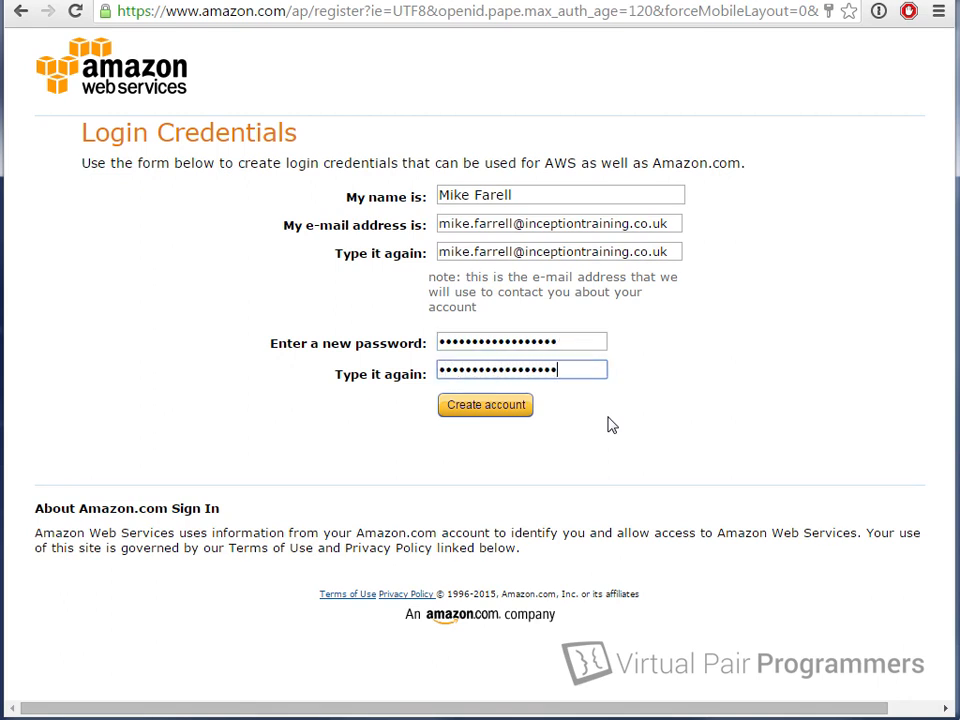
mouse_move(672, 180)
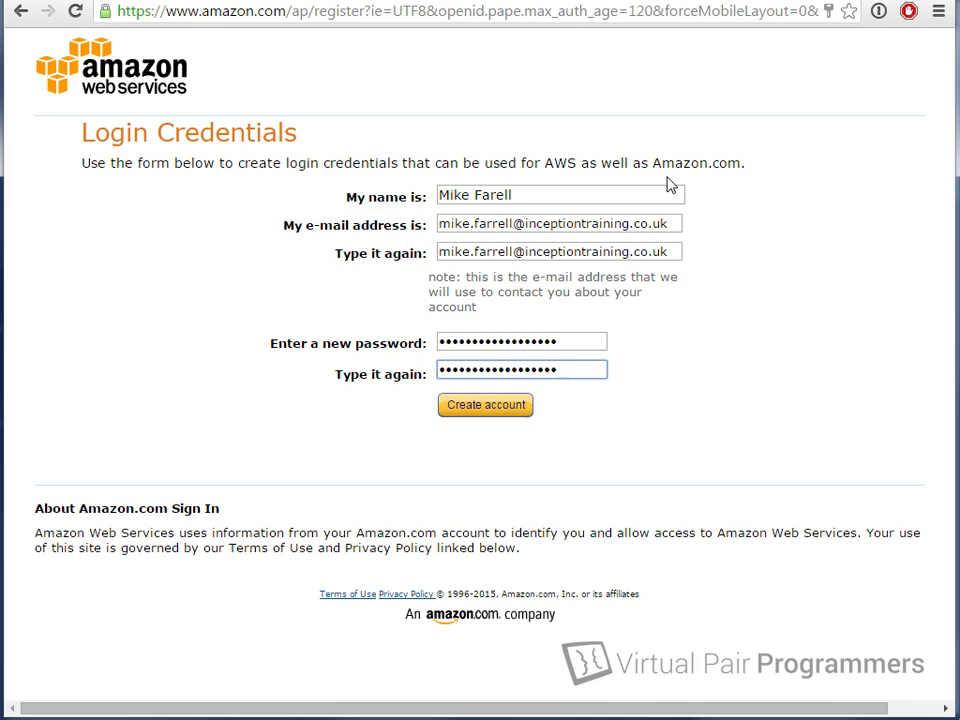
Create the account and proceed through Contact Information toward Payment Information
left_click(486, 404)
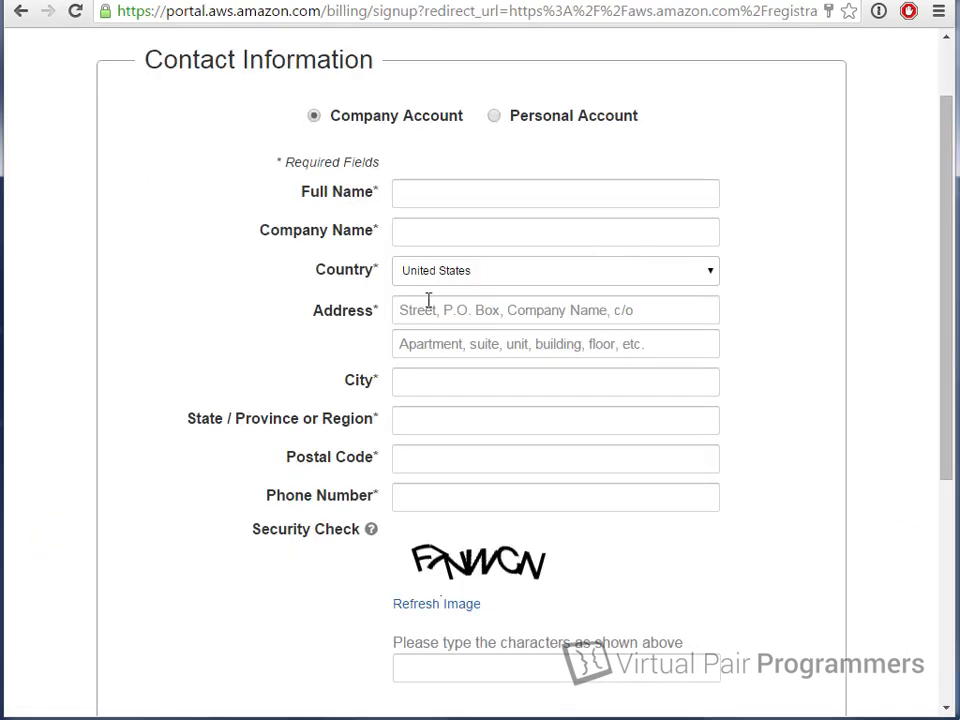
mouse_move(584, 644)
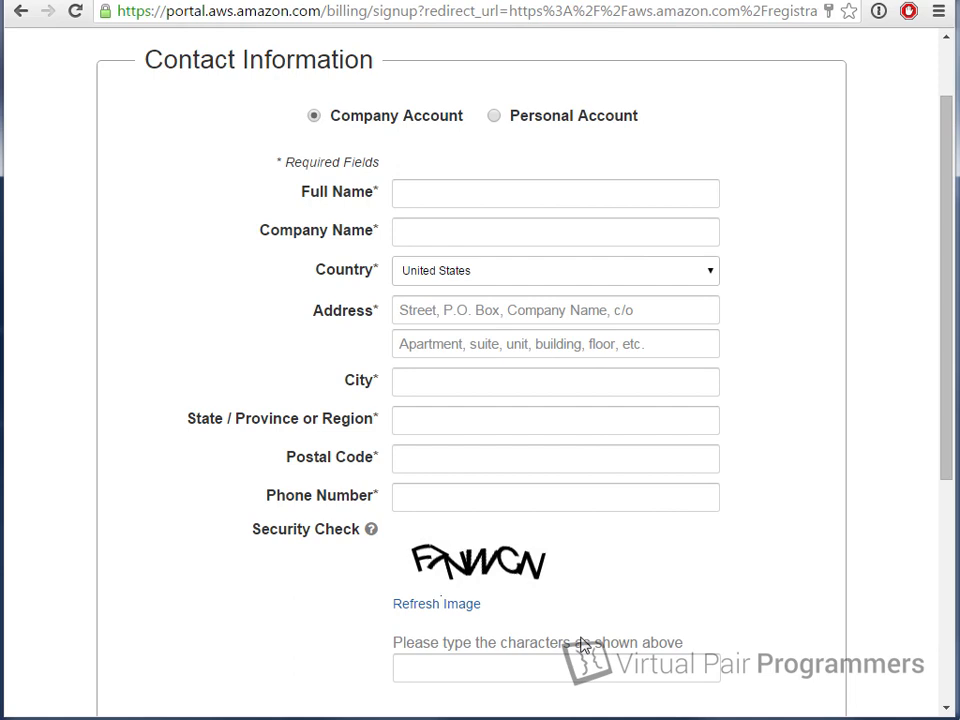
scroll("down", 3)
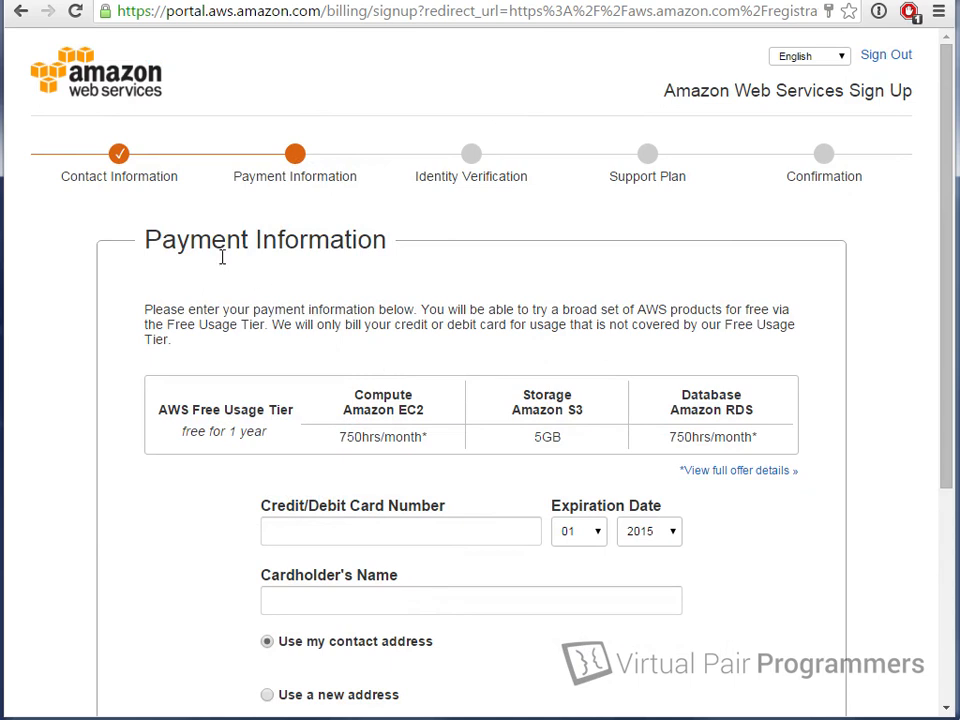
mouse_move(68, 238)
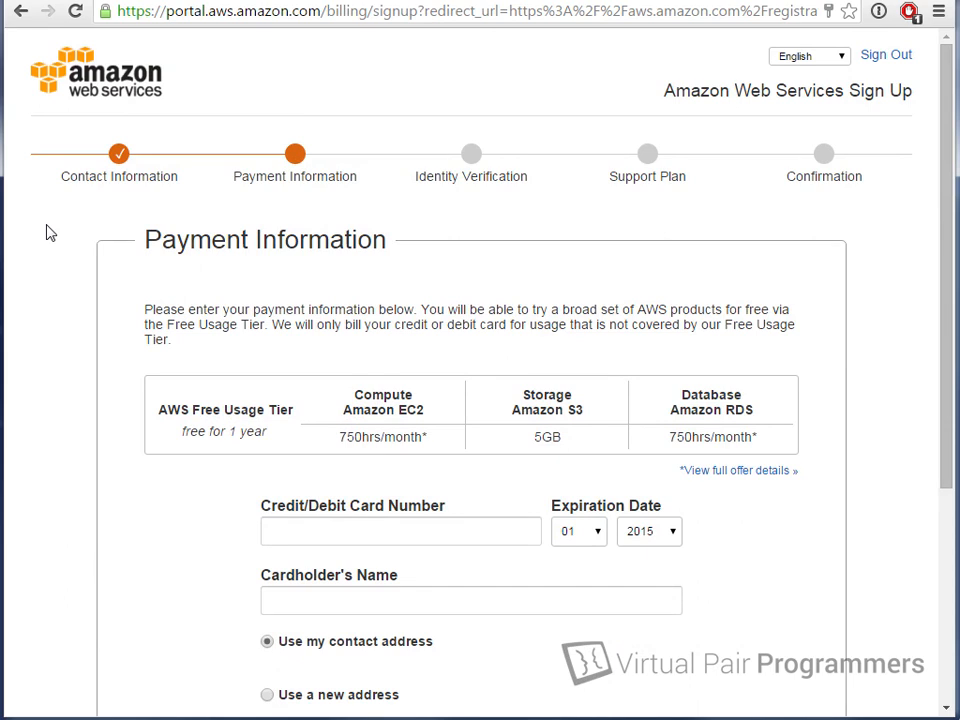
mouse_move(152, 336)
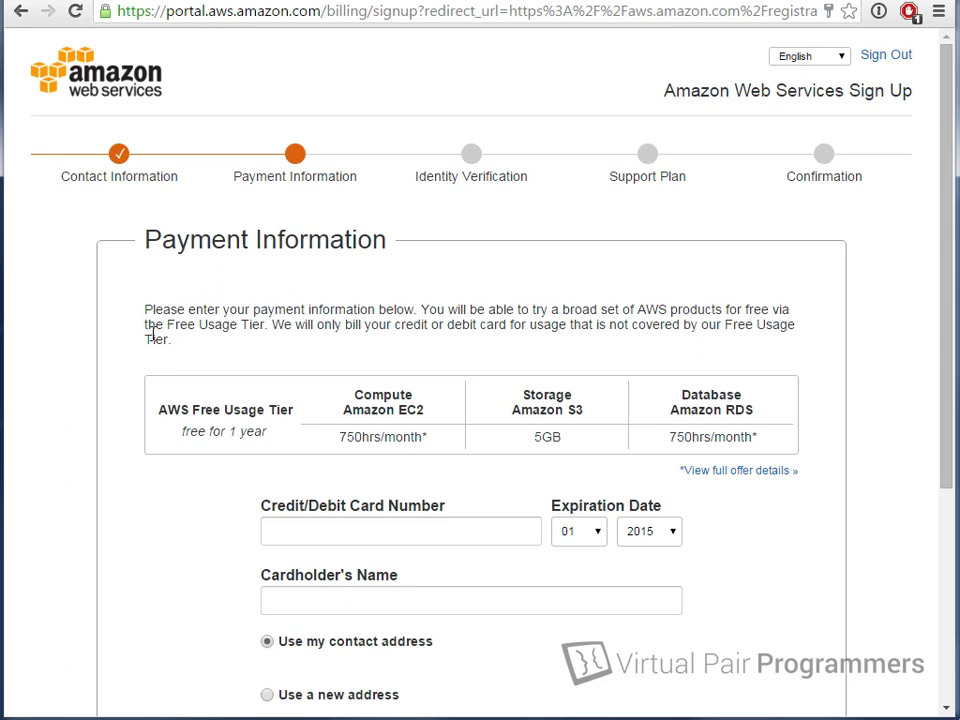
mouse_move(224, 454)
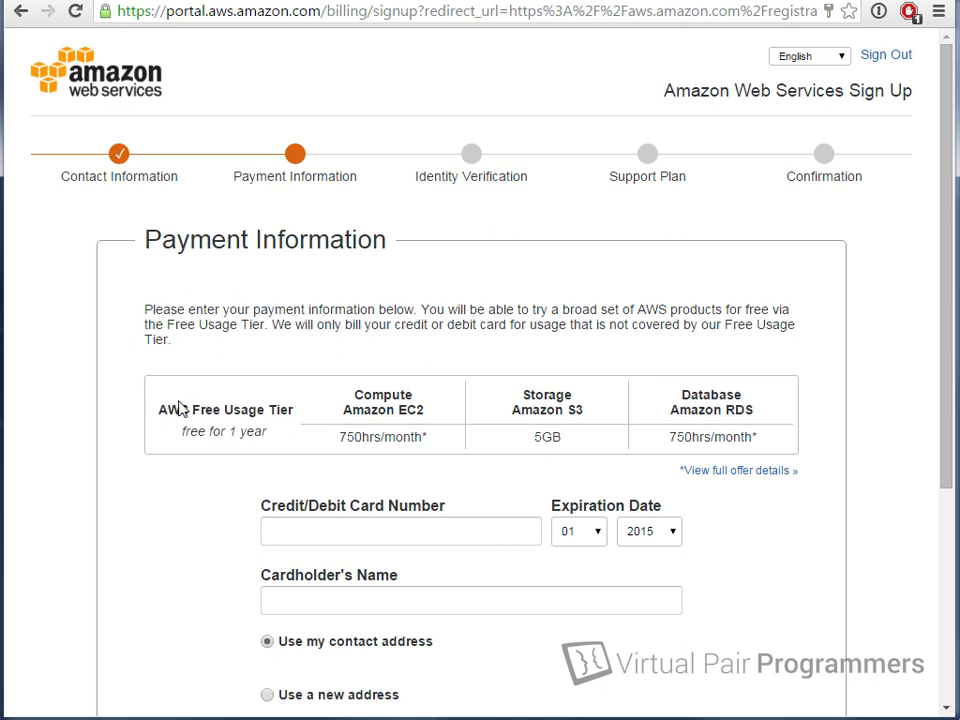
mouse_move(56, 348)
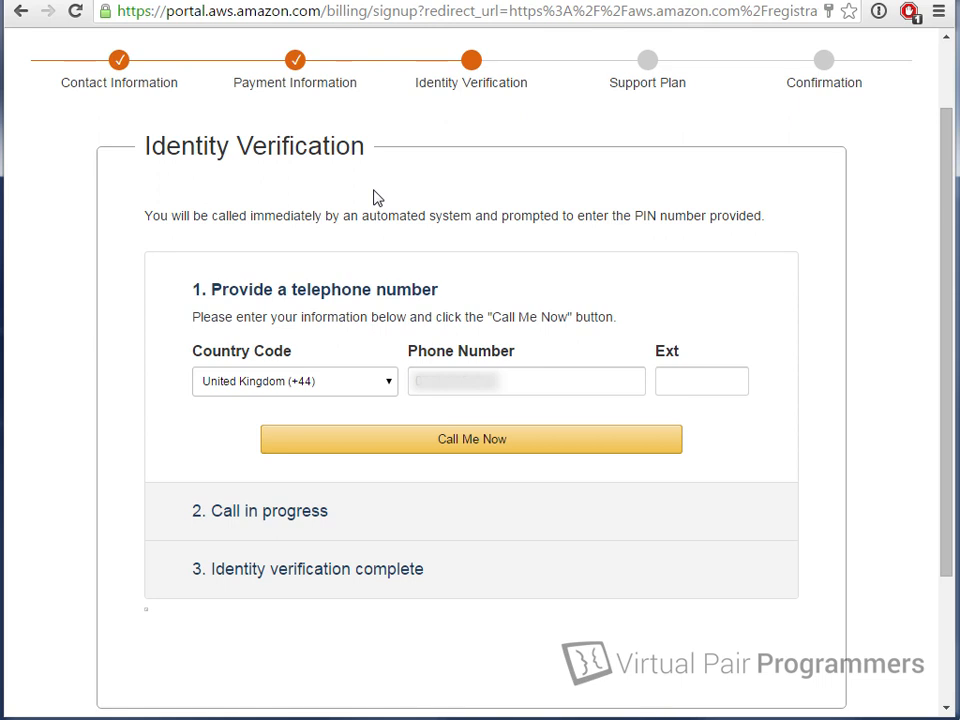
Complete phone identity verification and continue to the Support Plan step
left_click(472, 440)
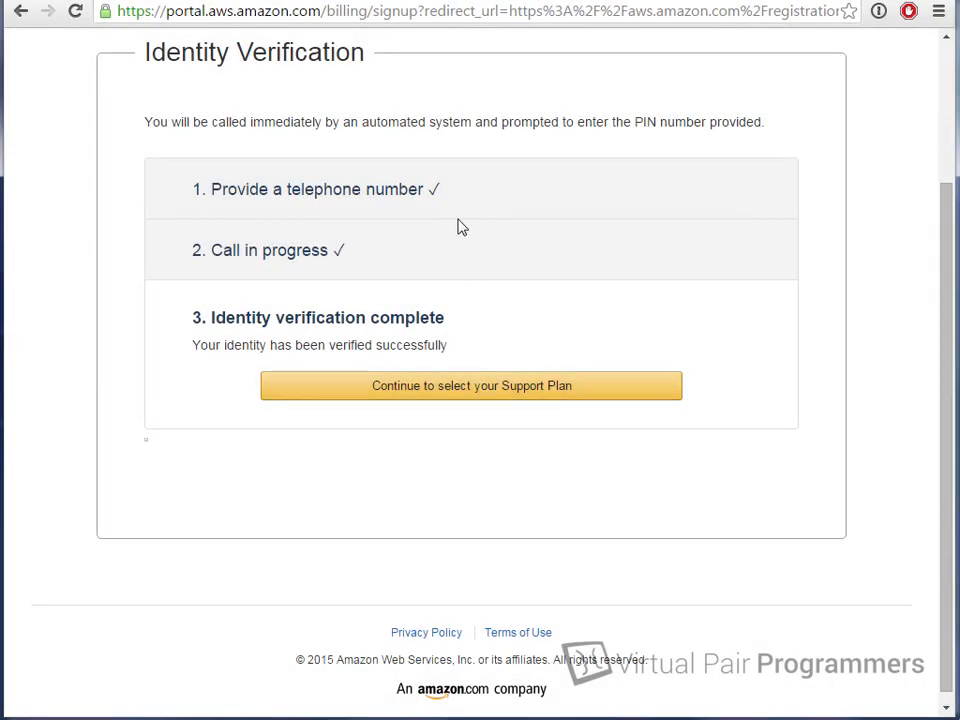
mouse_move(476, 378)
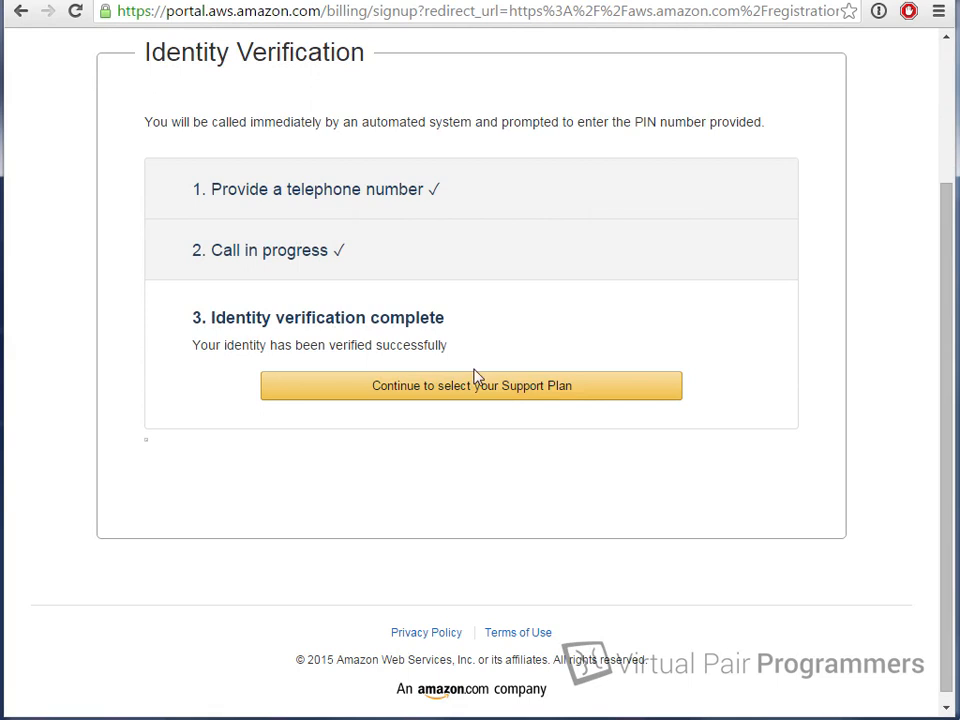
mouse_move(432, 486)
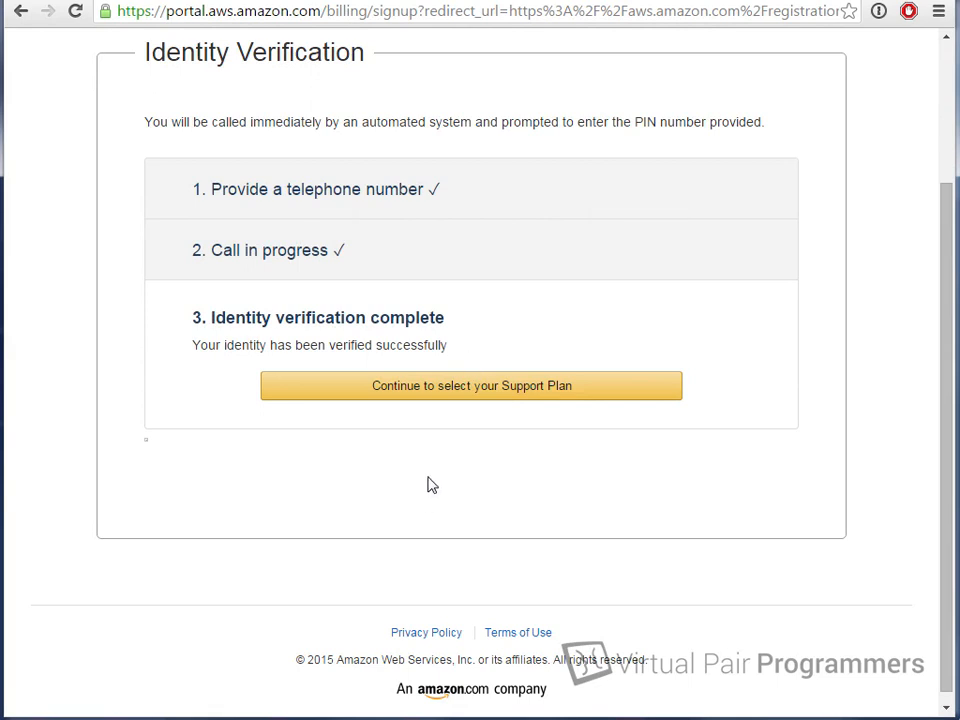
left_click(472, 384)
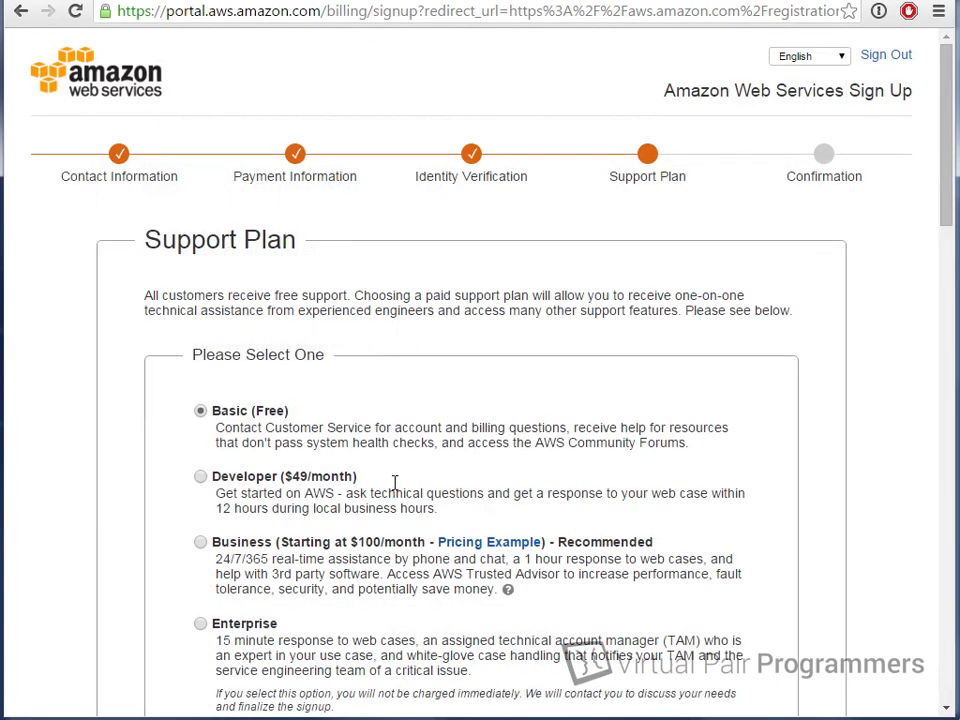
Keep the Basic (Free) support plan and finish sign-up to the AWS welcome page
scroll("down", 3)
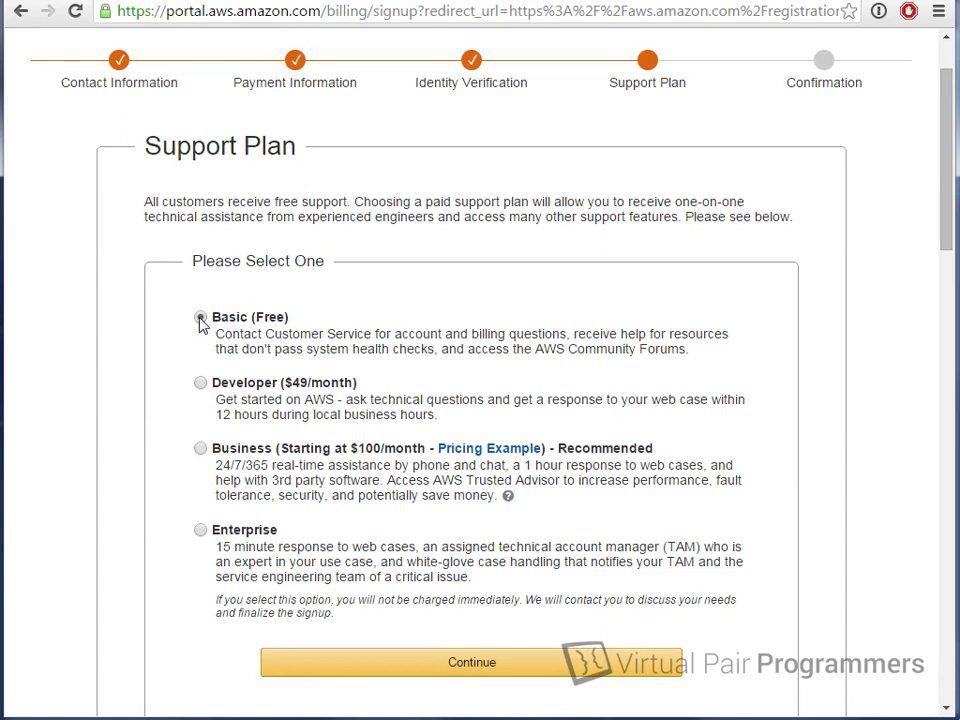
left_click(472, 662)
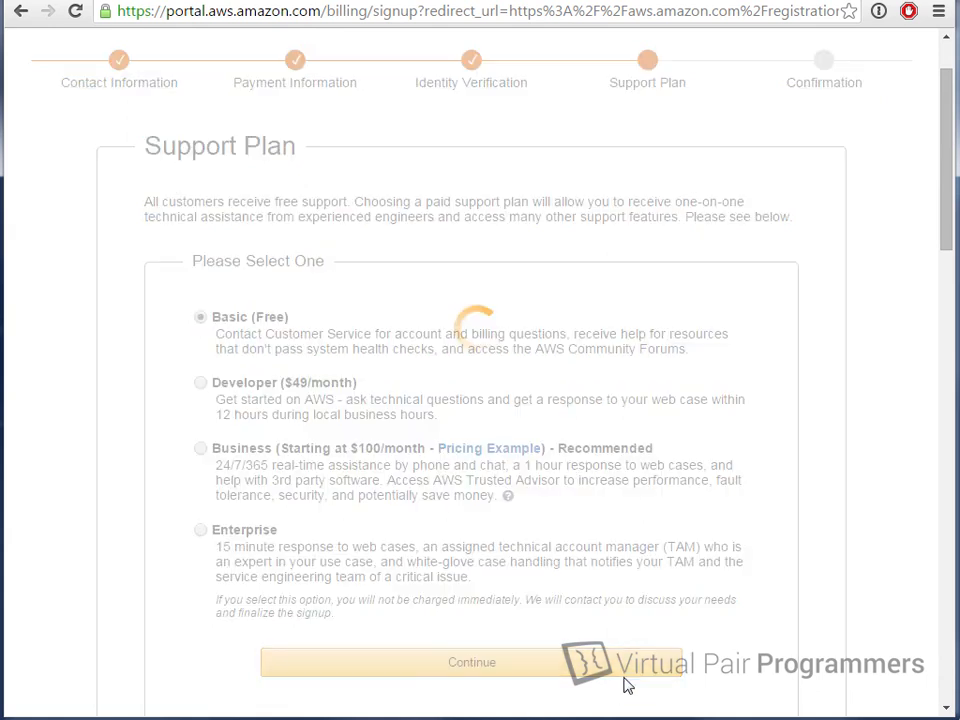
left_click(472, 662)
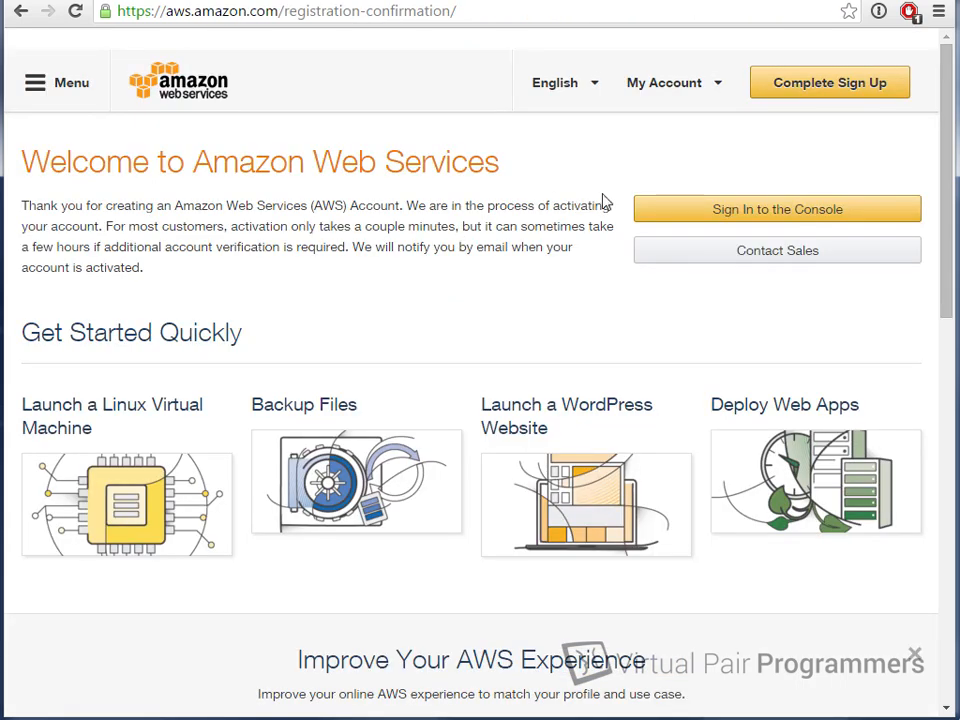
mouse_move(816, 216)
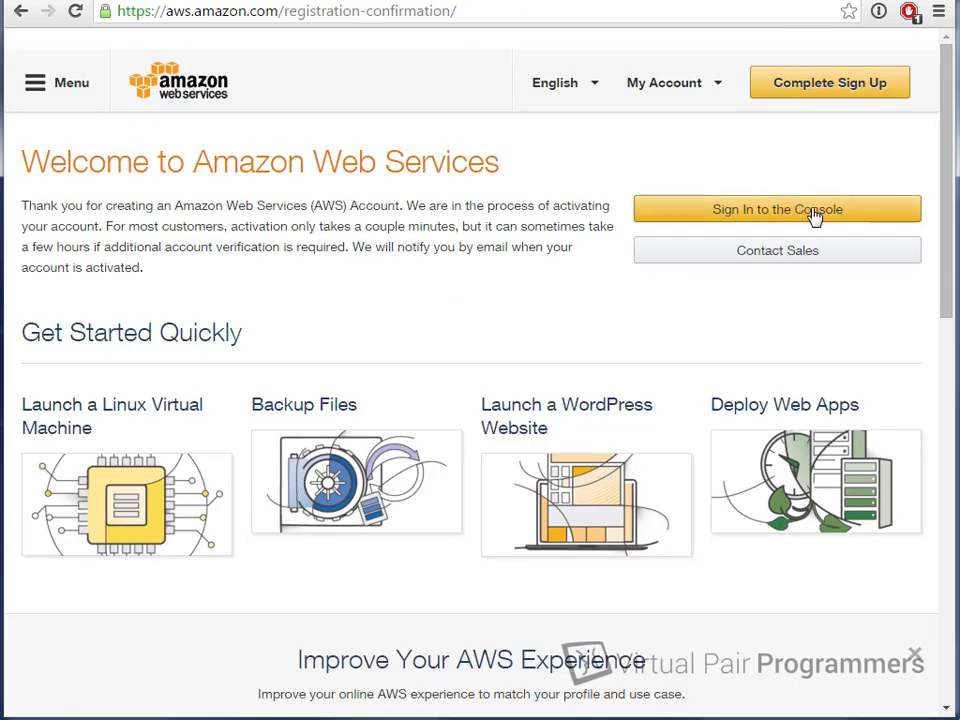
Sign in to the AWS console as a returning user with the new account's password
left_click(776, 210)
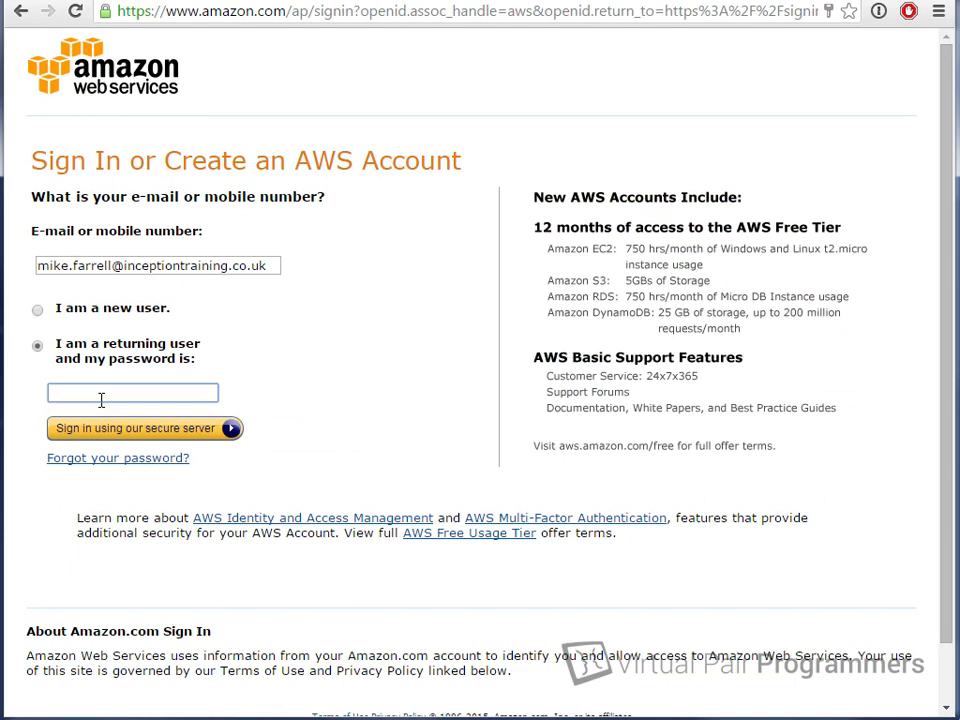
type("password")
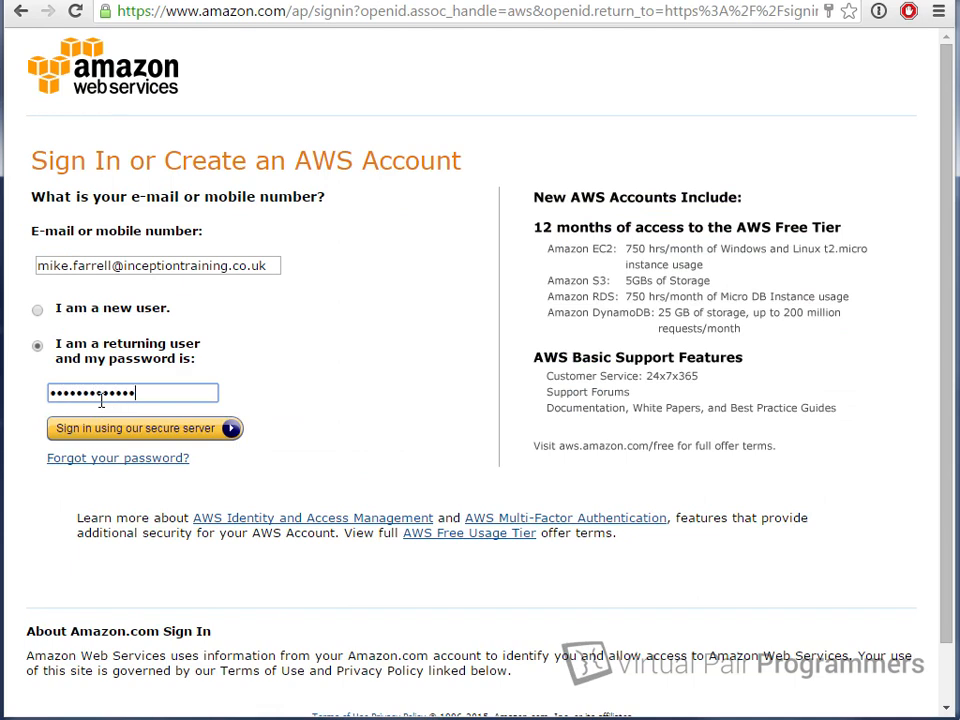
left_click(144, 428)
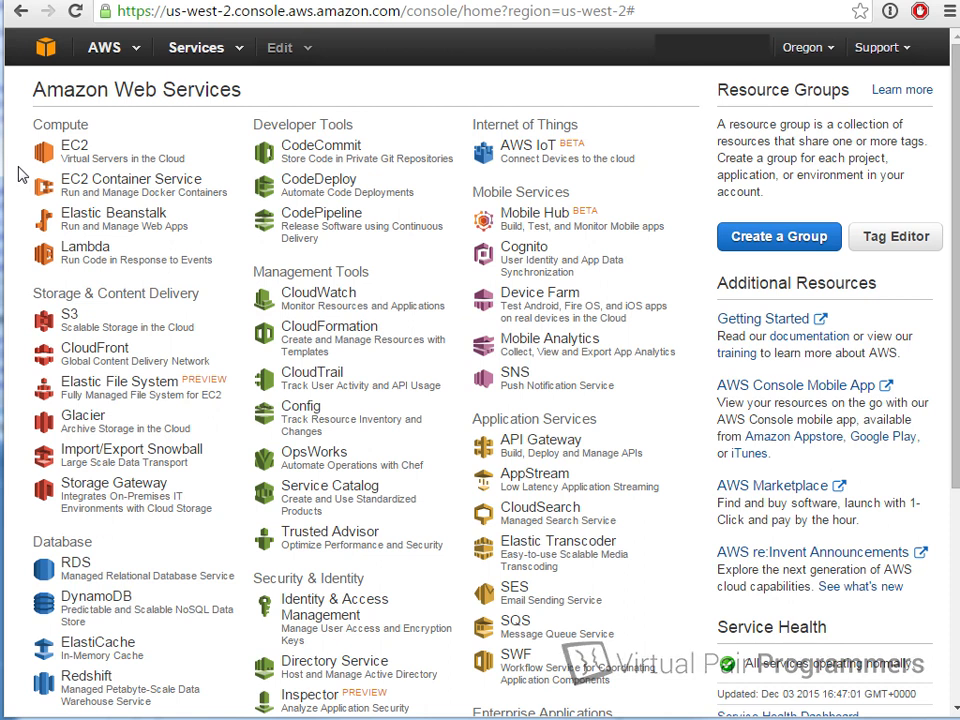
mouse_move(32, 158)
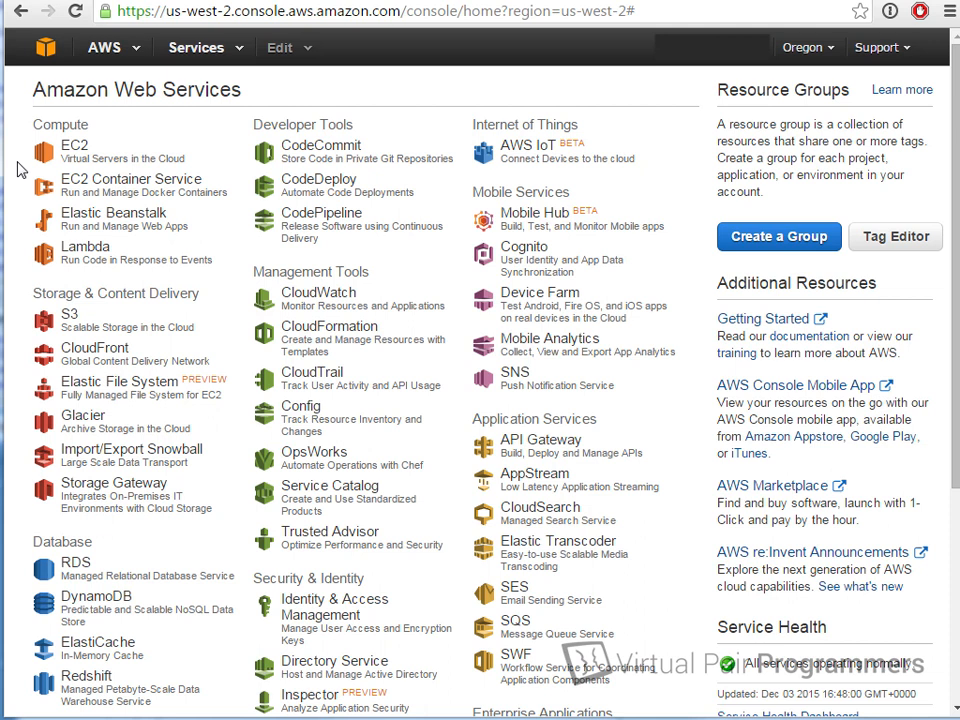
mouse_move(108, 152)
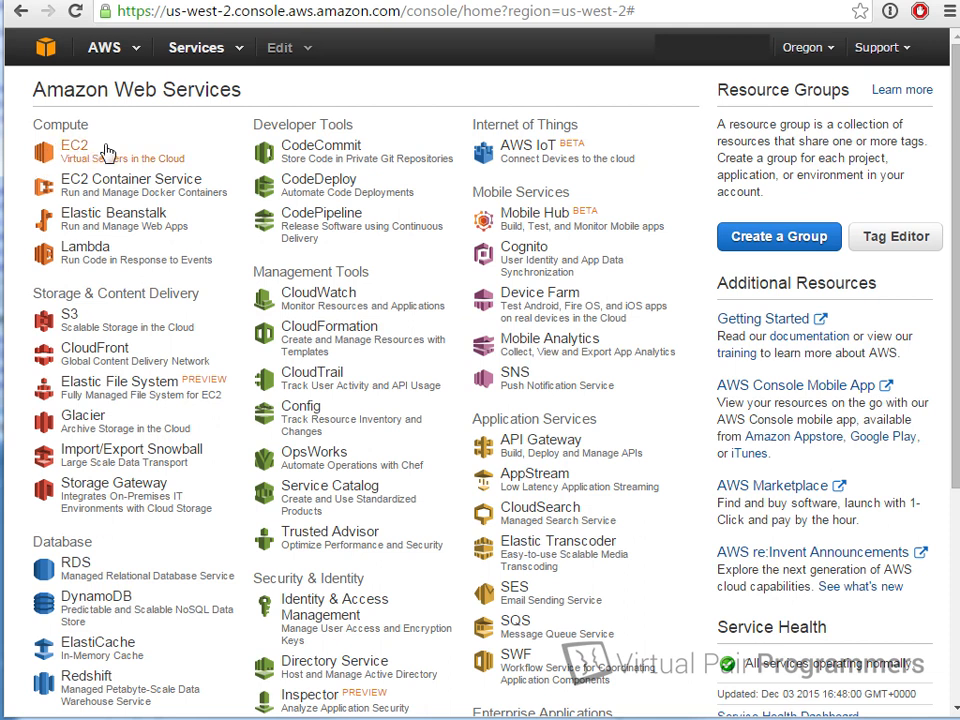
mouse_move(10, 168)
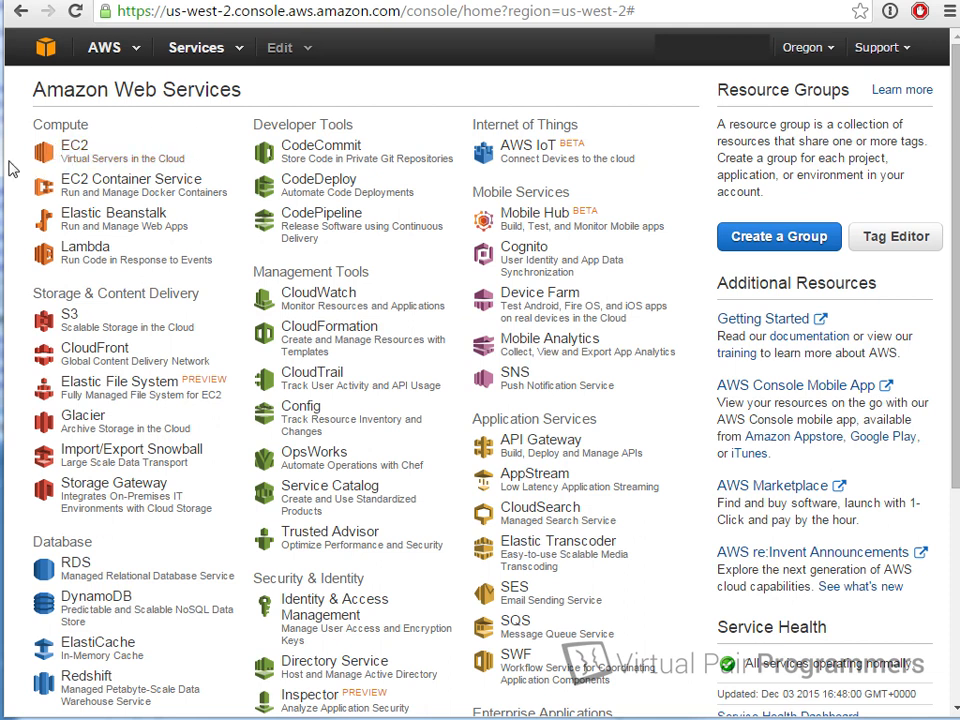
mouse_move(76, 144)
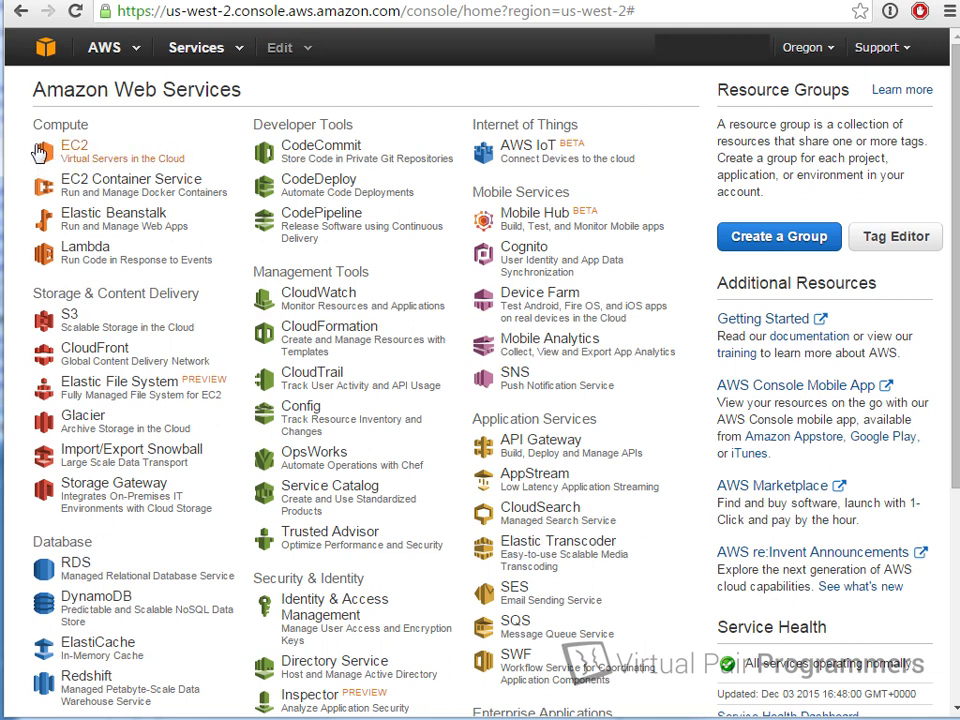
mouse_move(16, 244)
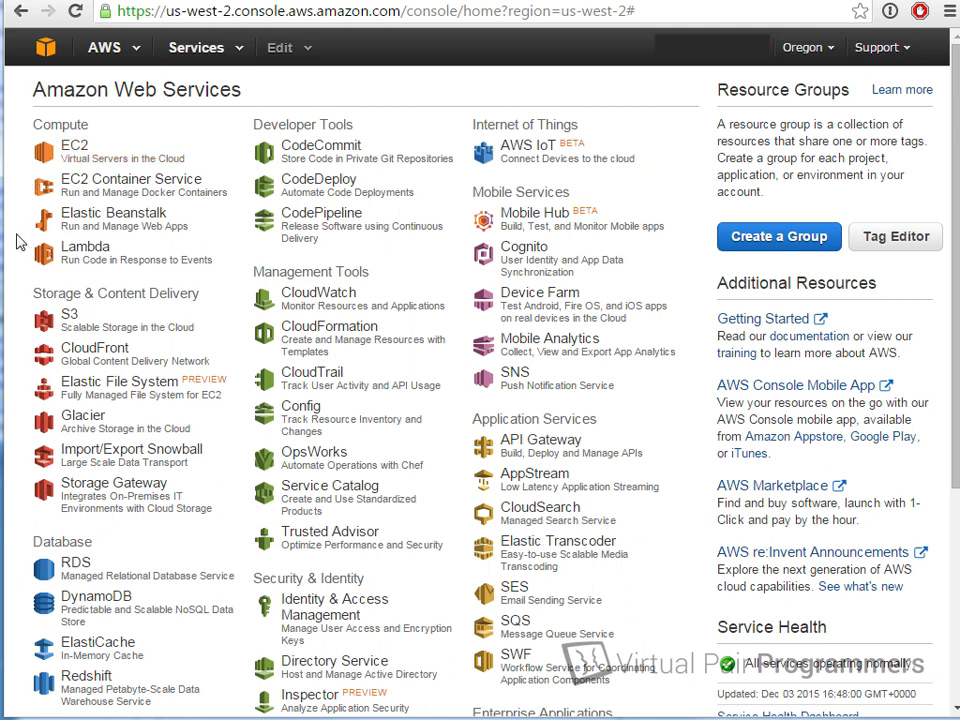
mouse_move(20, 236)
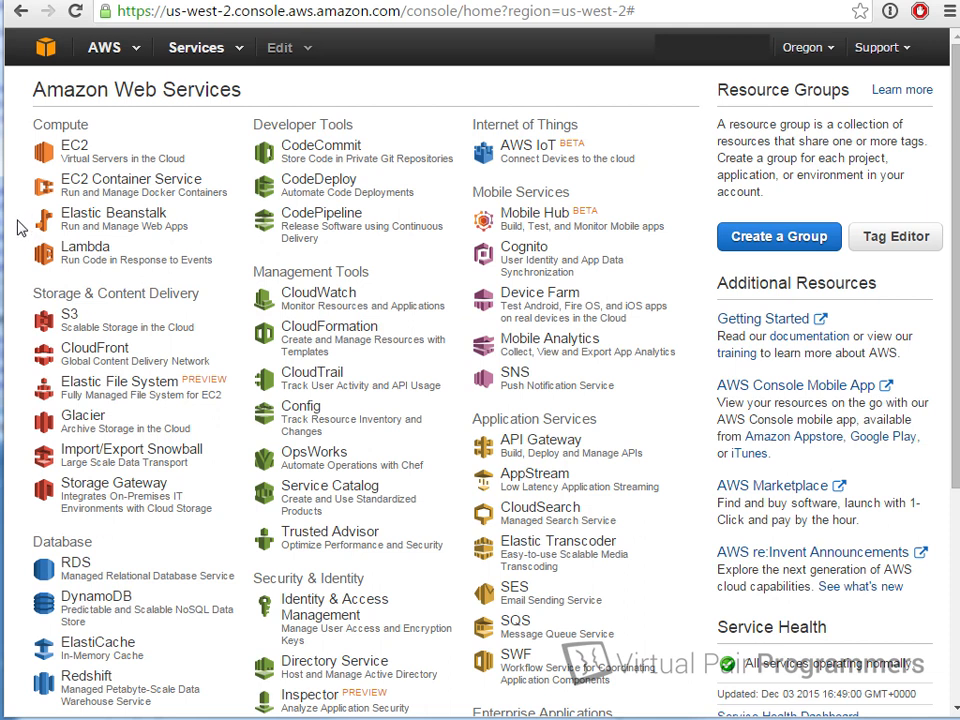
mouse_move(24, 218)
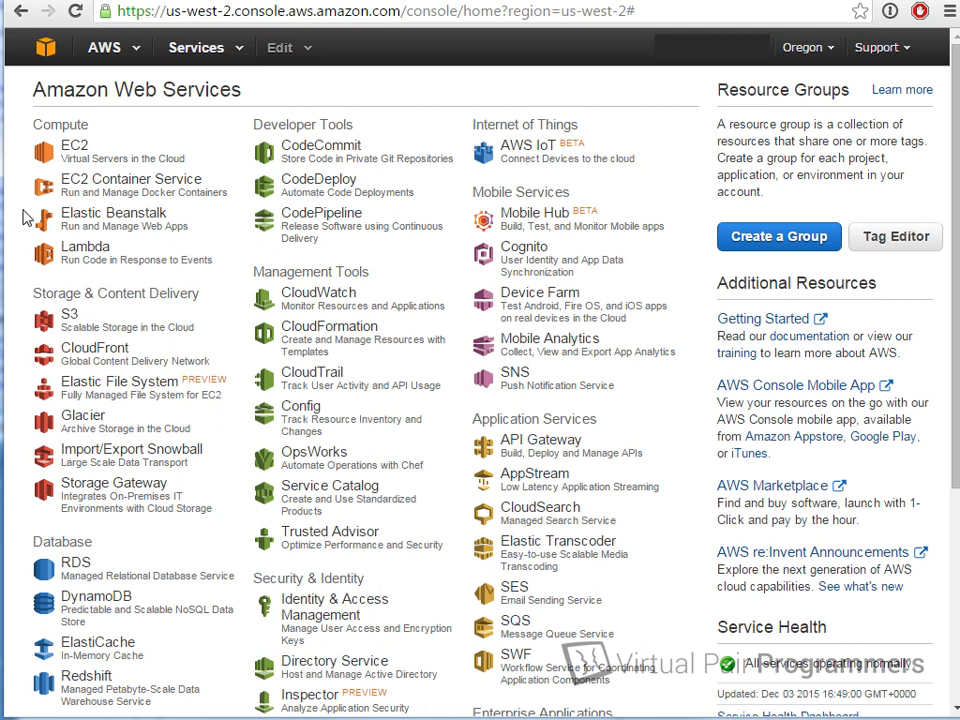
mouse_move(24, 228)
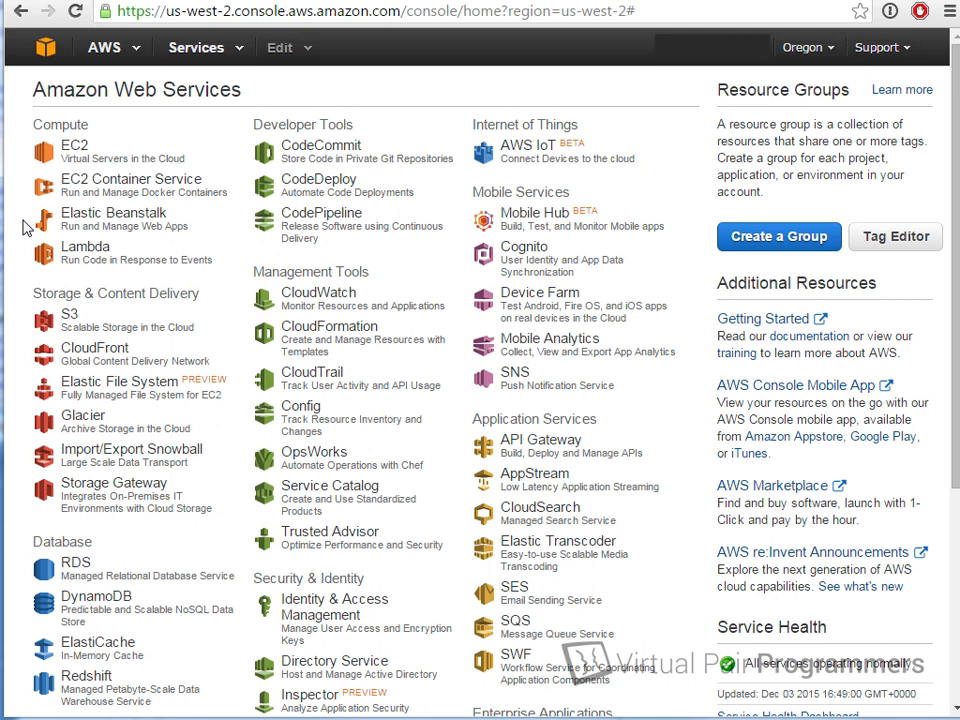
mouse_move(16, 336)
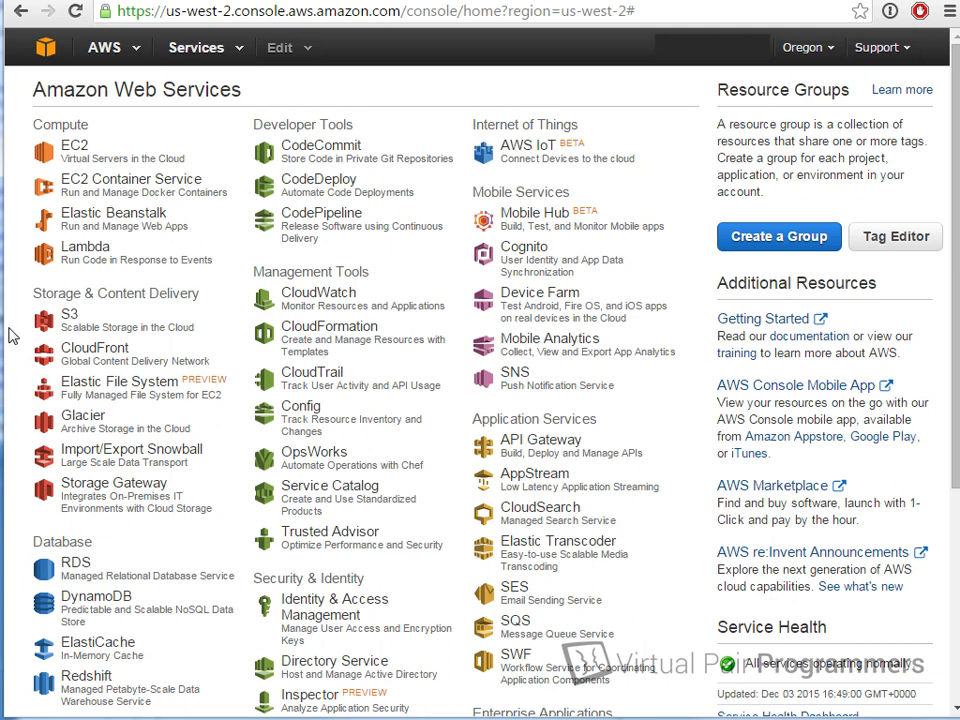
mouse_move(28, 324)
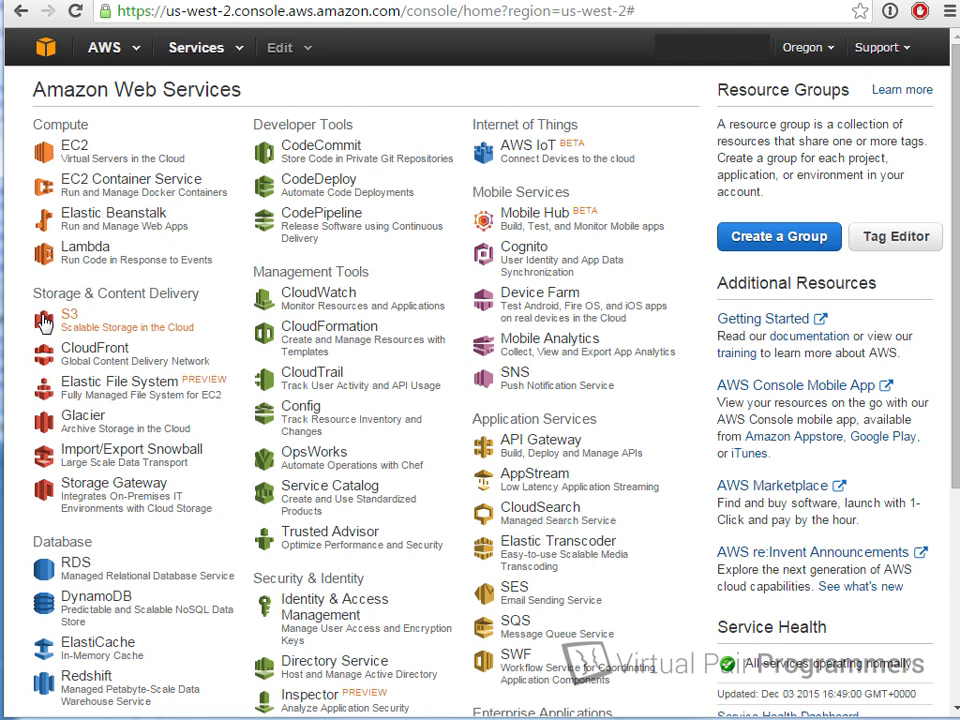
mouse_move(18, 584)
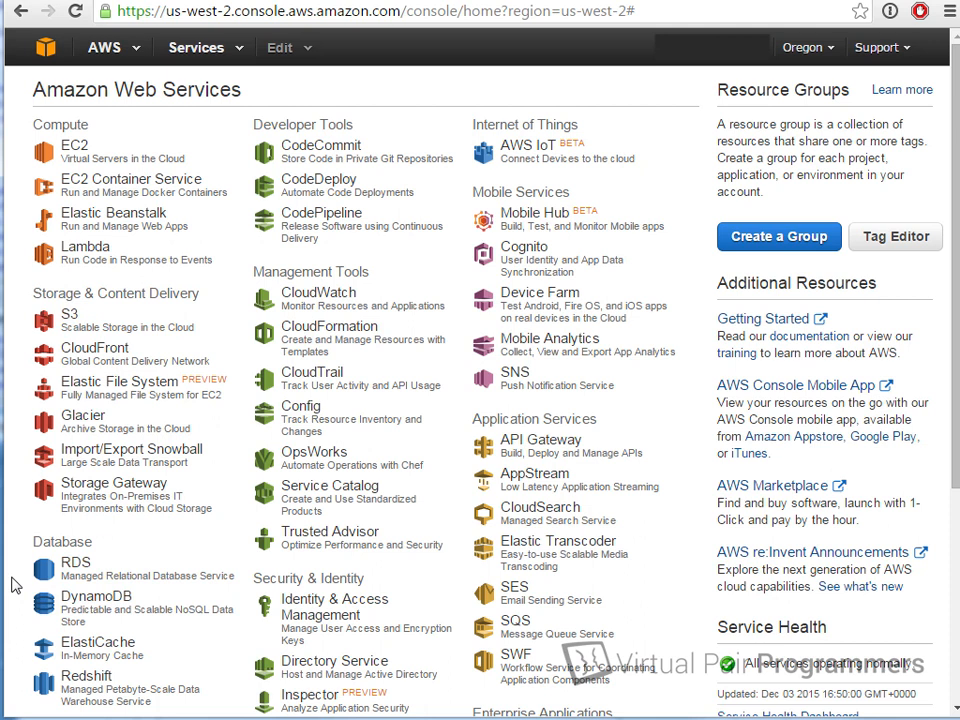
mouse_move(60, 576)
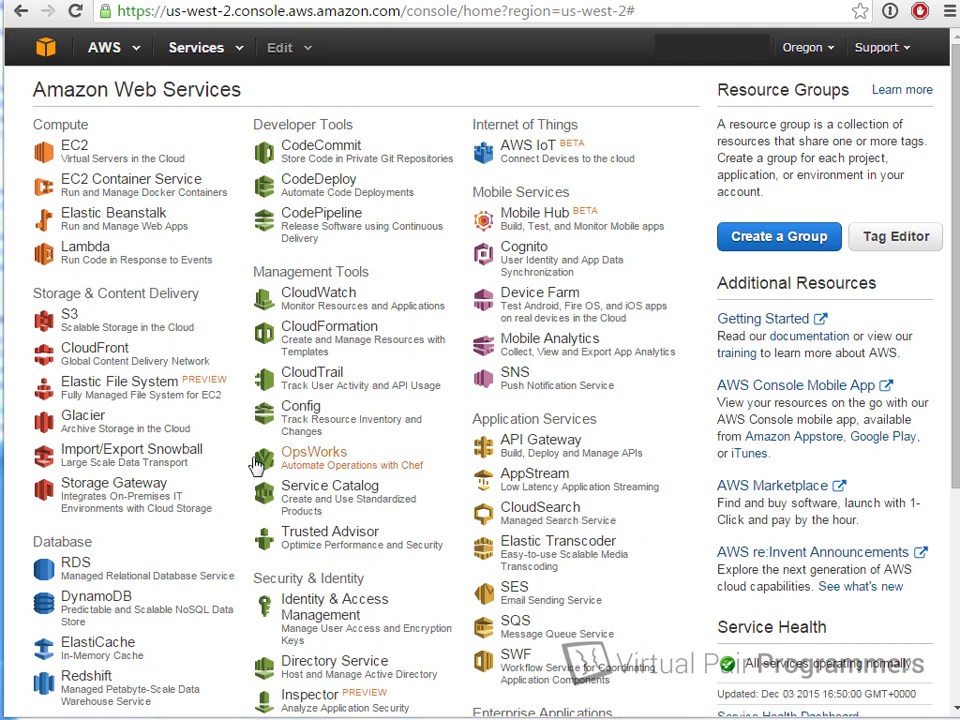
mouse_move(56, 590)
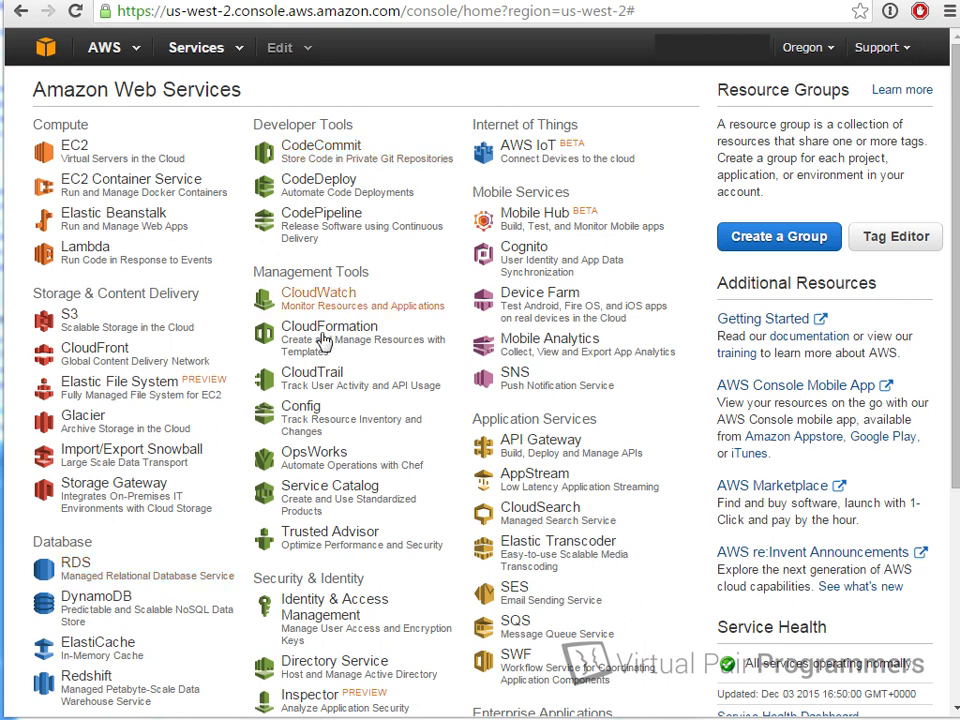
mouse_move(448, 258)
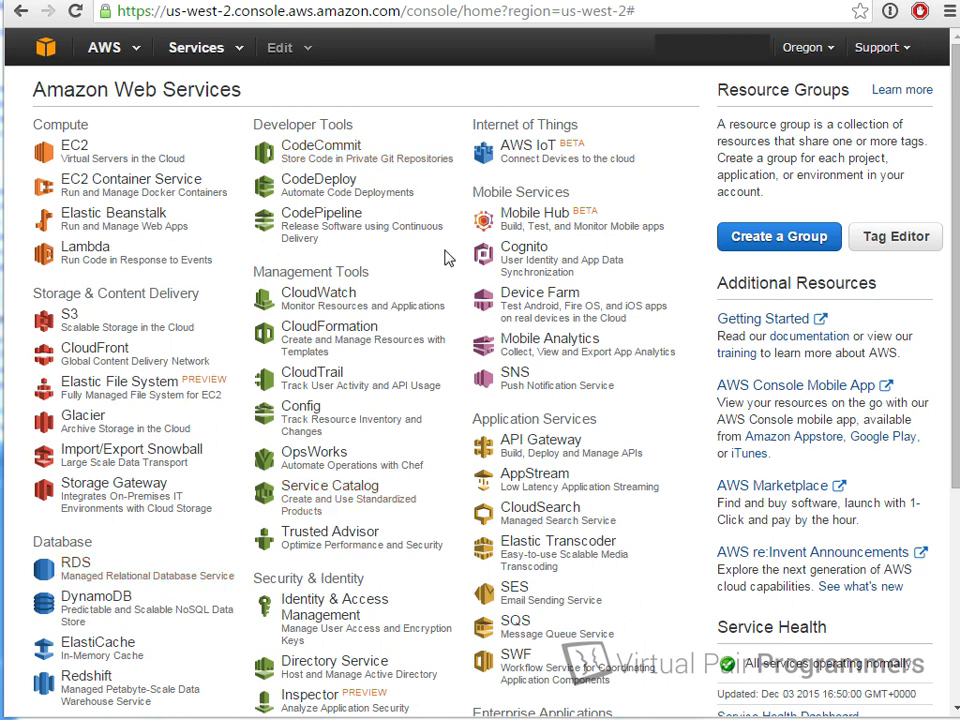
mouse_move(588, 210)
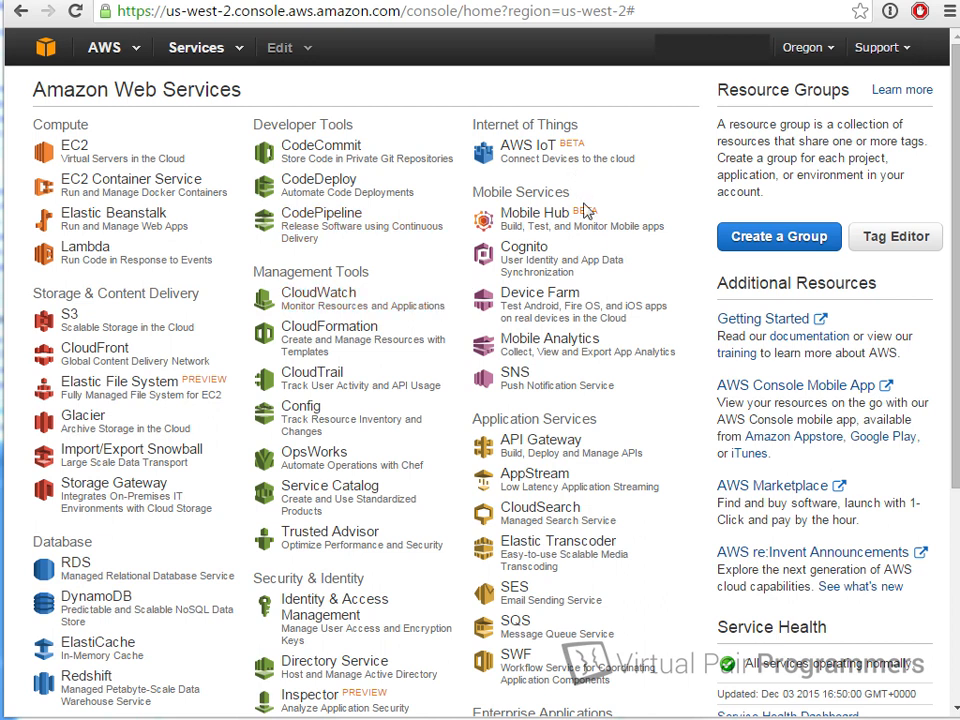
mouse_move(480, 616)
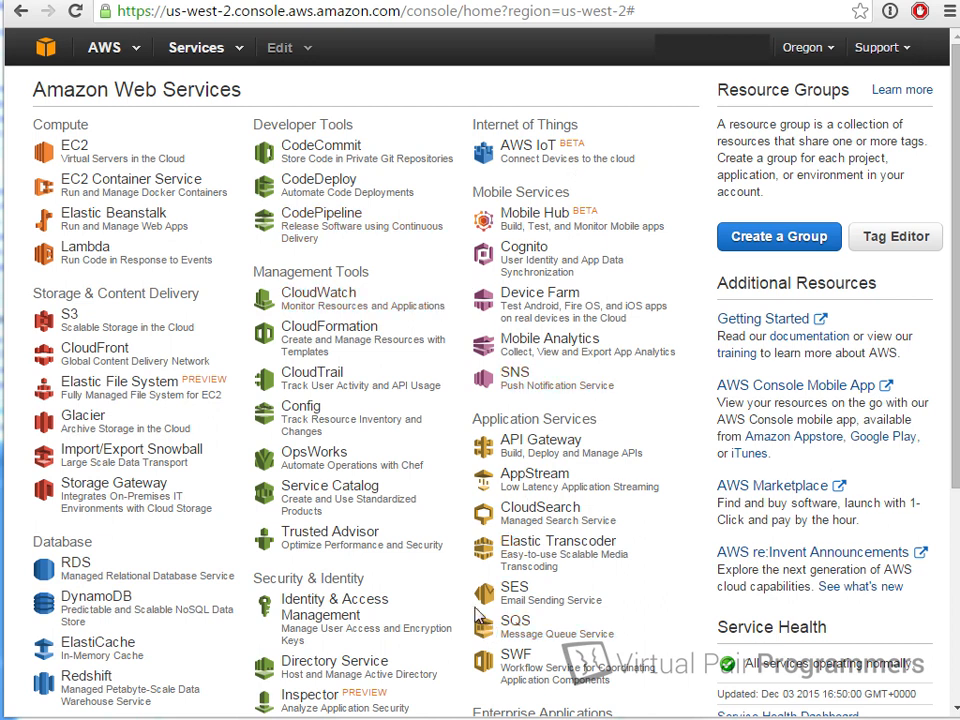
mouse_move(462, 596)
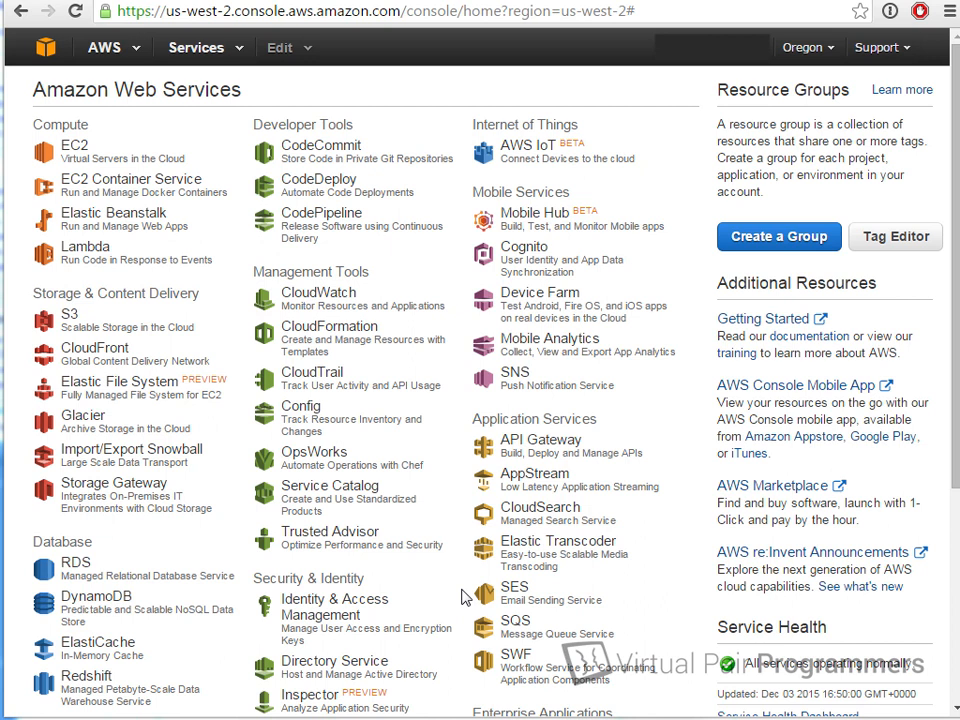
mouse_move(478, 596)
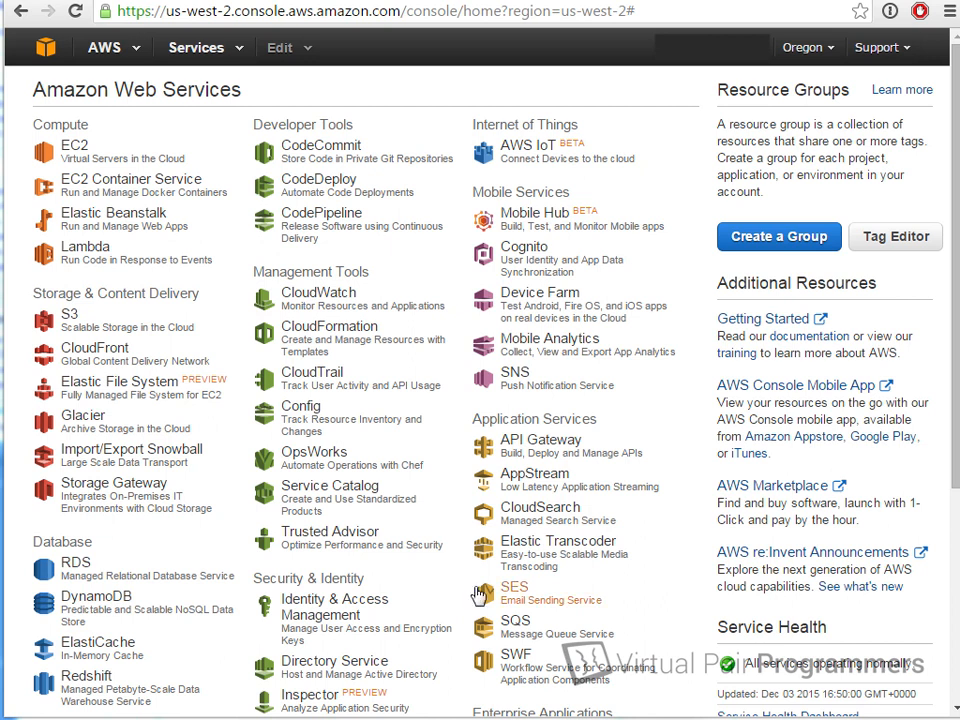
mouse_move(476, 580)
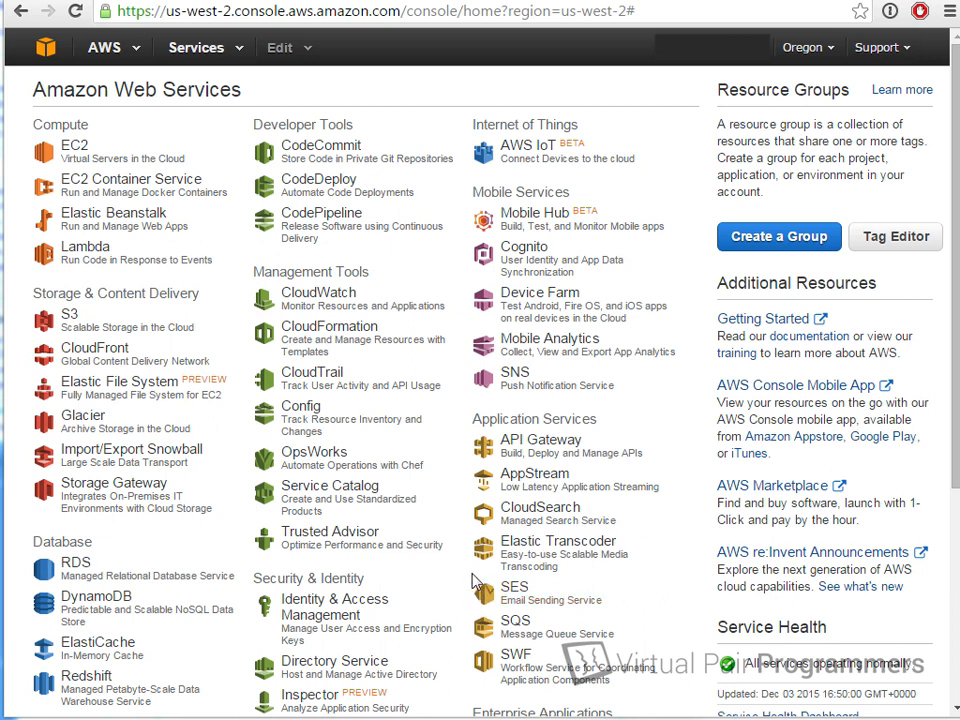
scroll("down", 3)
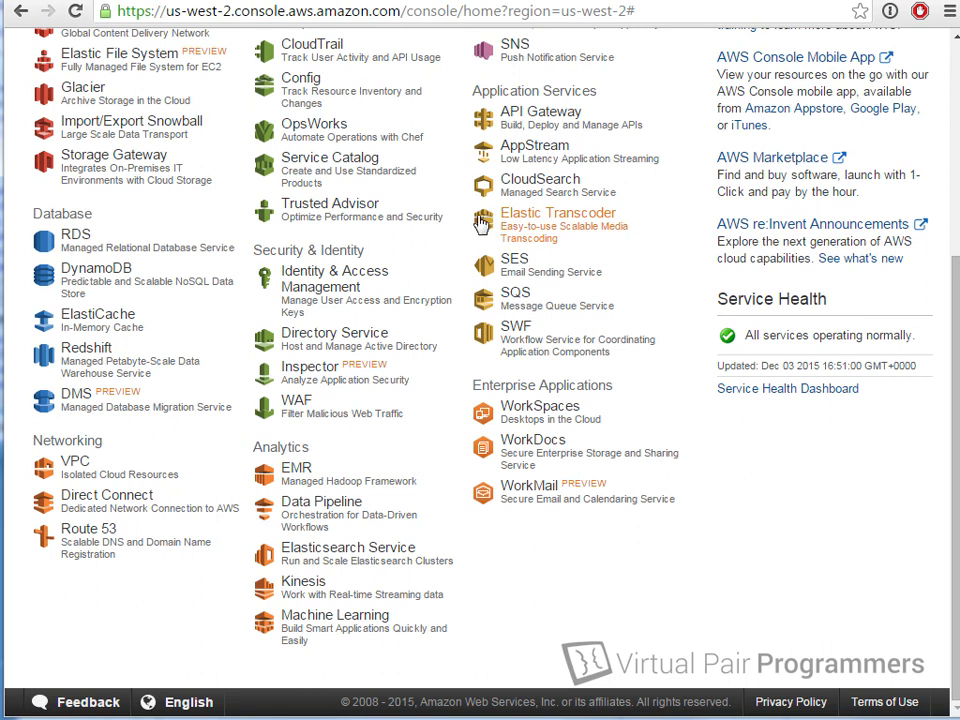
mouse_move(464, 220)
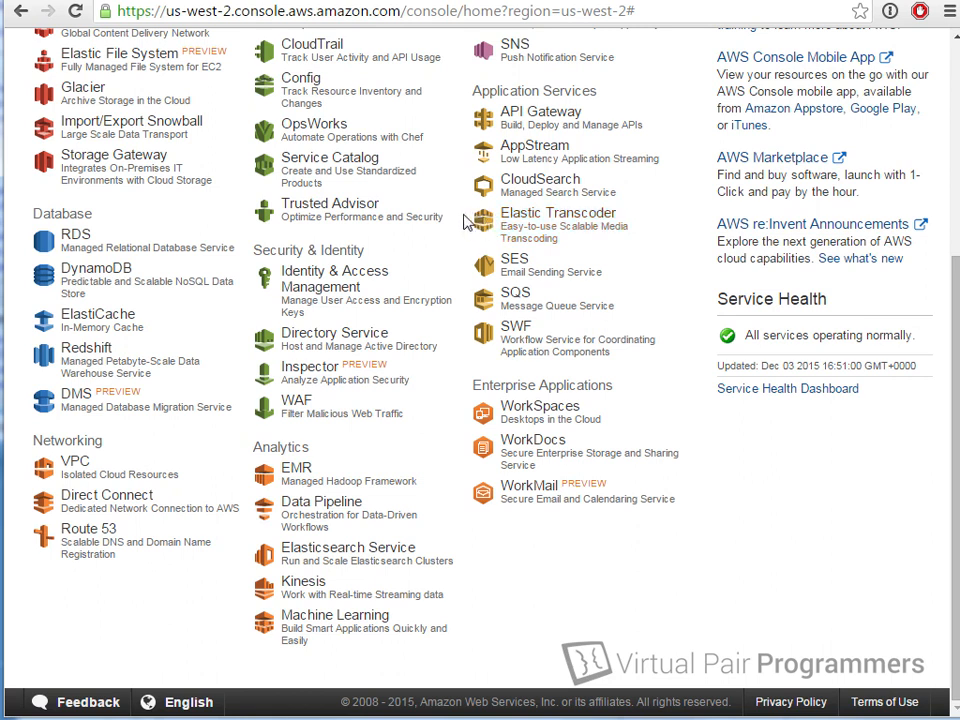